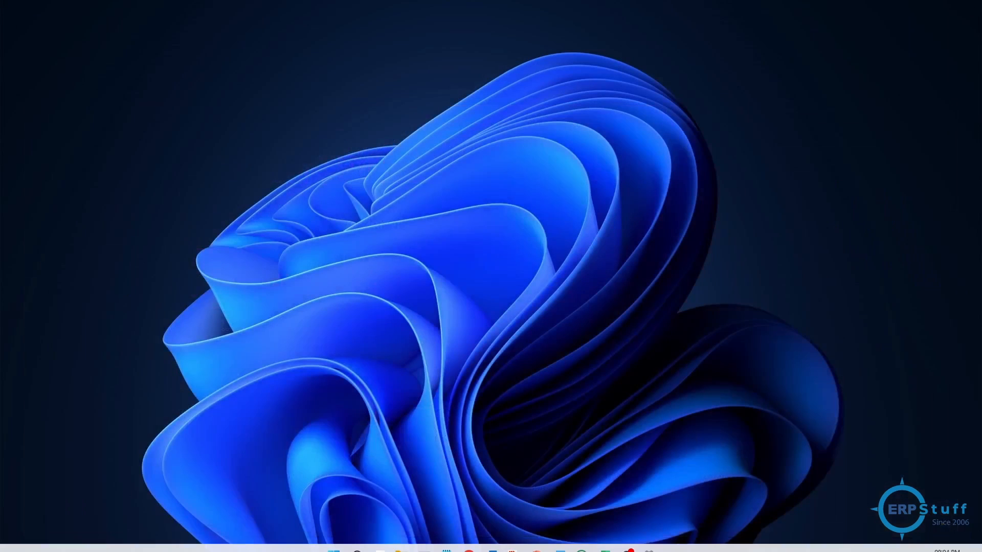
mouse_move(649, 540)
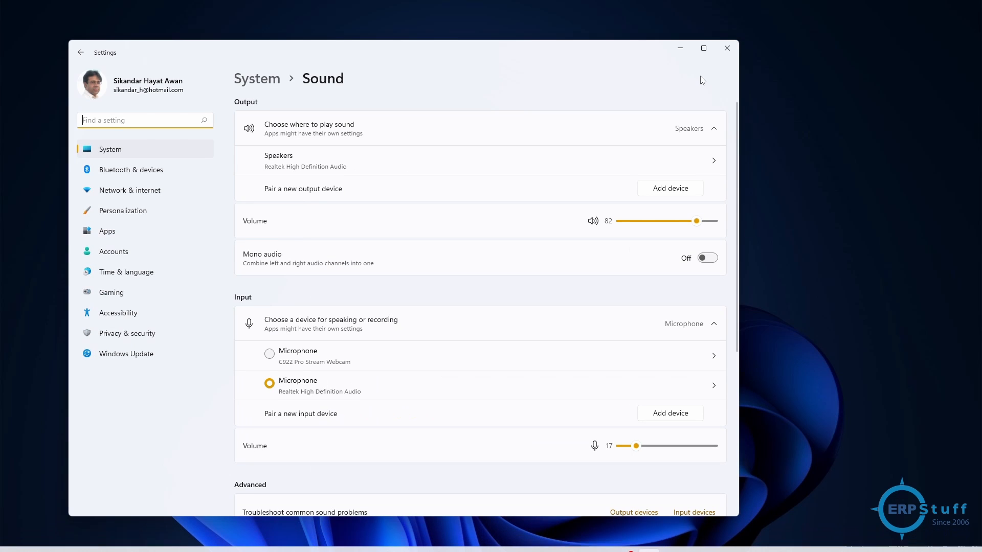
Step: Close the Windows Sound settings window to return to the desktop
left_click(726, 48)
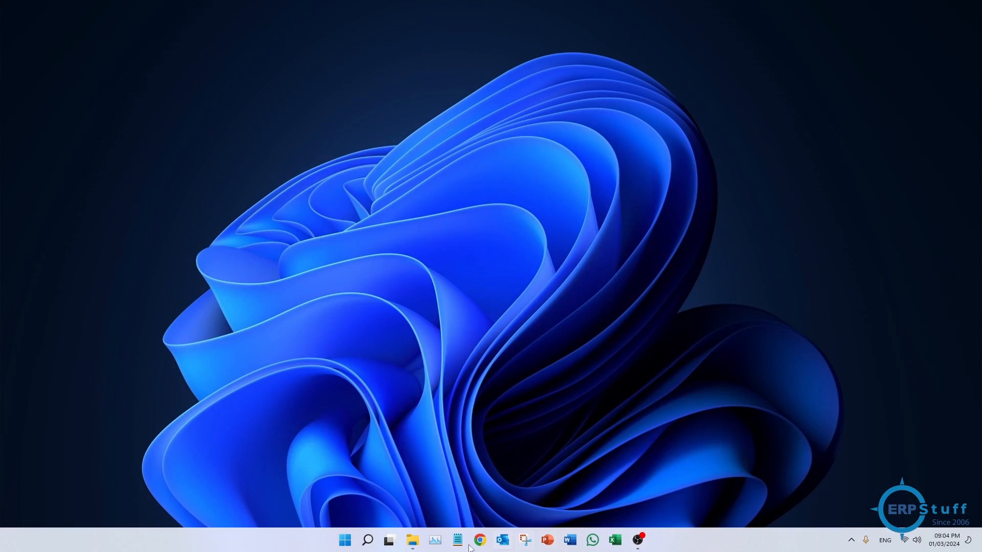
mouse_move(345, 540)
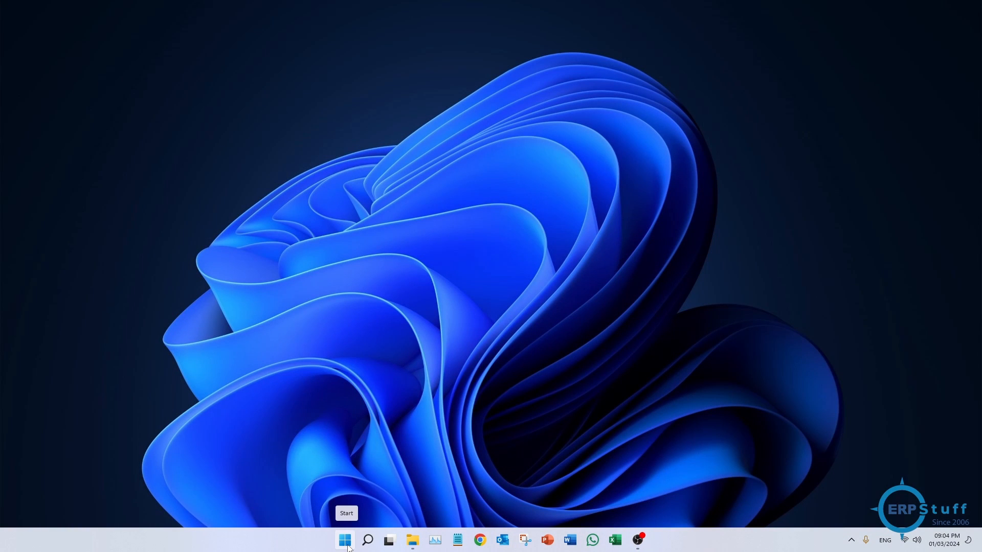
Step: Search the Start menu for 'sc' and launch Task Scheduler
left_click(344, 540)
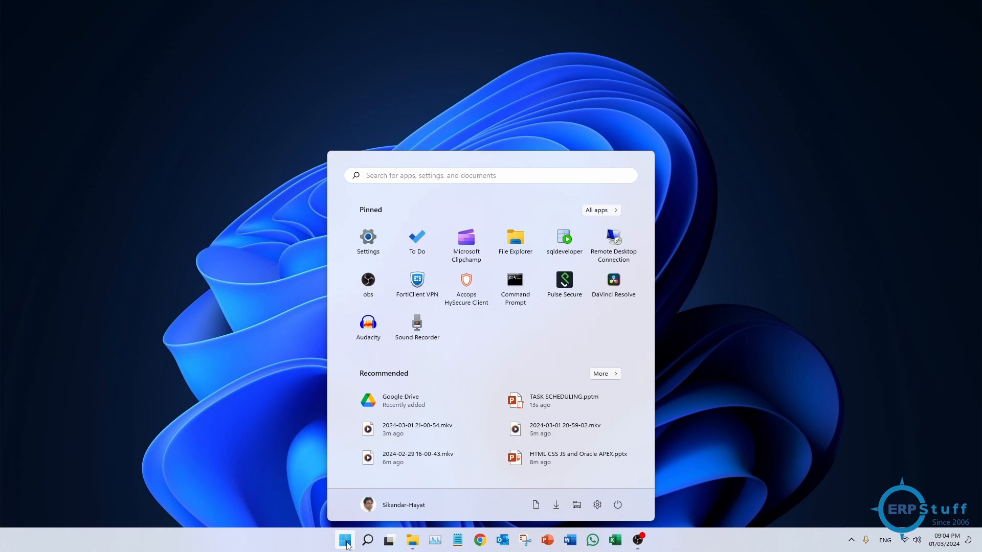
type("sc")
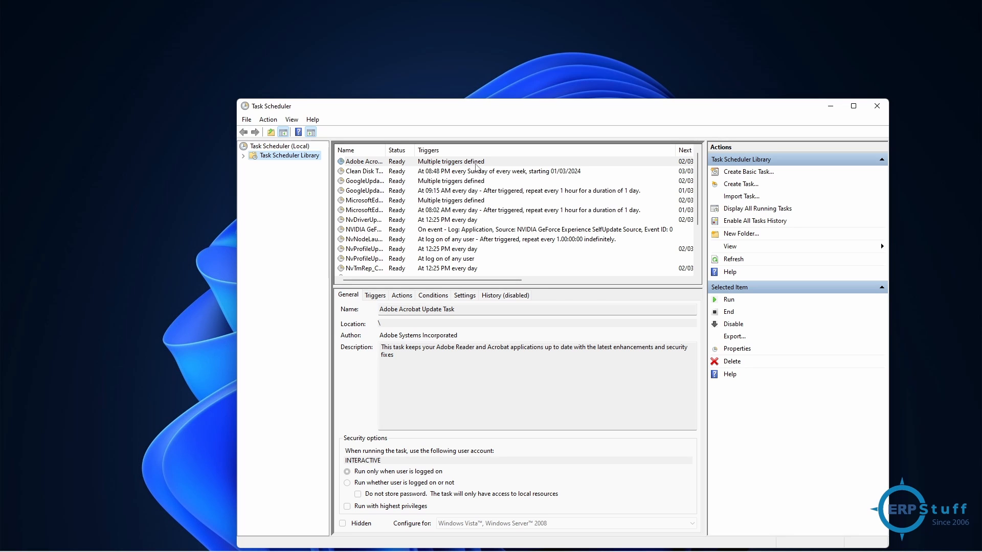
mouse_move(783, 172)
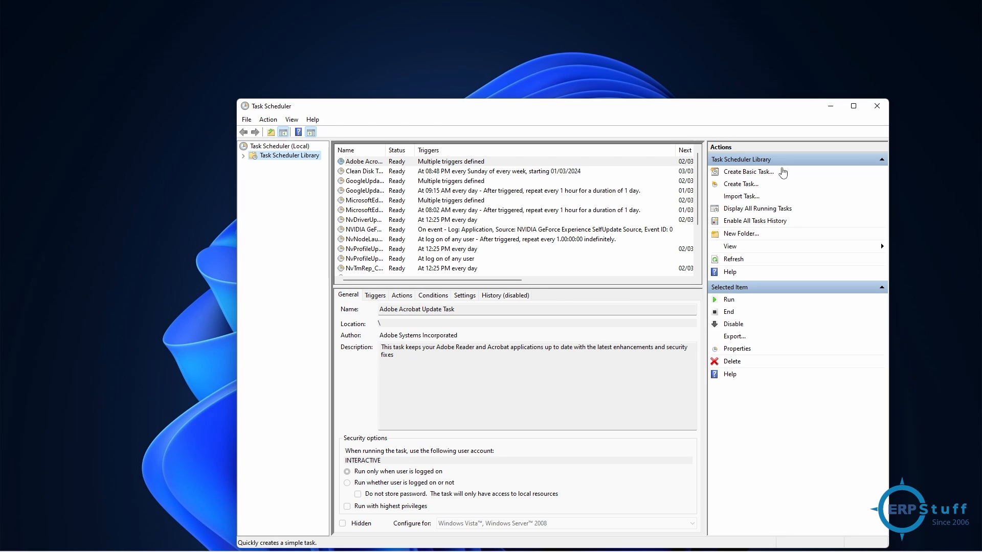
mouse_move(751, 269)
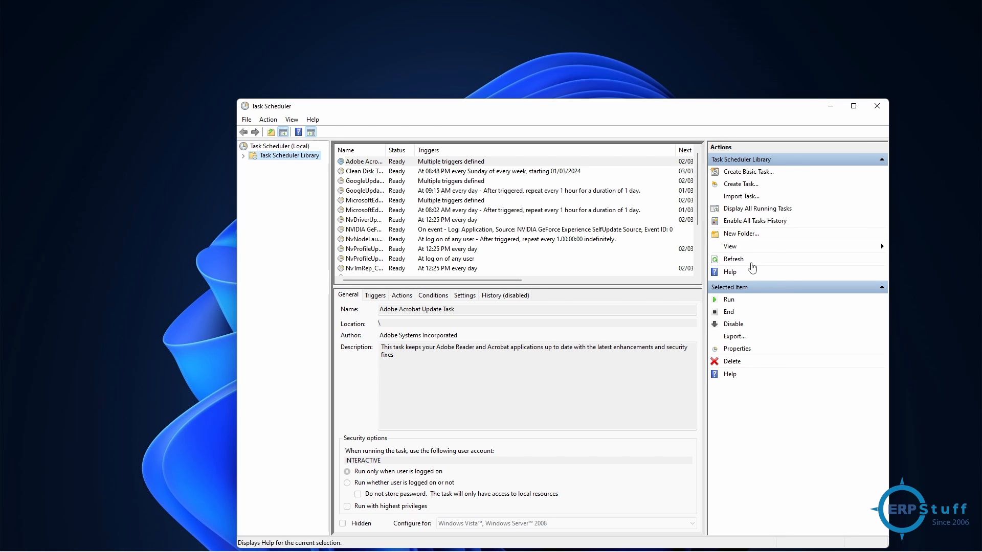
mouse_move(748, 172)
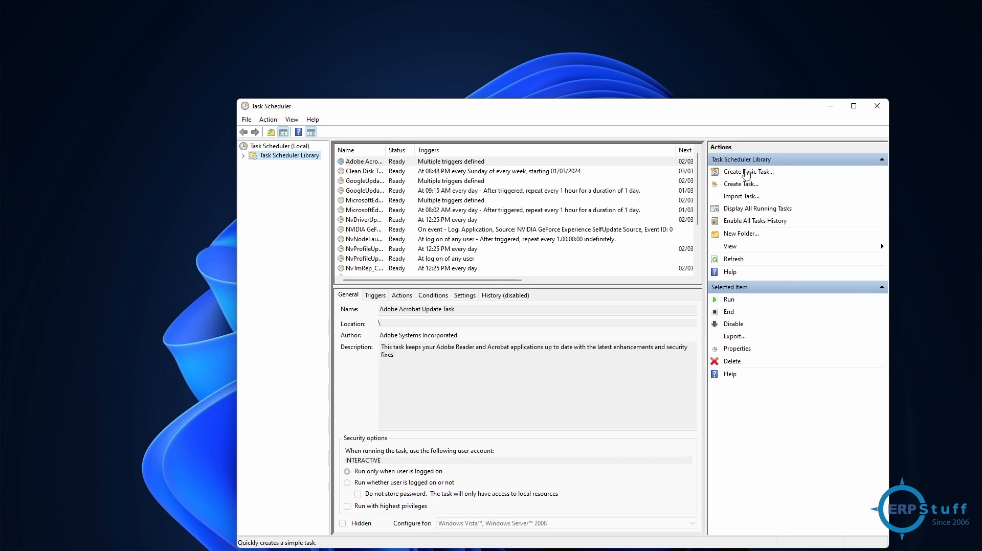
mouse_move(754, 294)
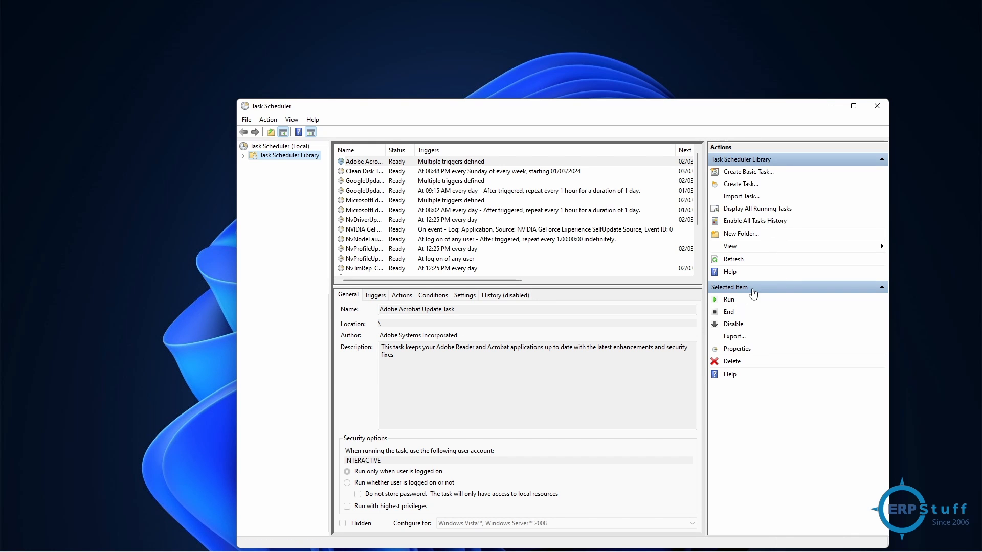
mouse_move(732, 332)
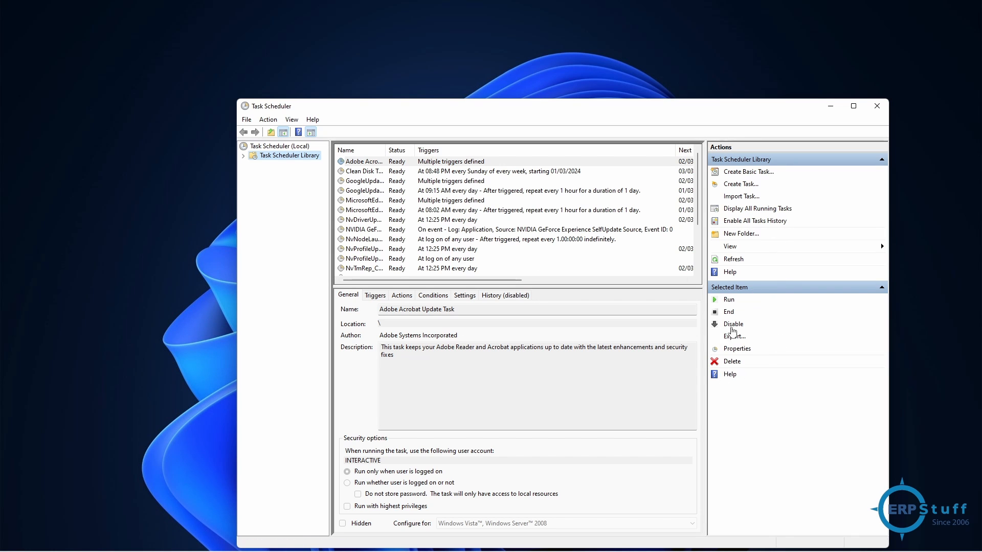
mouse_move(750, 340)
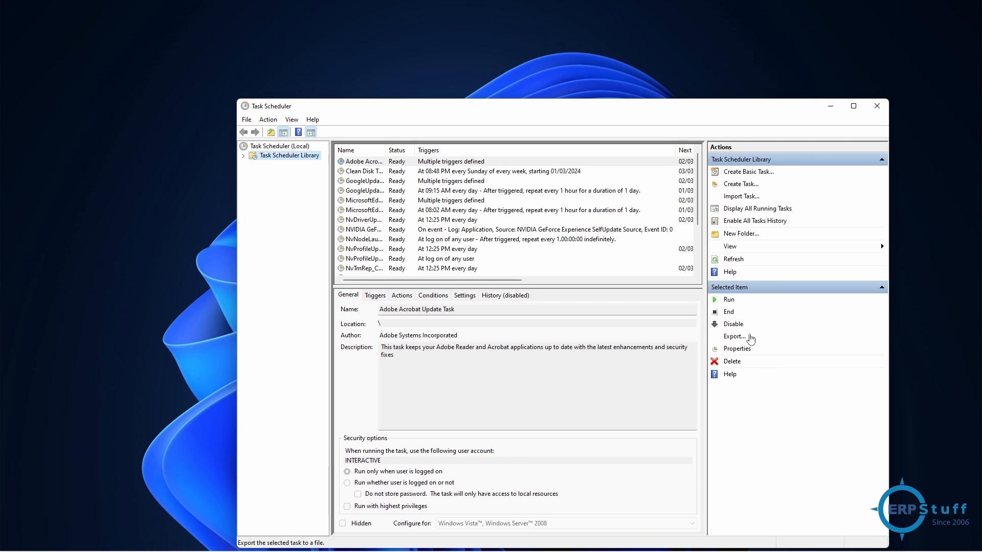
mouse_move(743, 363)
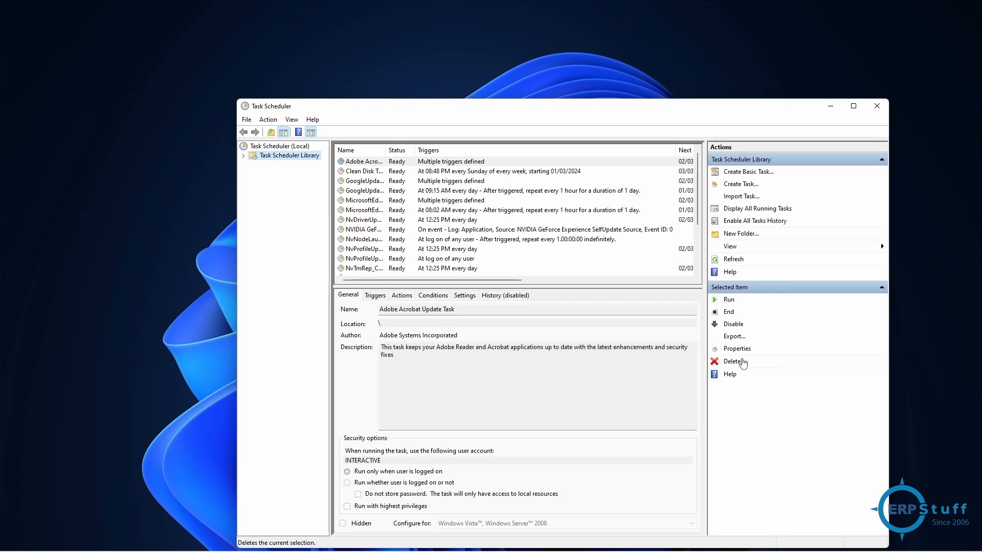
mouse_move(495, 216)
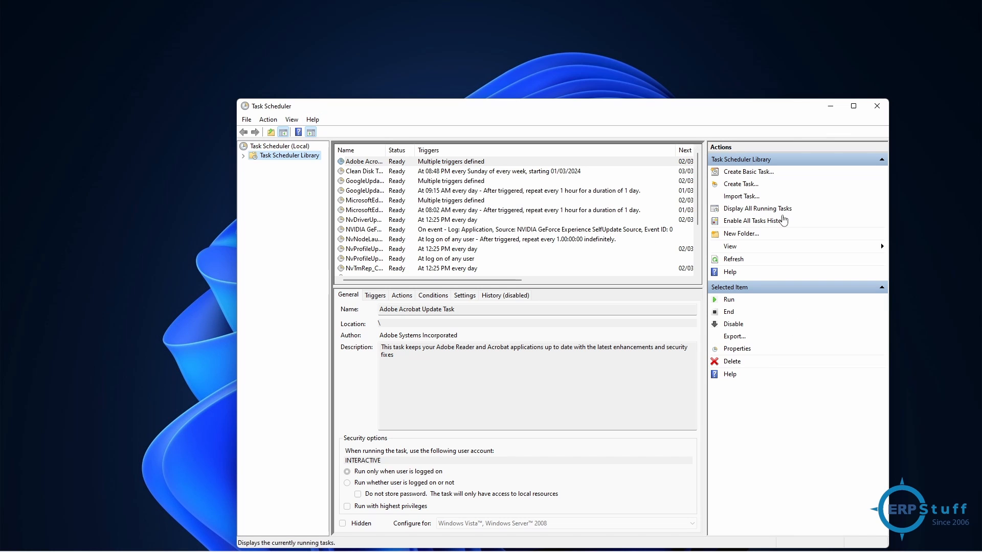
mouse_move(741, 184)
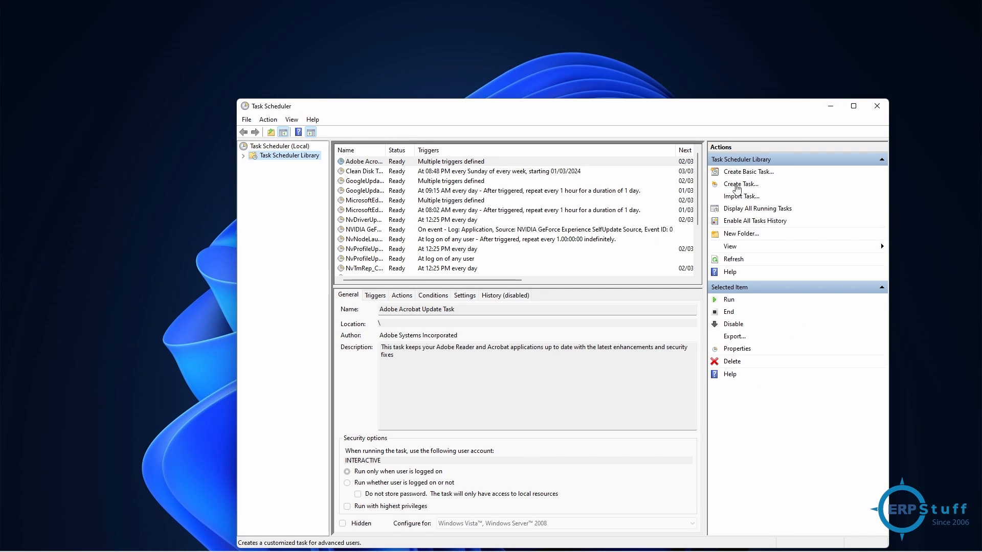
mouse_move(764, 189)
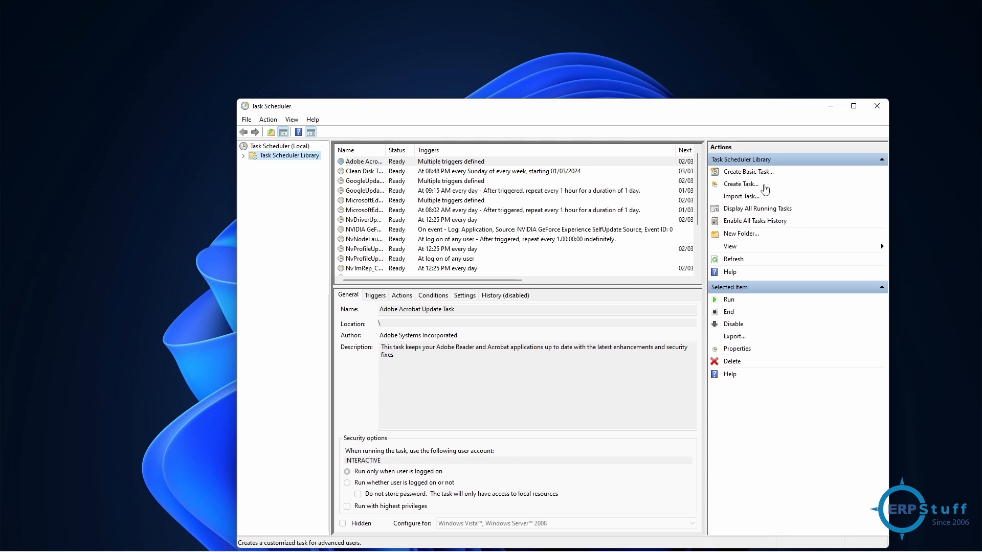
Step: Choose Create Task... from the Action menu
left_click(268, 120)
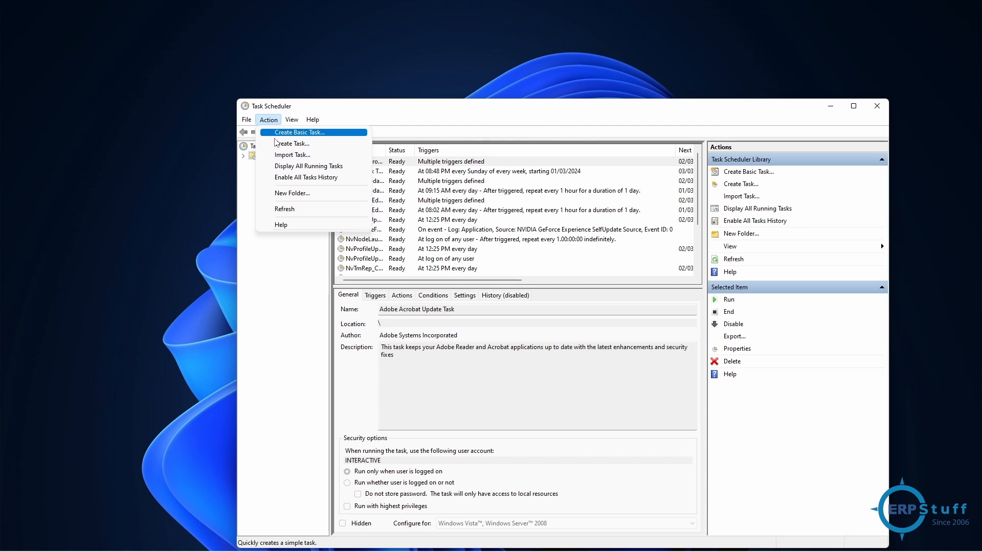
mouse_move(291, 143)
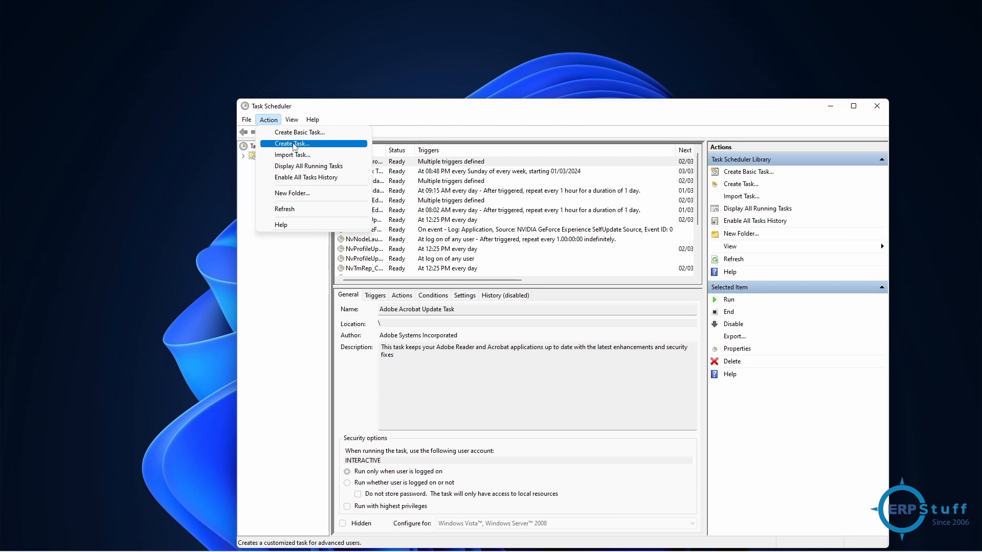
left_click(291, 143)
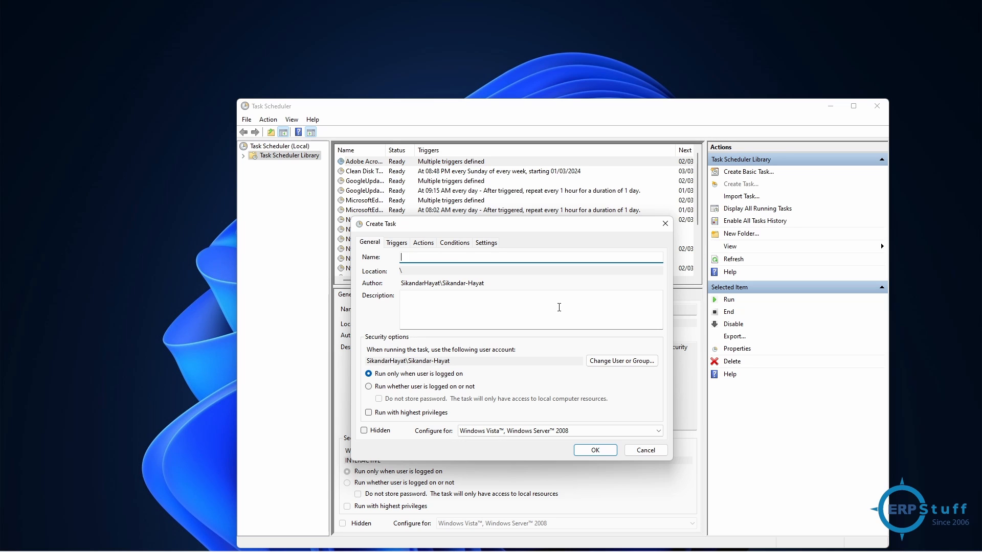
Step: Name the task 'My Task' and enable Run with highest privileges
type("My")
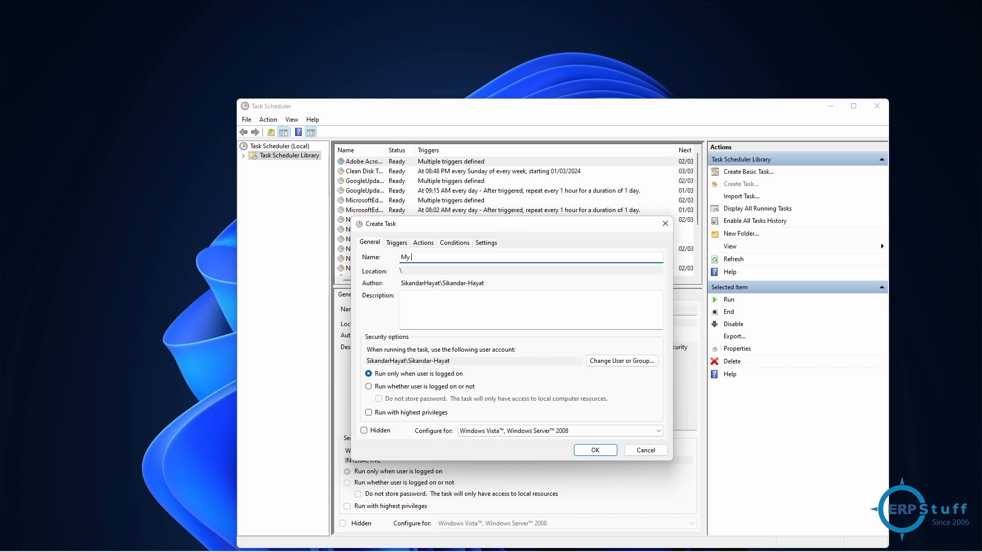
type("Task")
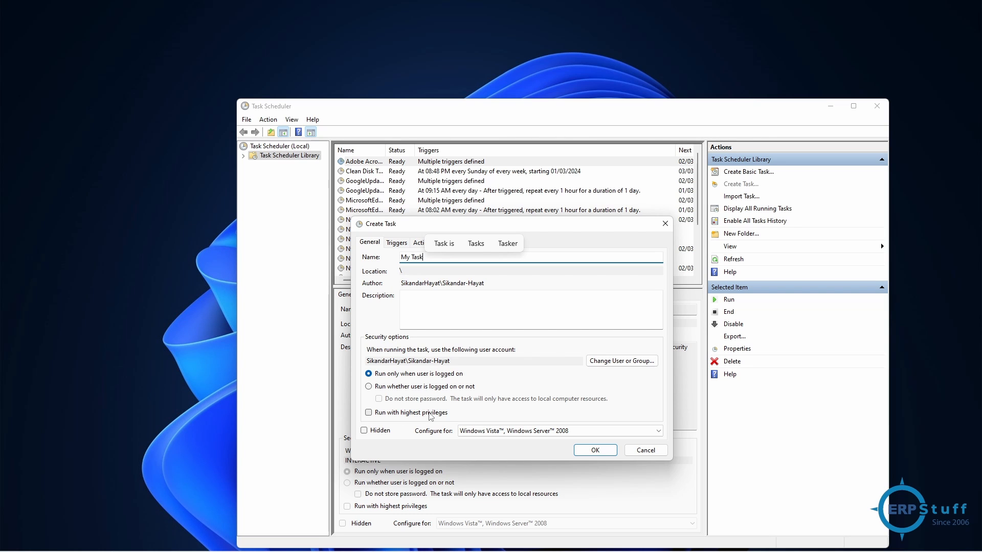
left_click(368, 413)
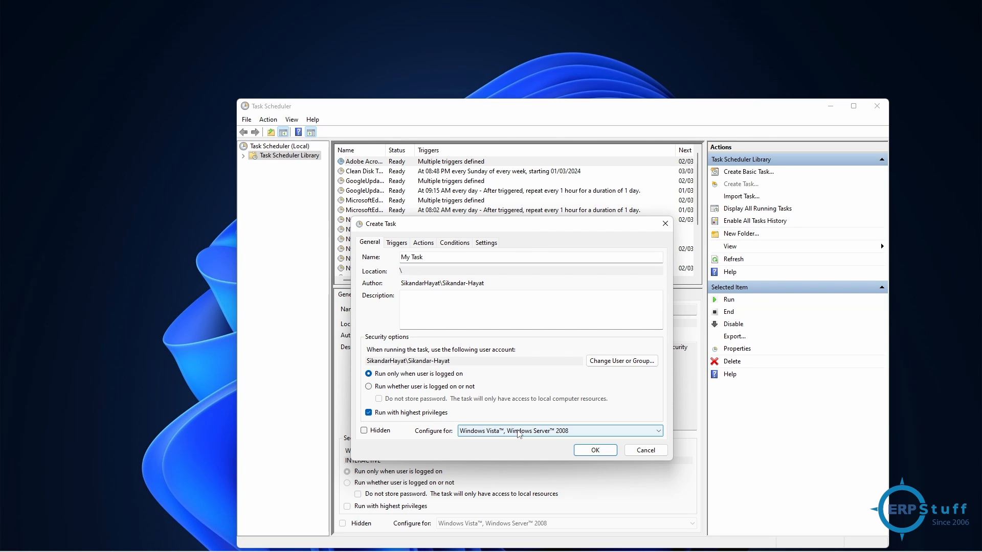
left_click(397, 242)
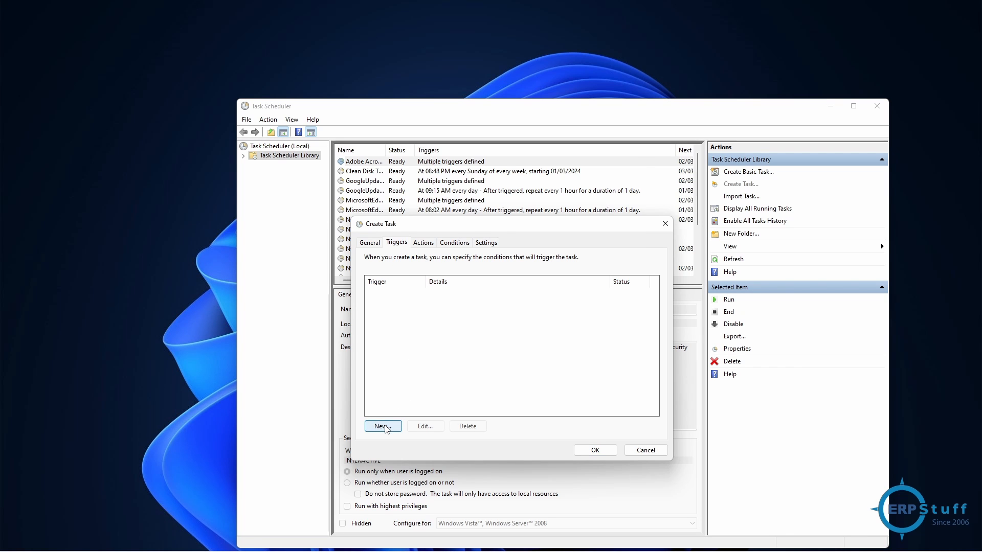
Step: Open a New Trigger dialog for My Task
left_click(381, 427)
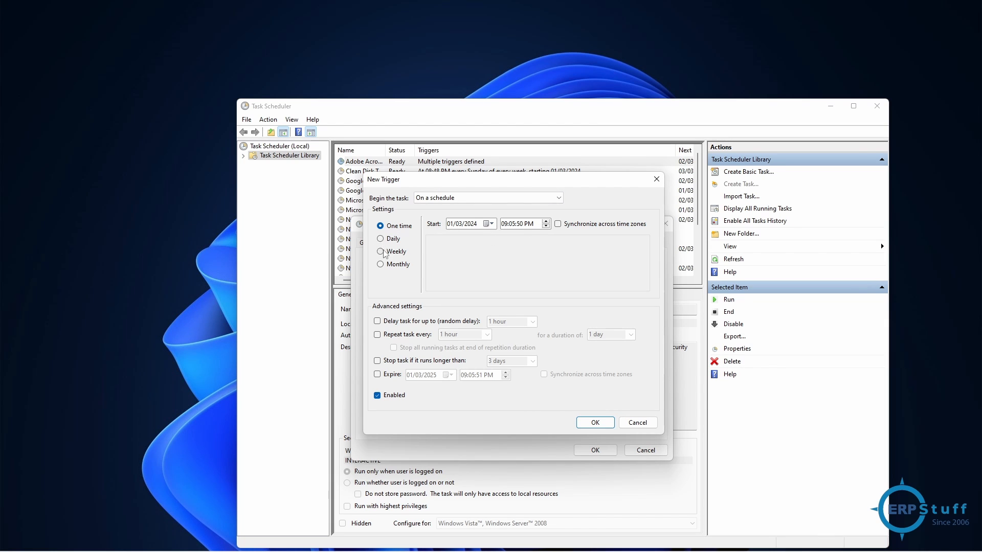
mouse_move(397, 264)
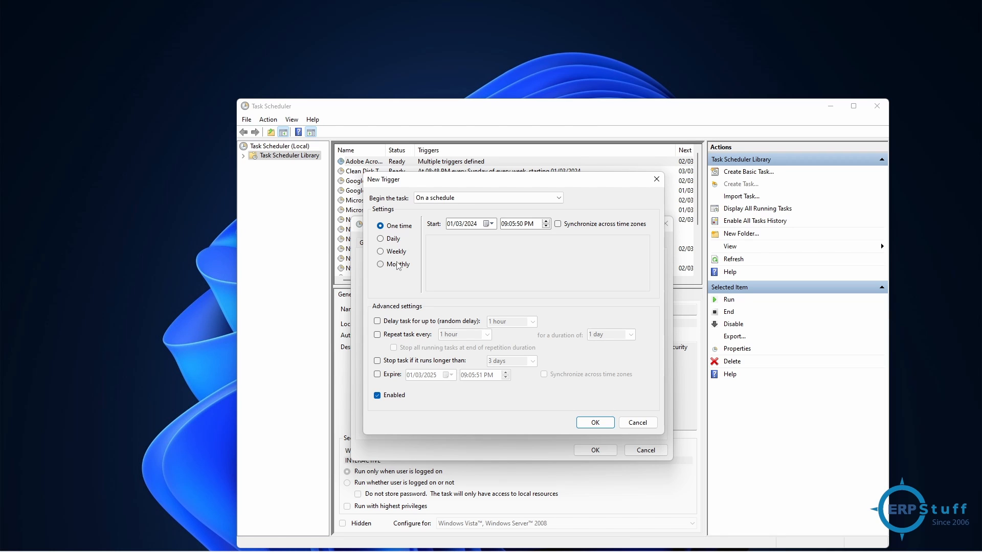
mouse_move(487, 243)
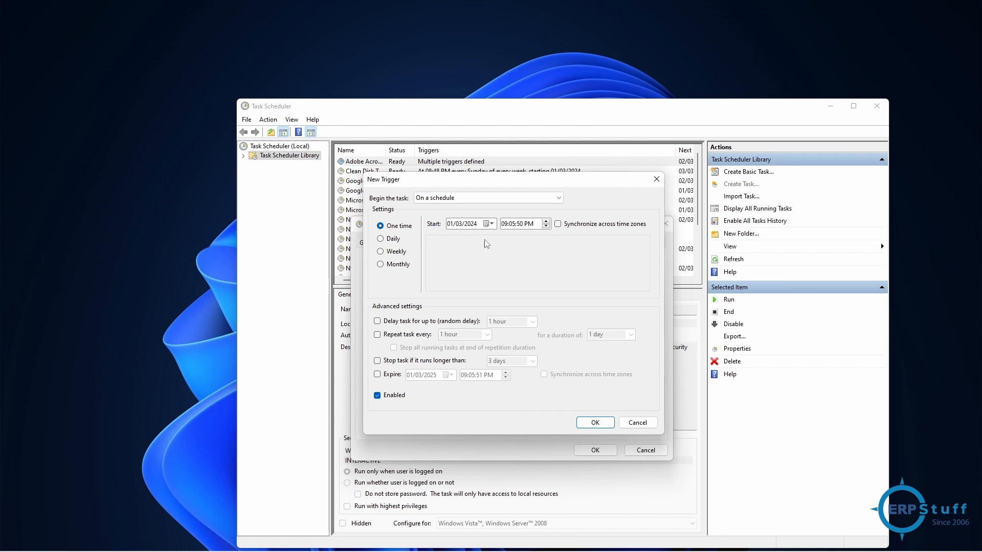
mouse_move(492, 248)
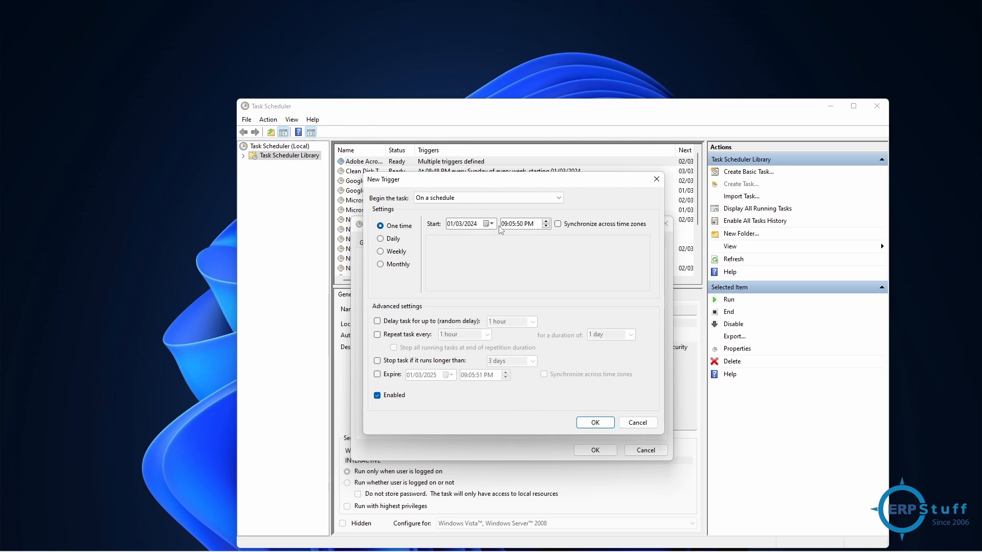
mouse_move(401, 312)
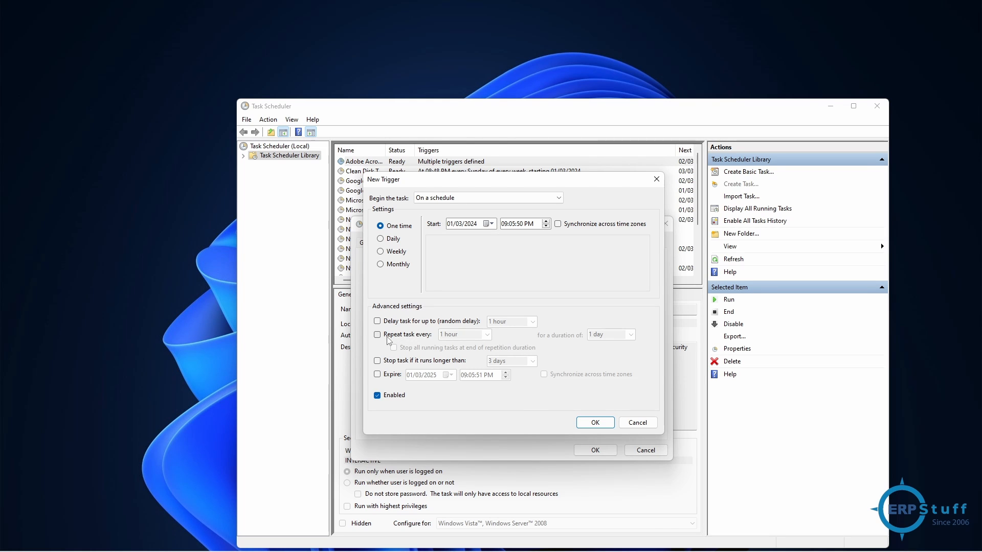
Step: Make the trigger repeat every 5 minutes for an indefinite duration
left_click(377, 334)
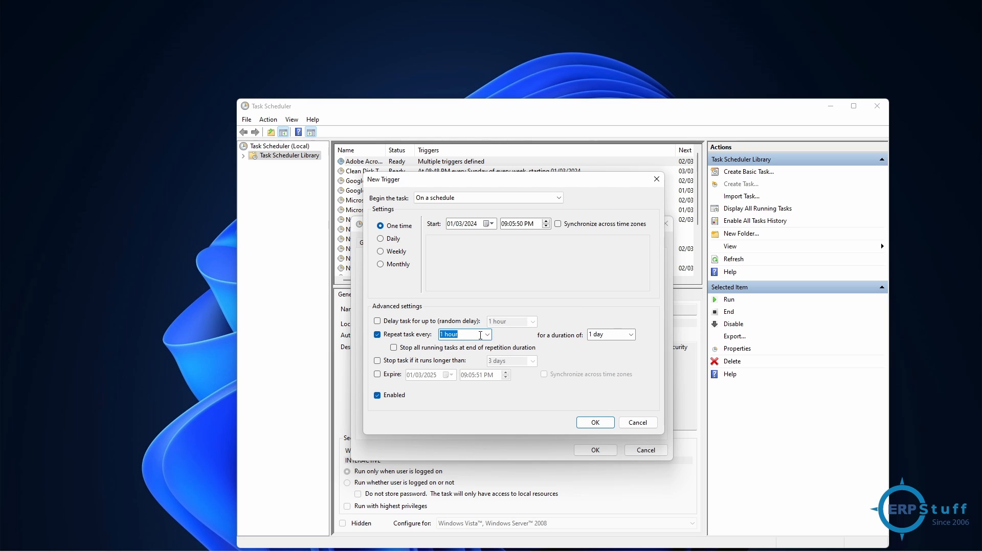
left_click(488, 334)
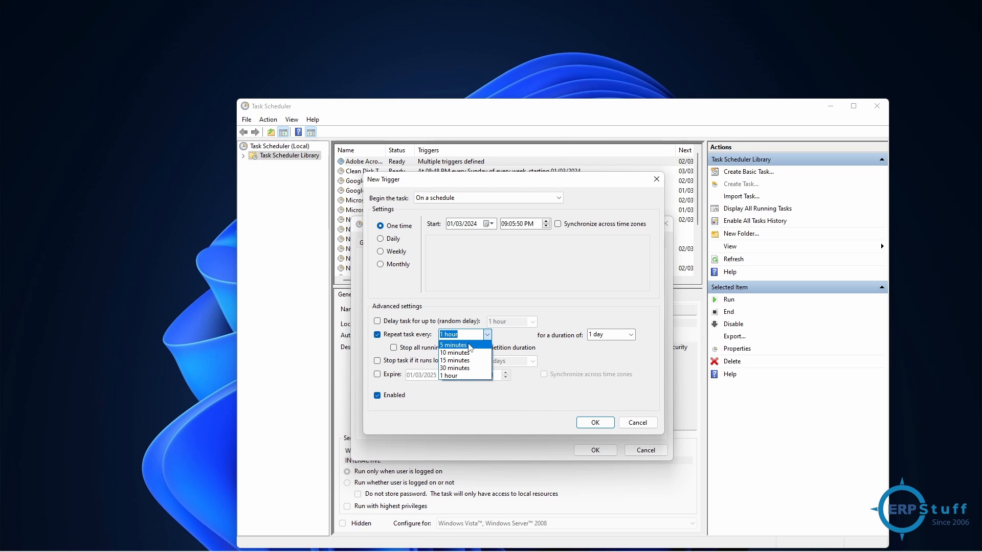
left_click(453, 346)
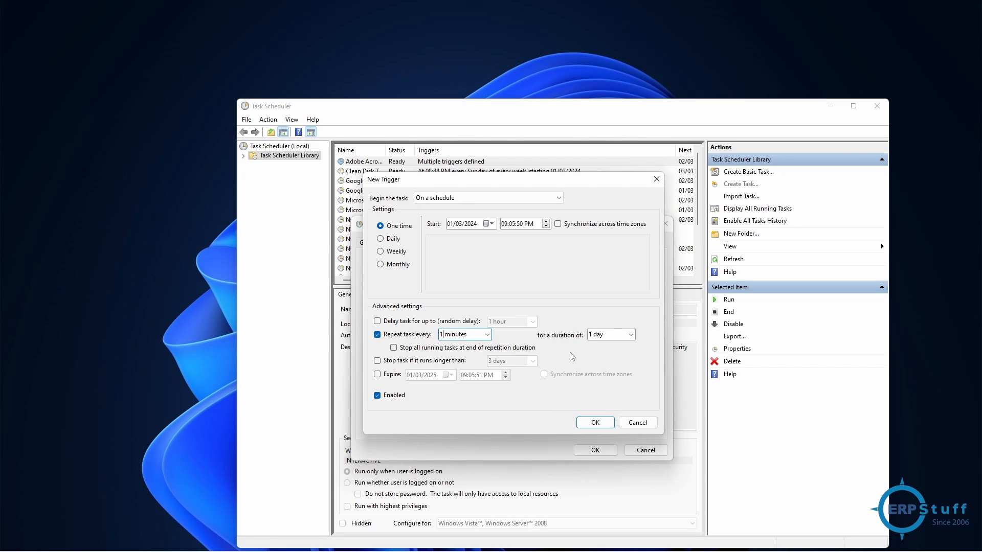
left_click(393, 348)
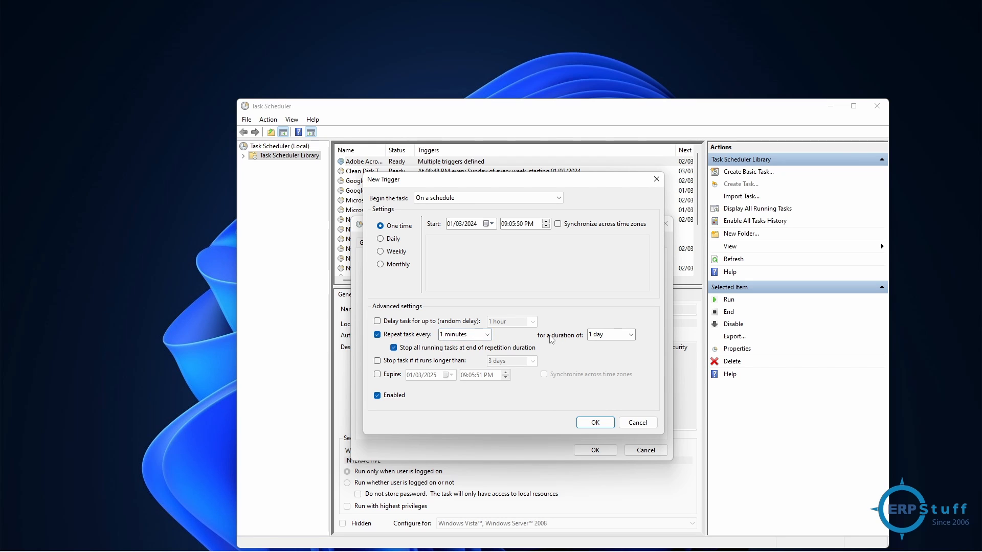
left_click(630, 334)
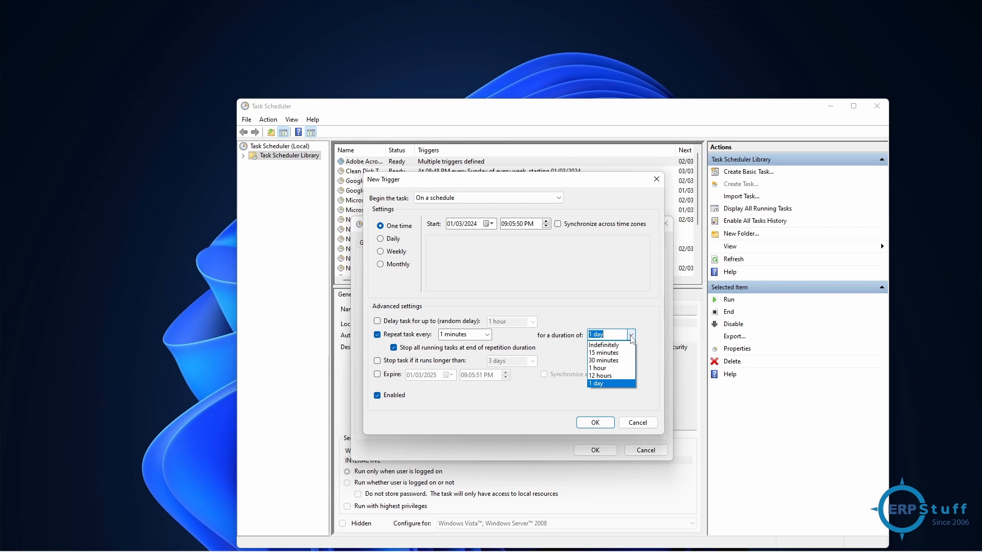
mouse_move(603, 344)
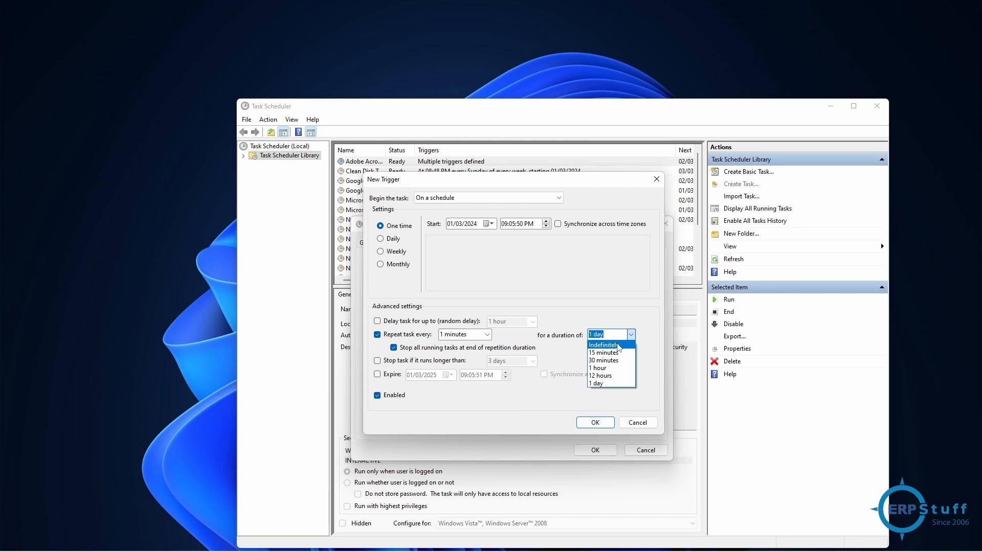
left_click(602, 345)
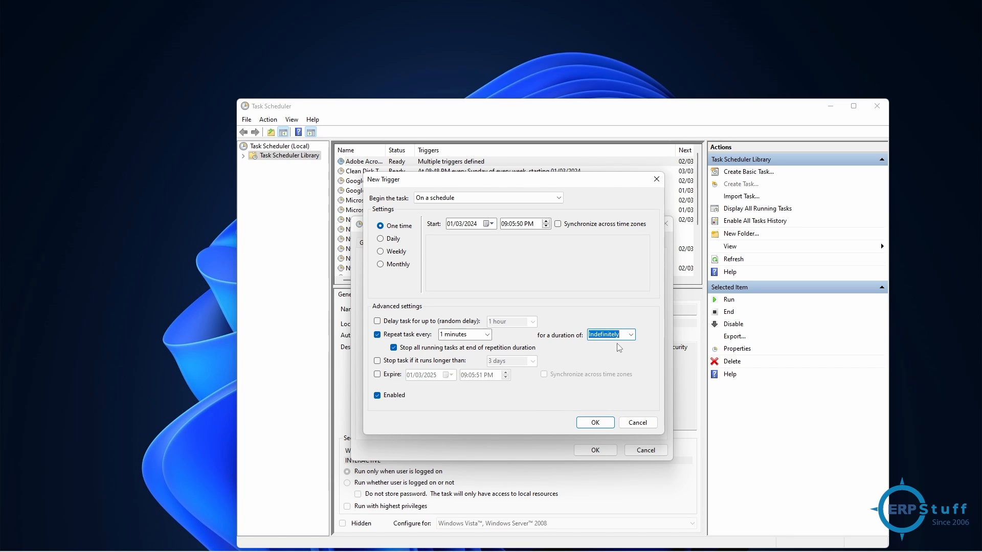
left_click(487, 335)
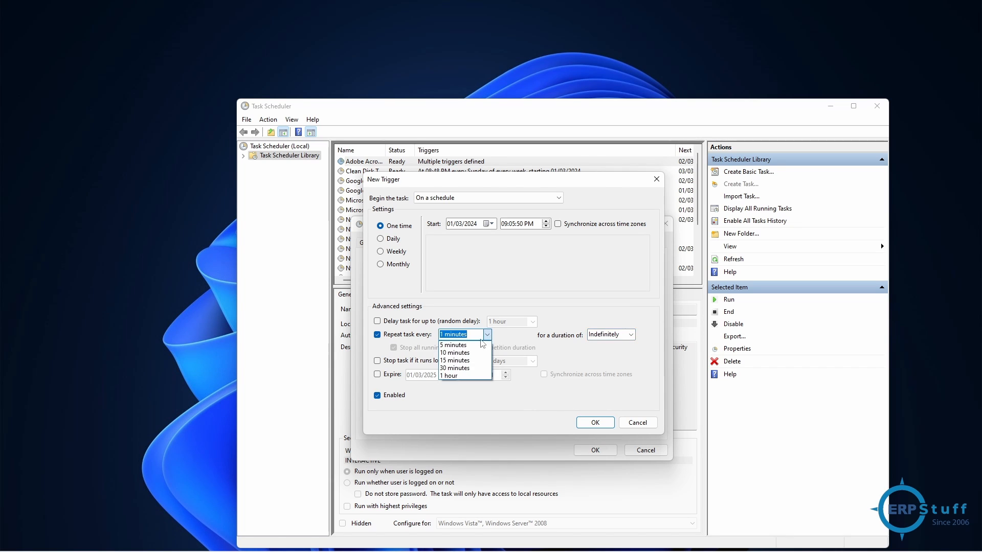
left_click(453, 344)
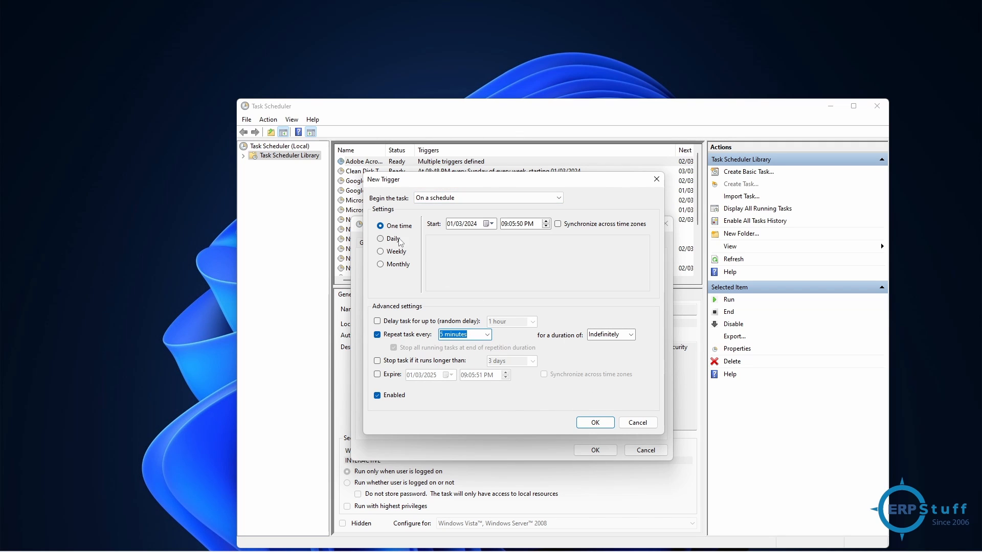
Step: Preview Daily, Weekly and Monthly schedules, then save the trigger as One time
left_click(380, 239)
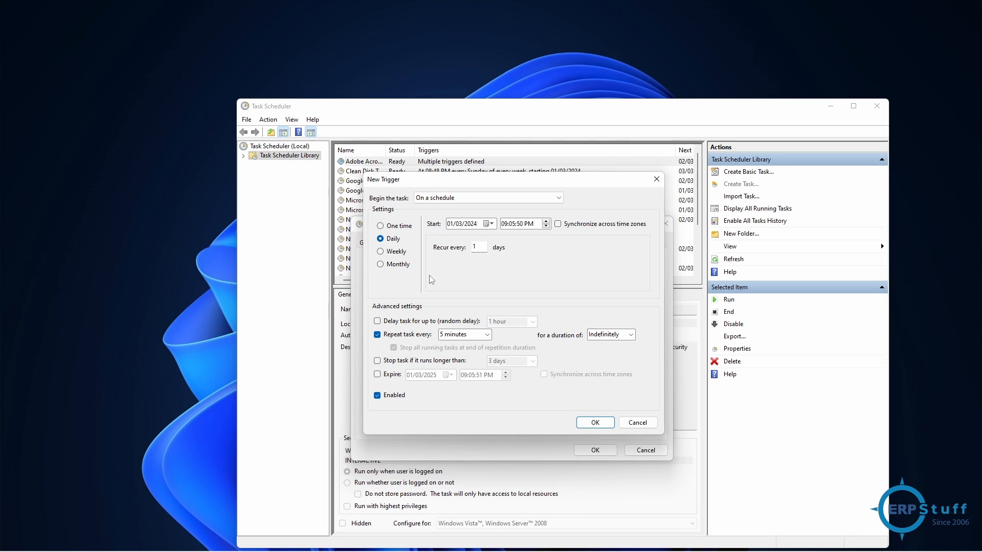
left_click(380, 251)
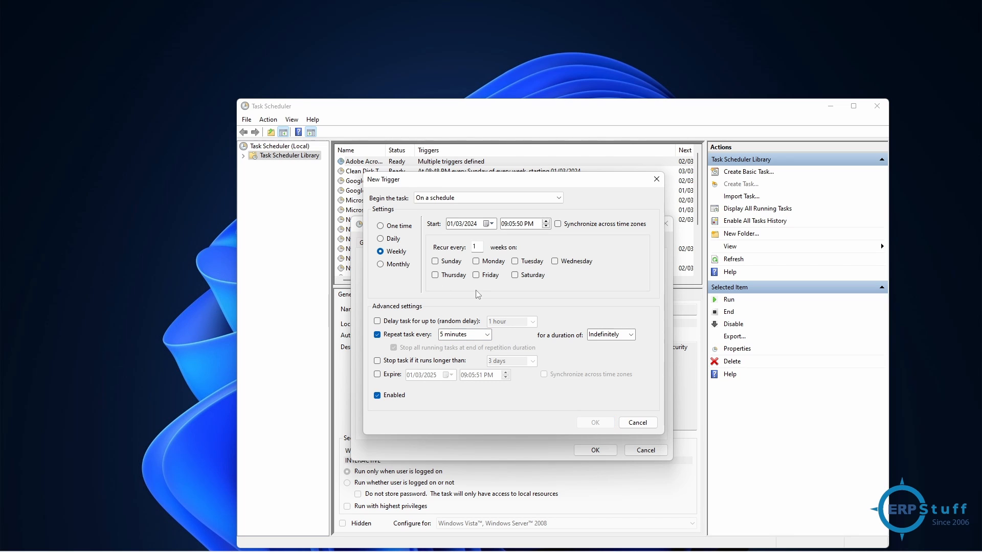
mouse_move(549, 281)
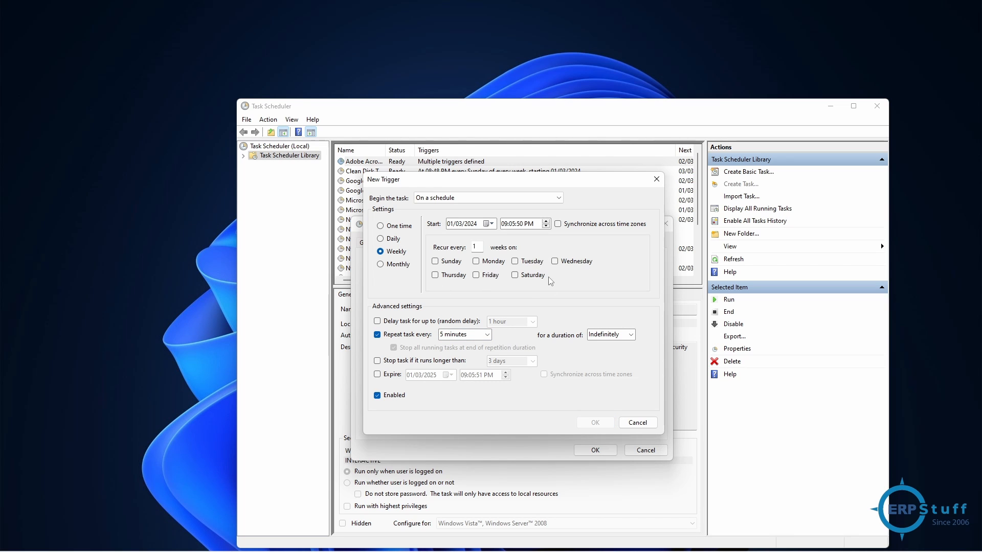
mouse_move(550, 271)
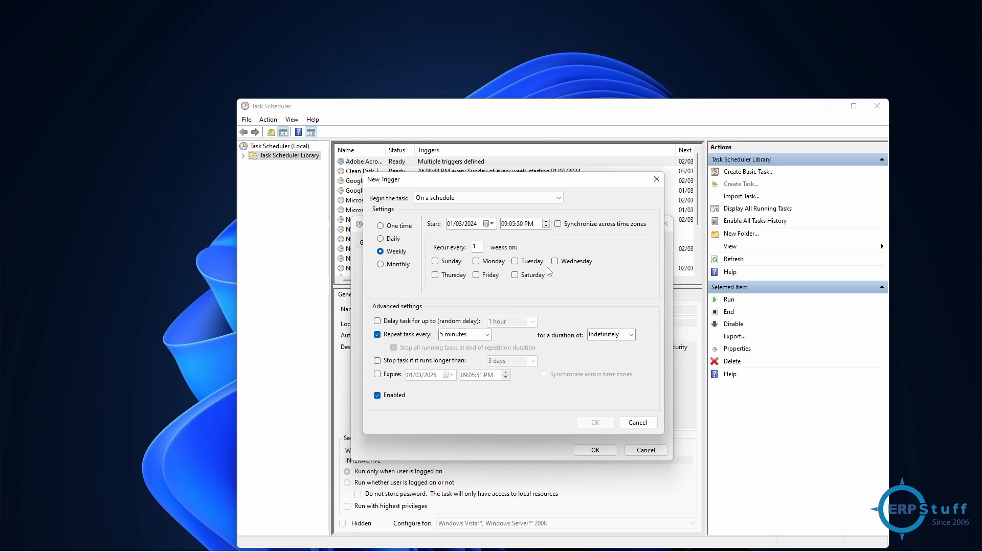
mouse_move(605, 266)
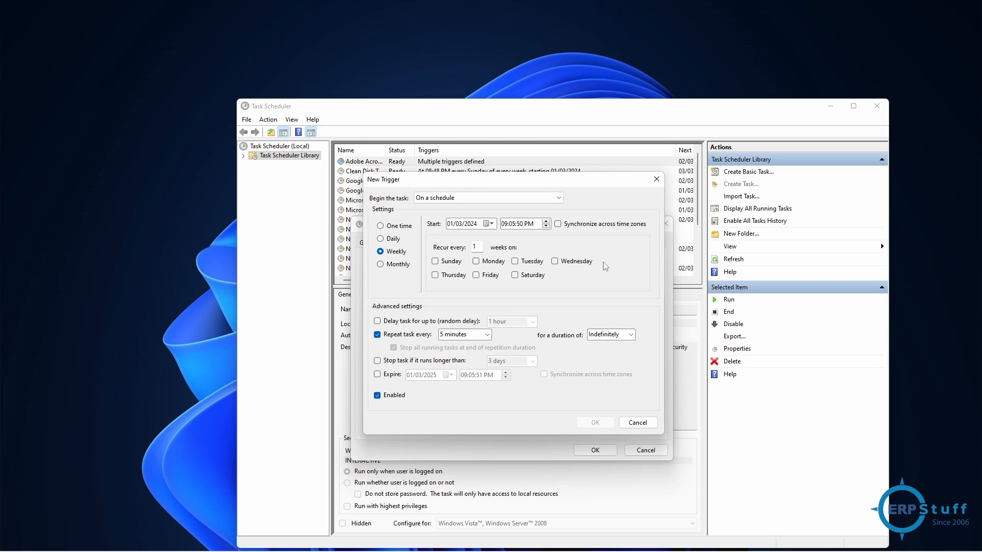
mouse_move(466, 263)
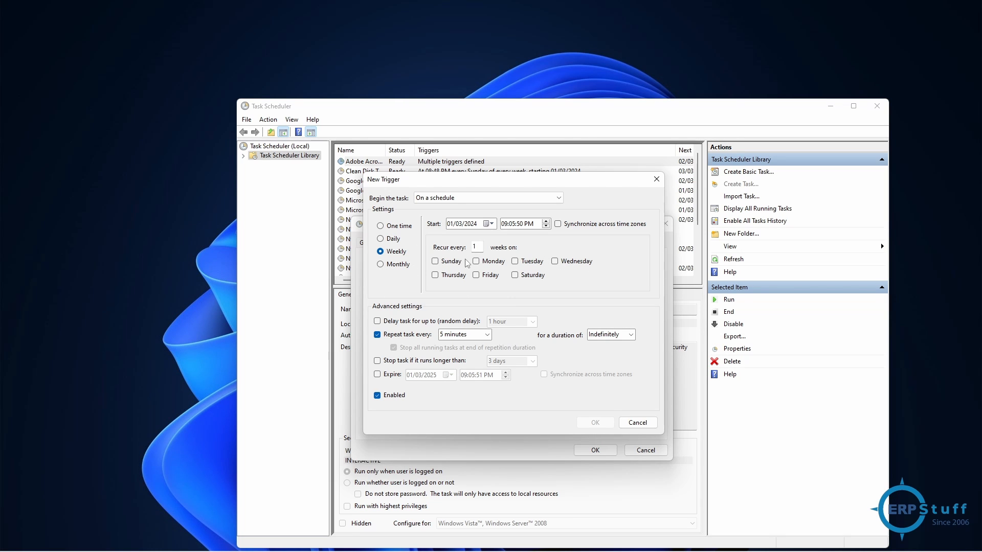
mouse_move(553, 243)
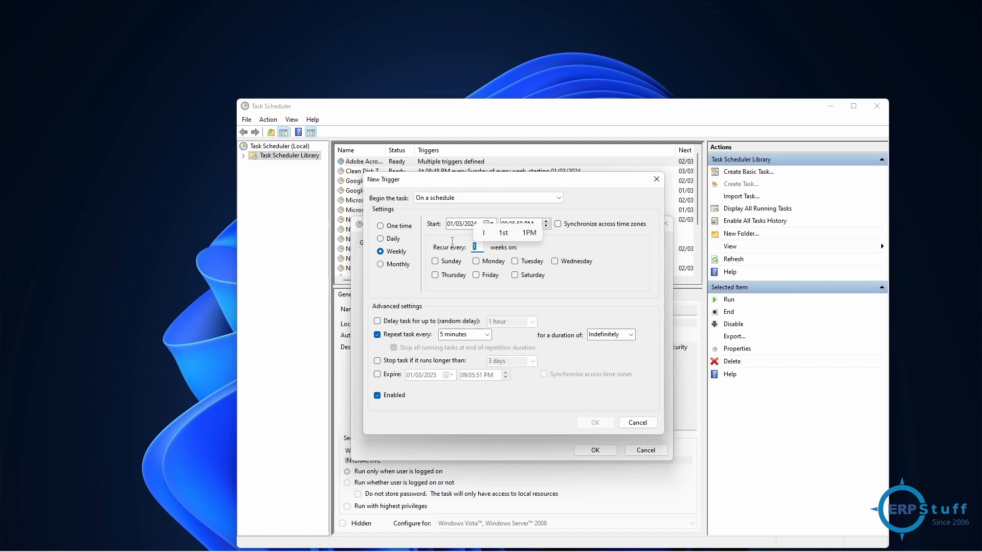
mouse_move(446, 285)
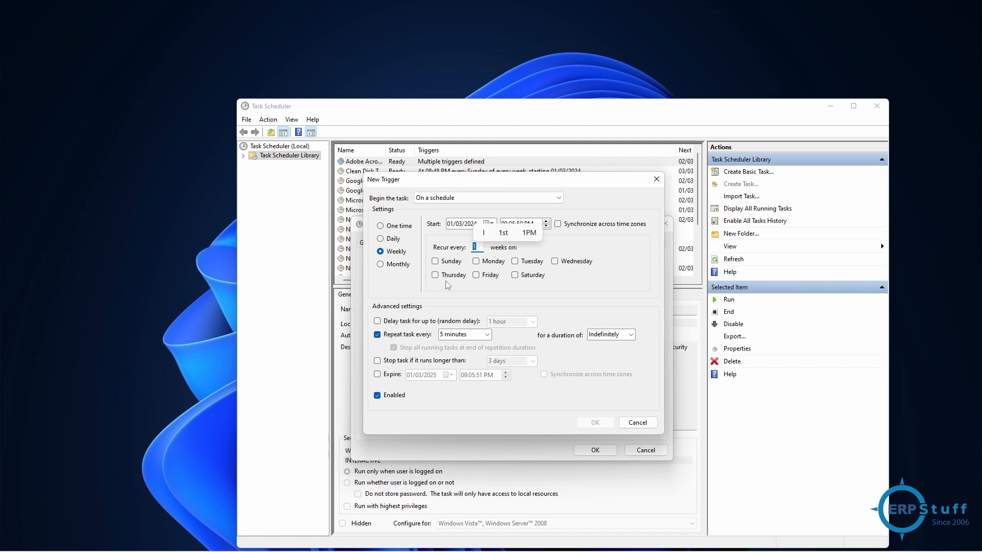
left_click(380, 264)
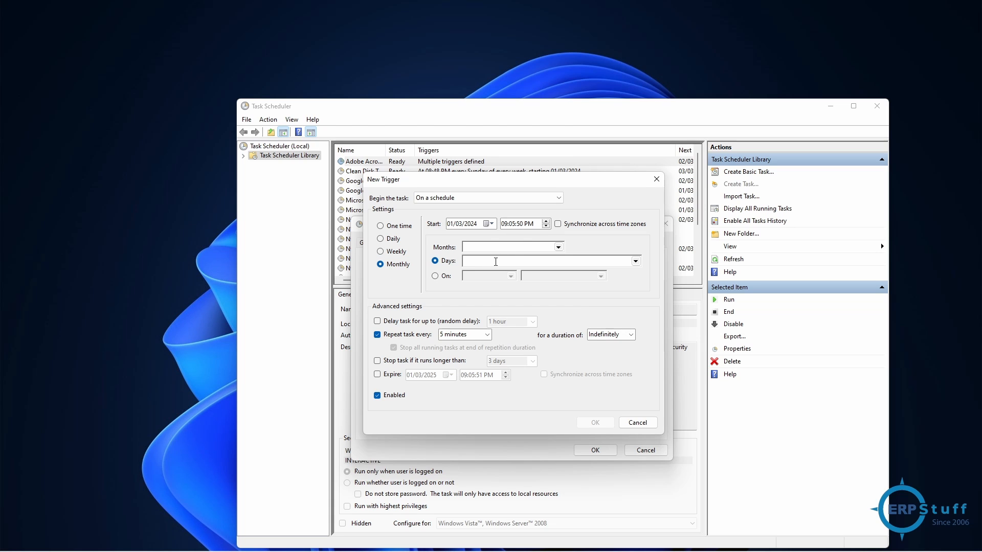
left_click(558, 246)
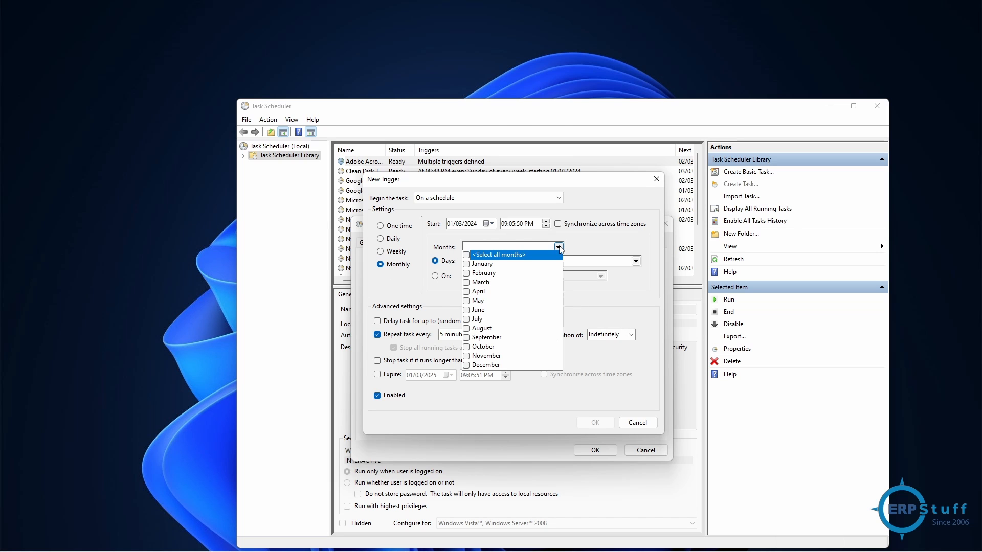
left_click(557, 246)
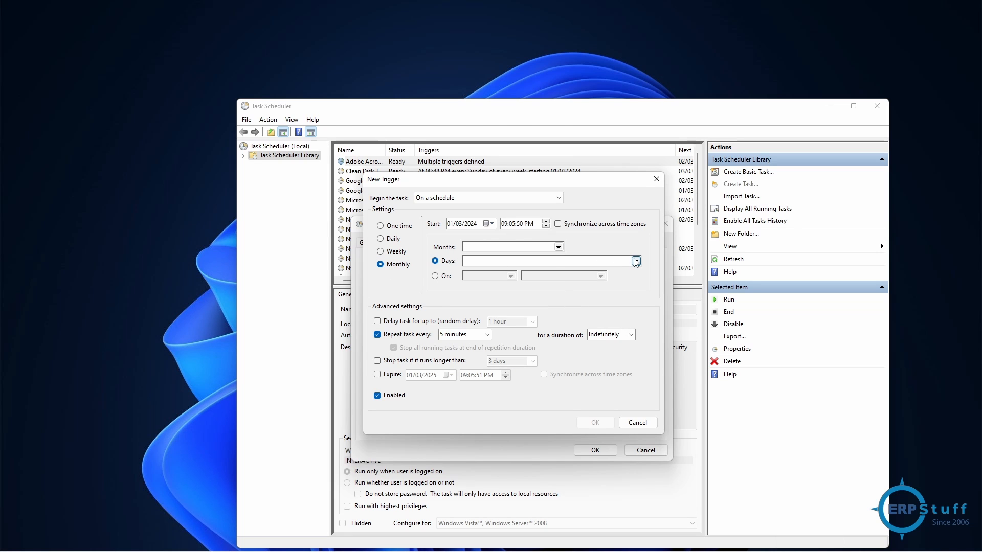
mouse_move(420, 243)
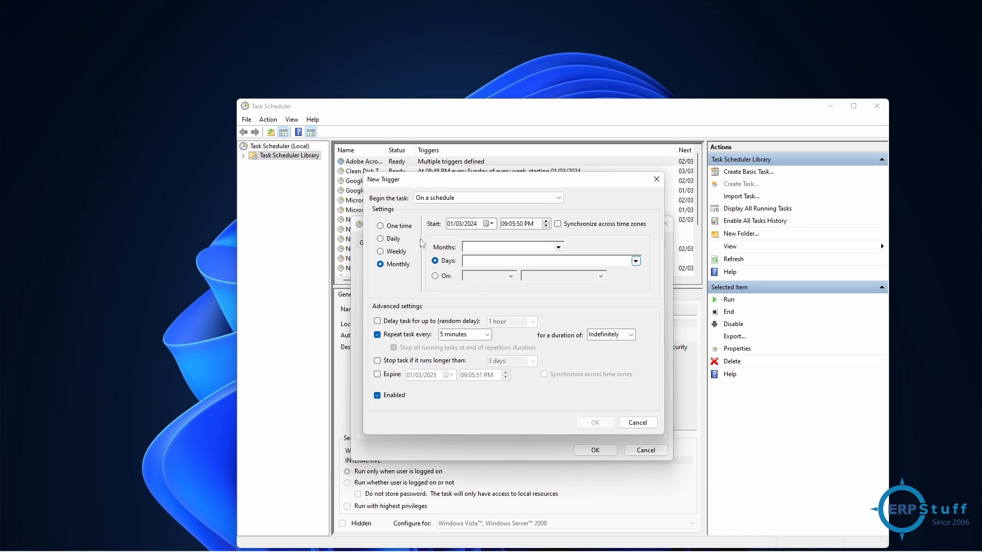
left_click(381, 226)
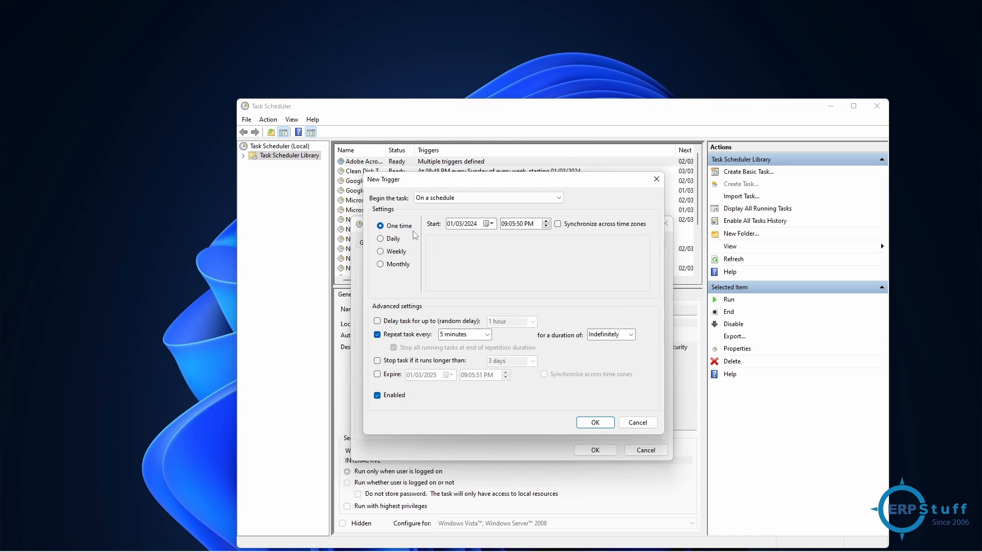
left_click(594, 422)
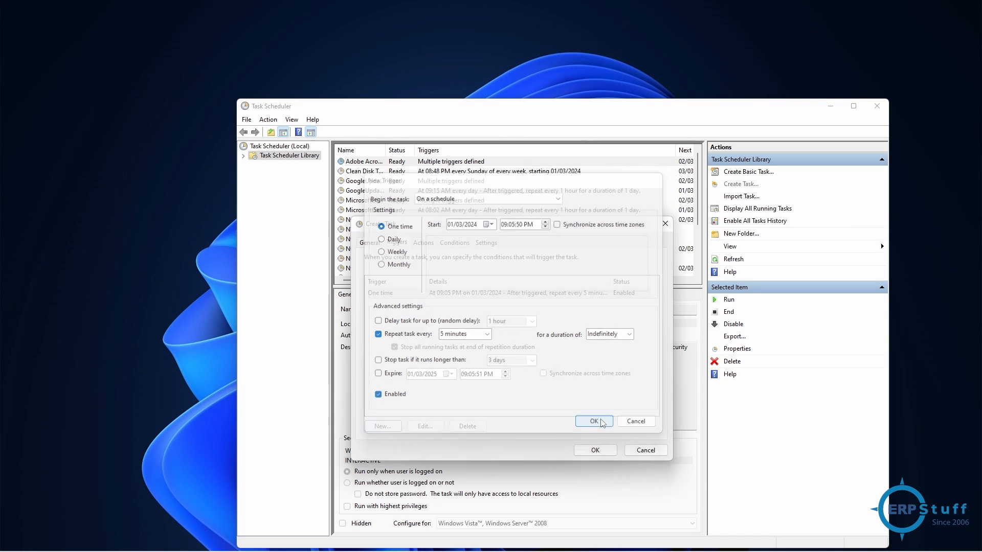
Step: Confirm the repeating trigger and view My Task's empty Actions list
left_click(594, 421)
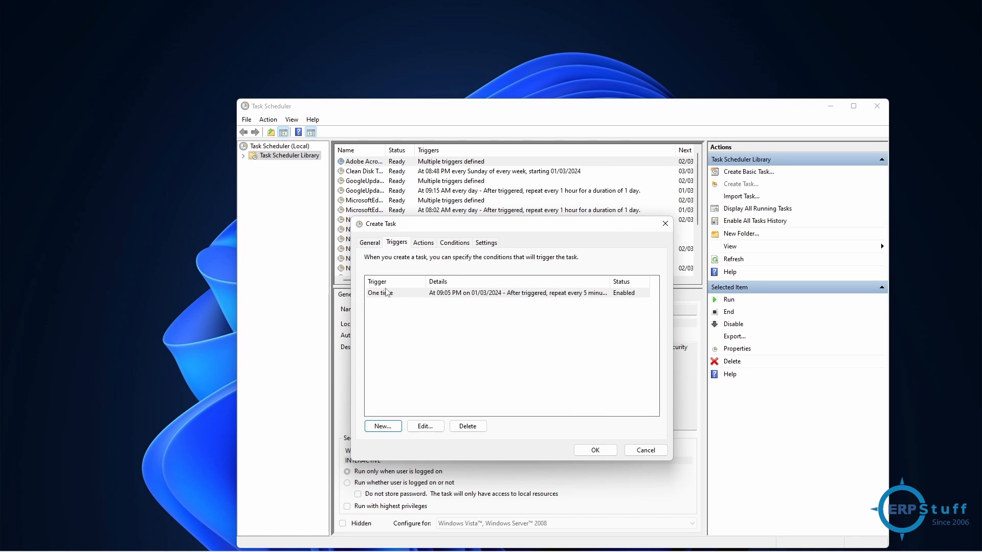
mouse_move(641, 304)
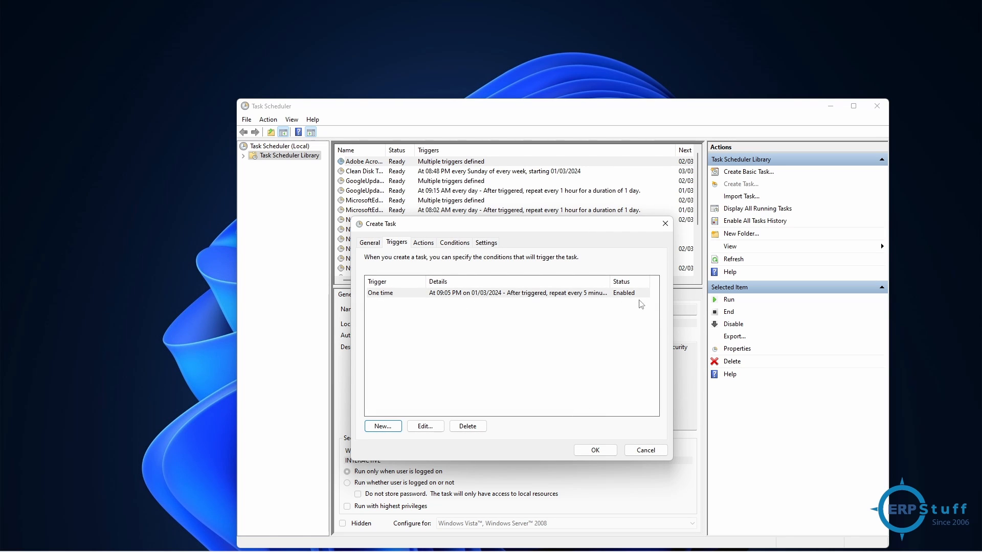
mouse_move(491, 299)
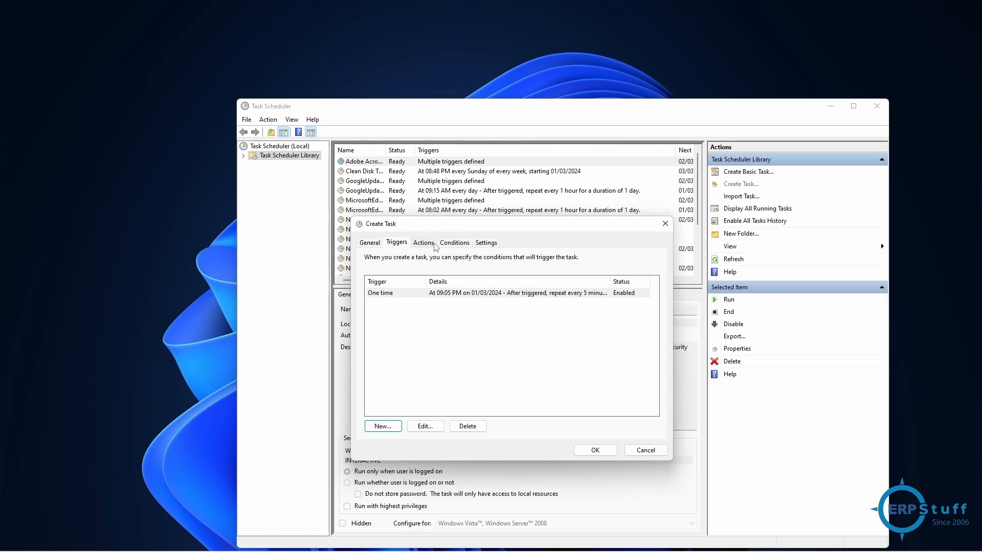
left_click(424, 242)
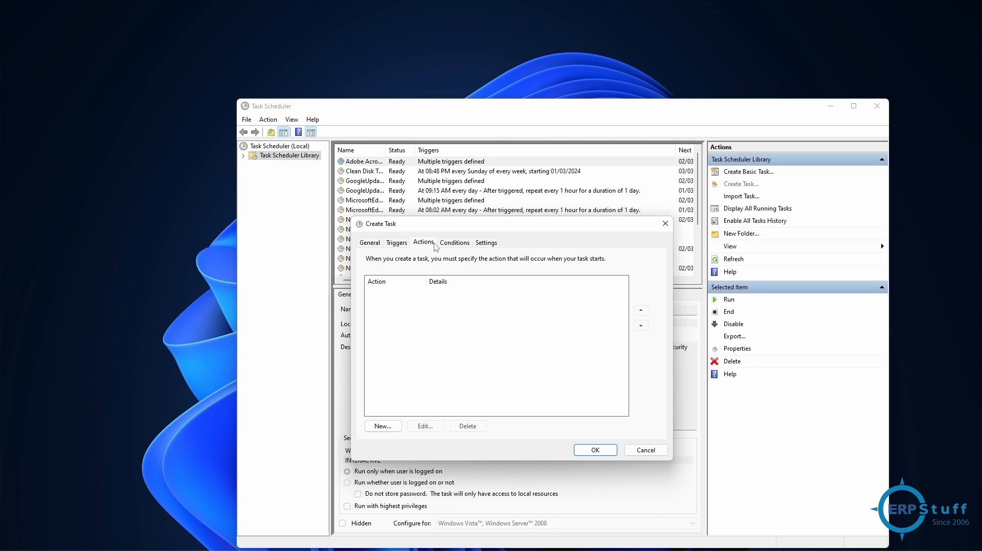
mouse_move(439, 330)
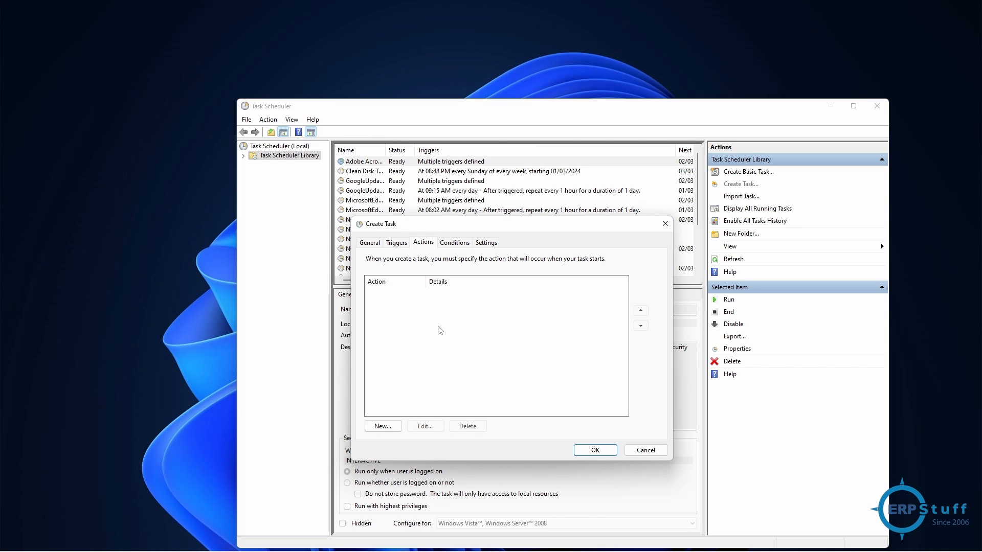
Step: Add a new action with its type set to 'Start a program'
left_click(382, 426)
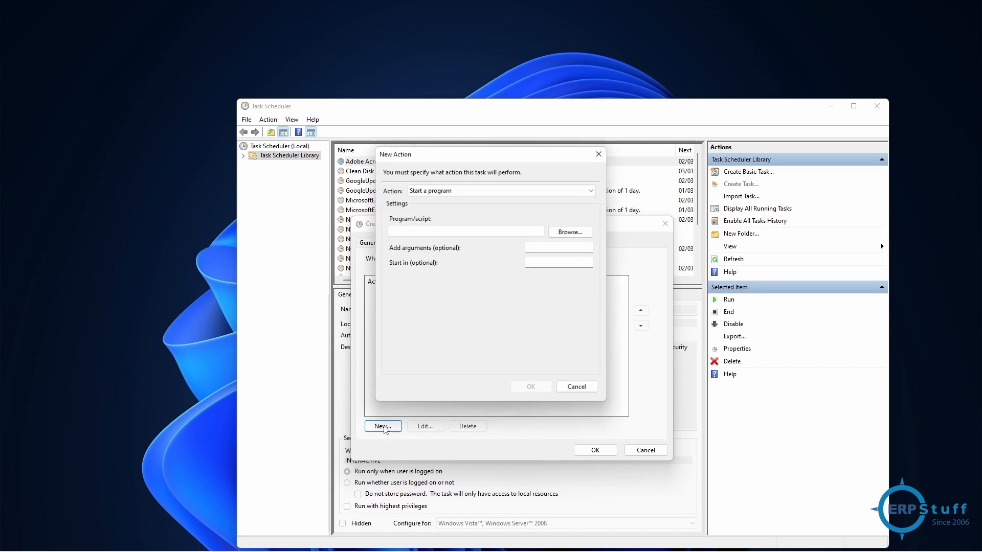
mouse_move(457, 155)
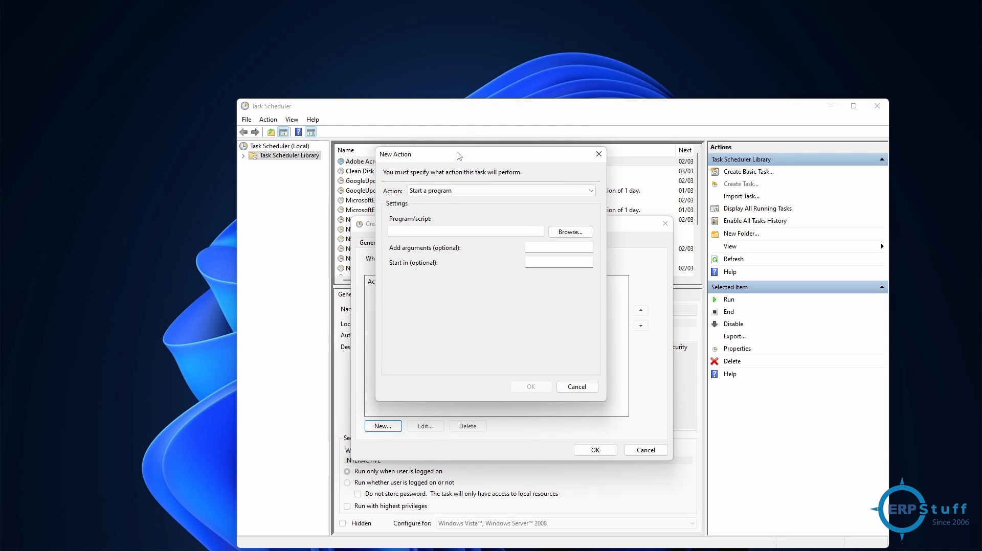
left_click(465, 231)
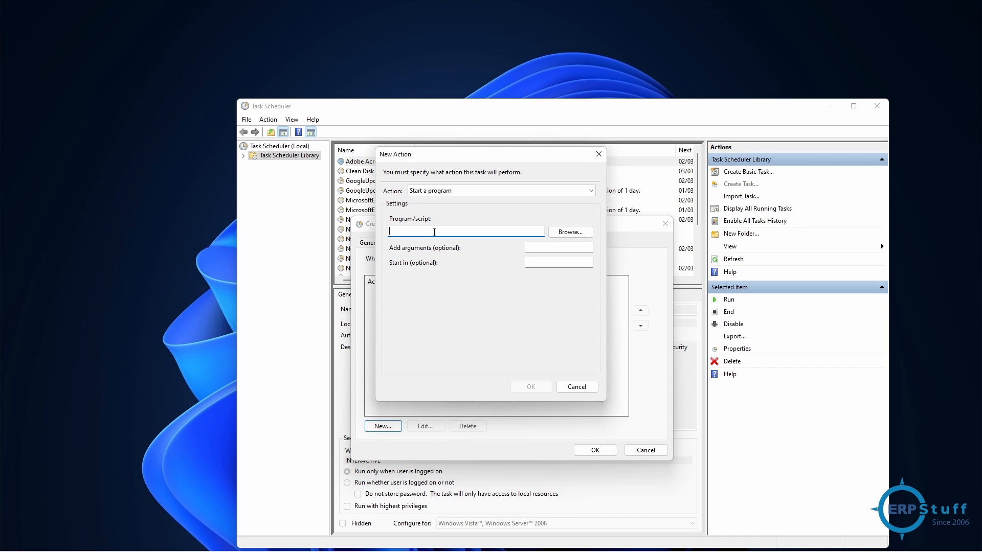
mouse_move(421, 227)
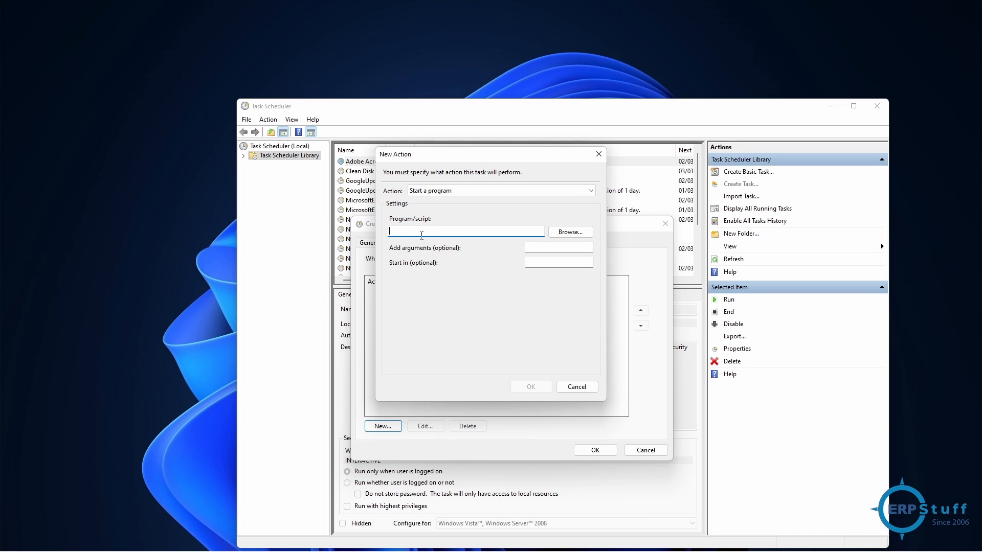
left_click(588, 190)
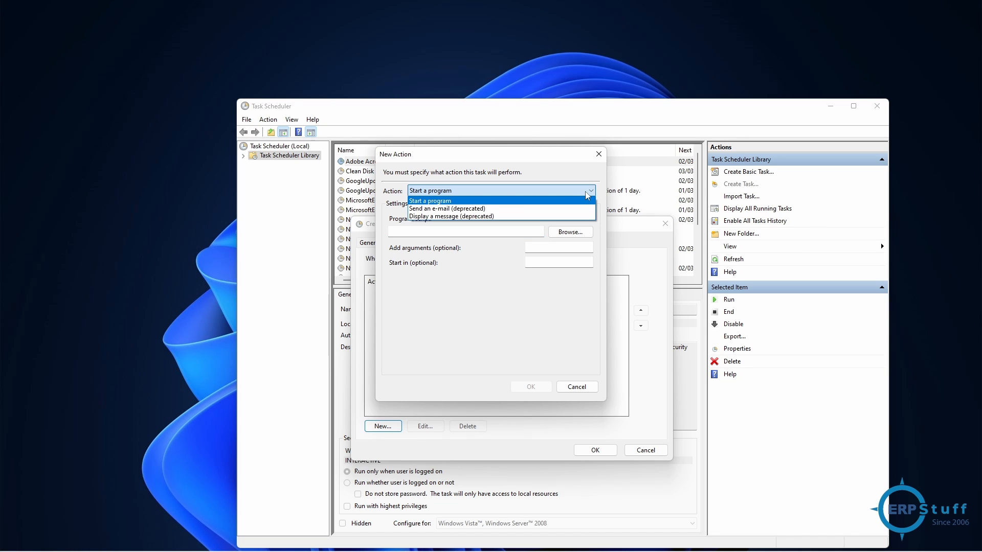
mouse_move(482, 209)
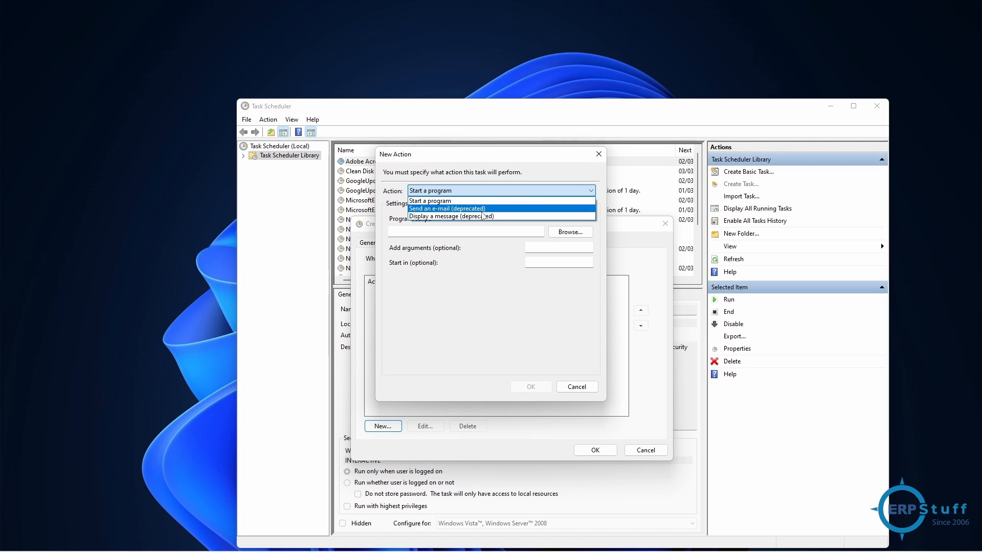
mouse_move(430, 201)
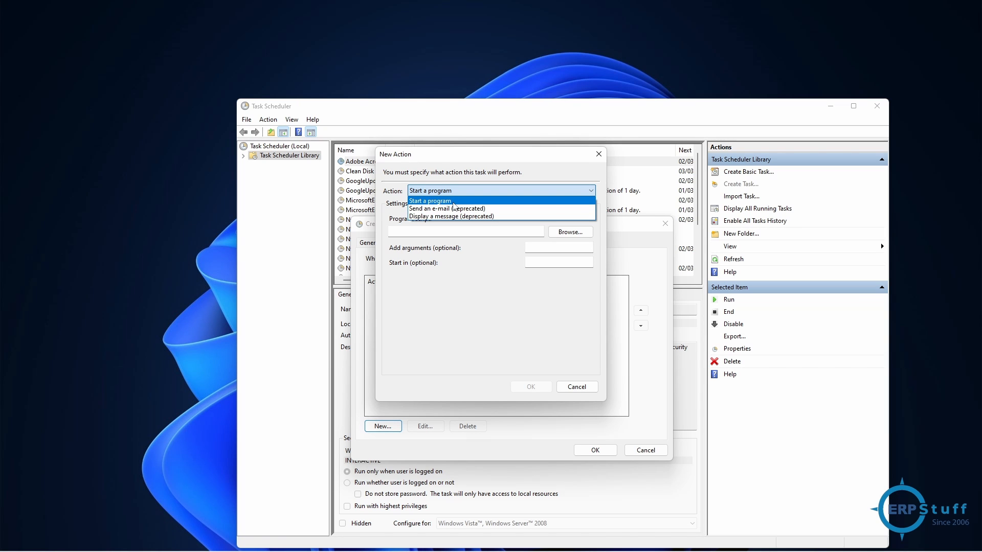
left_click(430, 201)
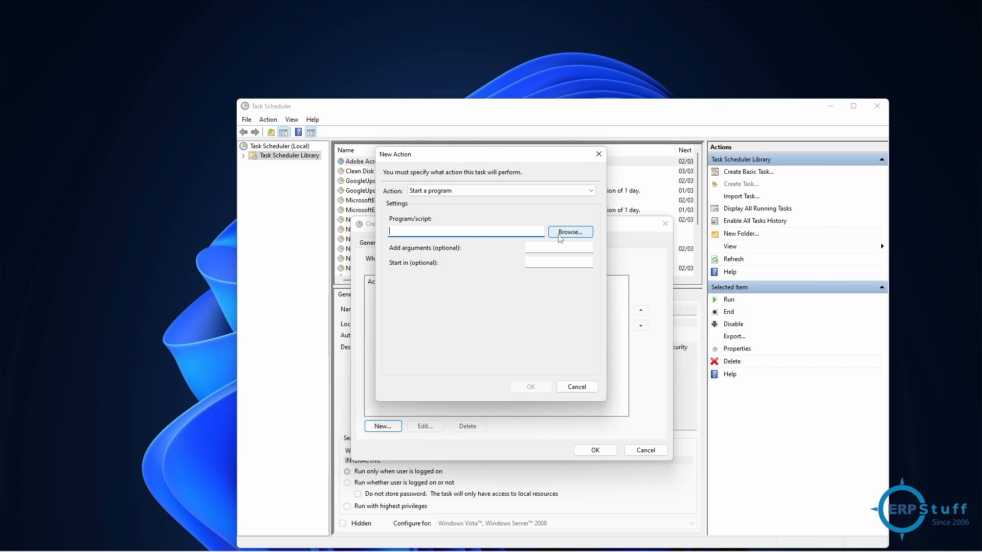
Step: In the D:\scheduler folder, show the context menu for erpstuff.bat
left_click(570, 232)
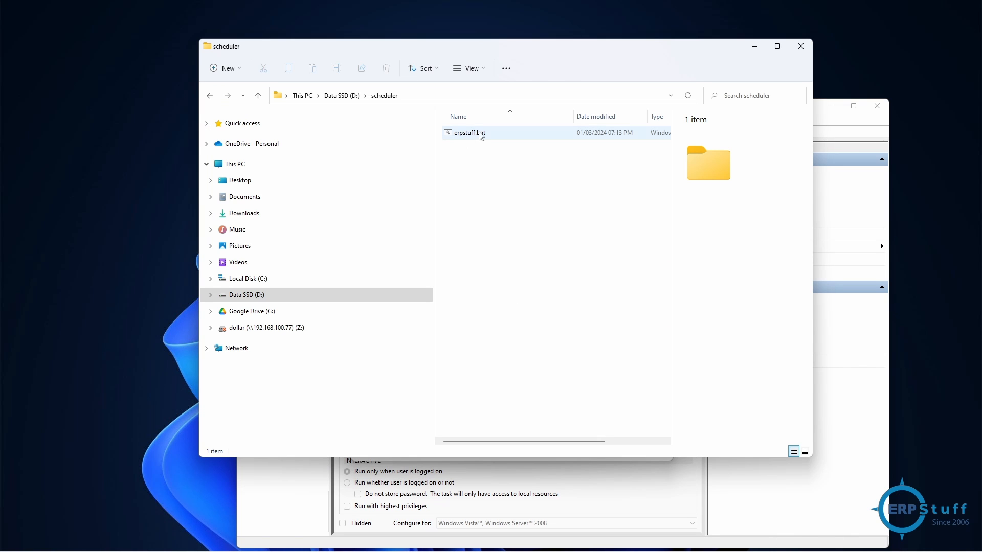
right_click(467, 133)
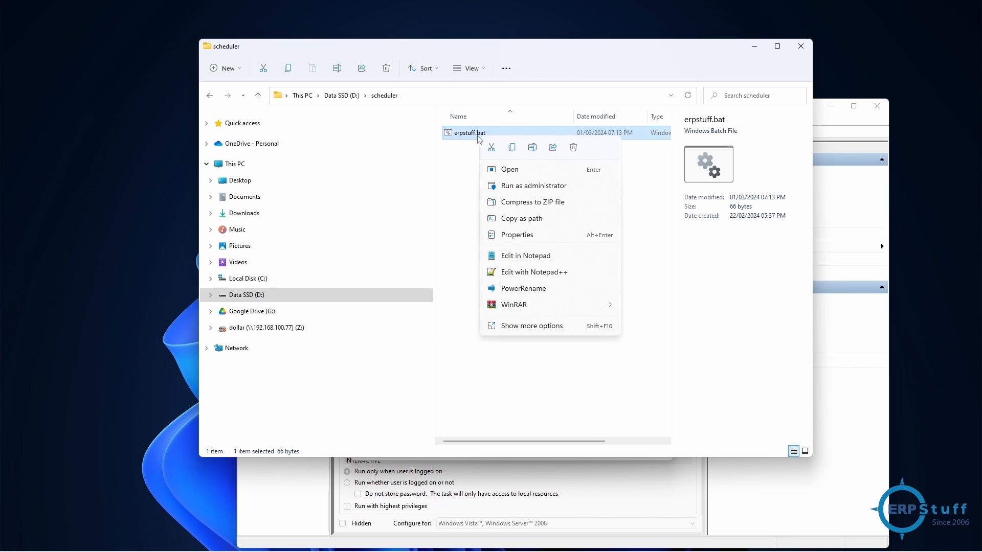
mouse_move(529, 271)
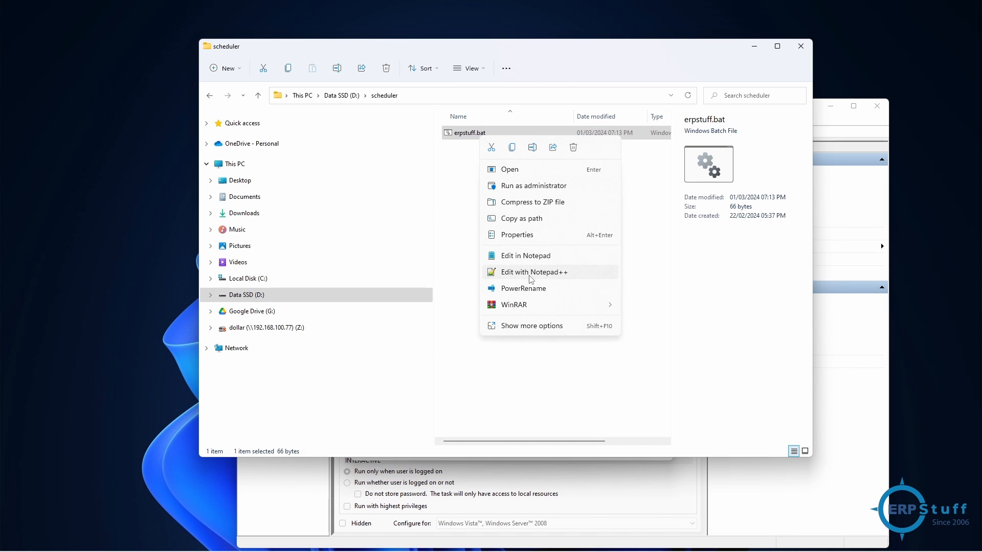
Step: Open erpstuff.bat for editing, save and close the log tab, then highlight the append operator
left_click(525, 256)
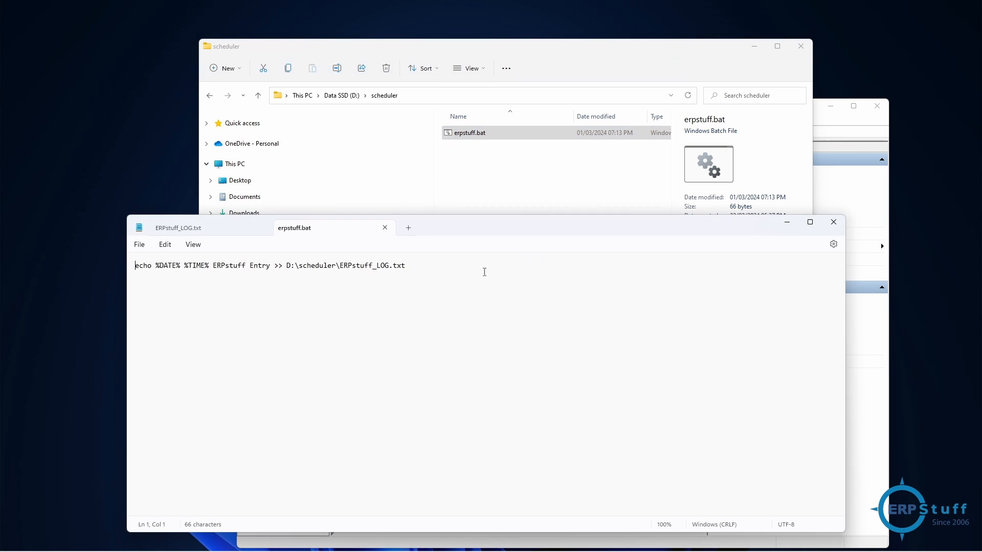
mouse_move(263, 259)
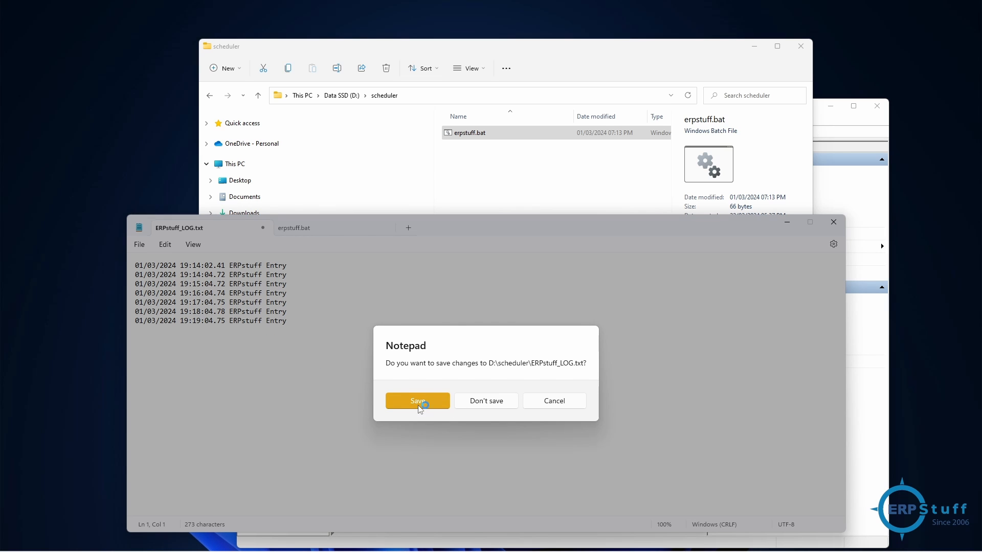
left_click(417, 401)
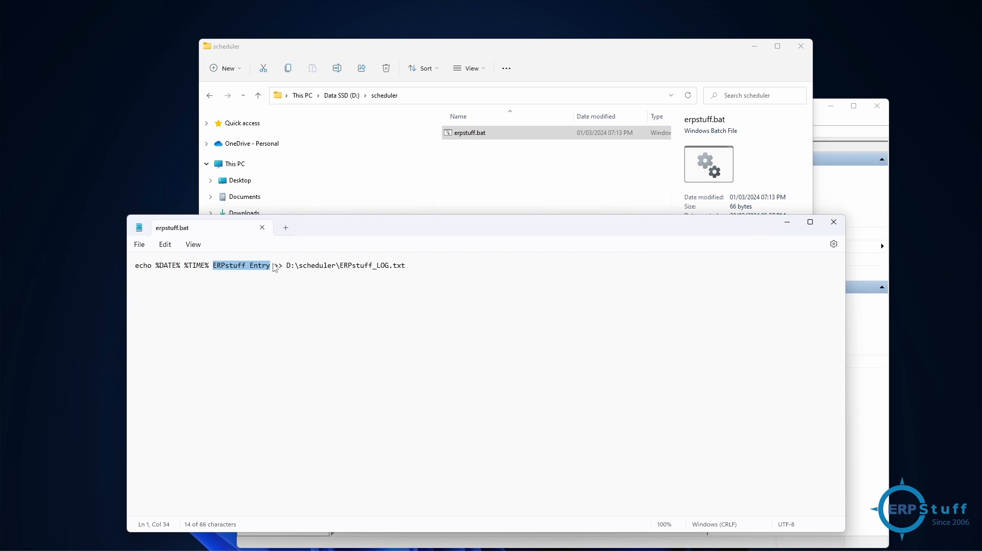
mouse_move(303, 276)
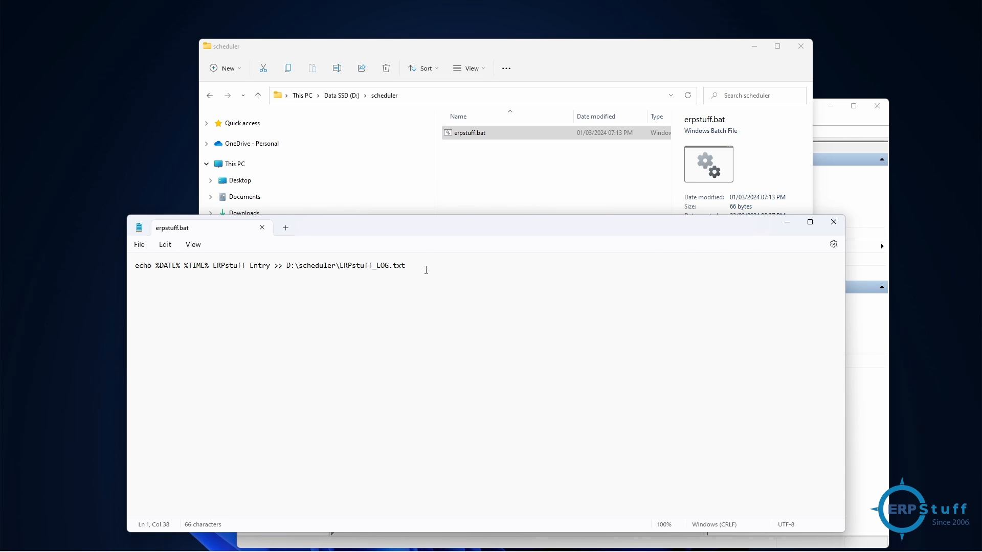
mouse_move(321, 271)
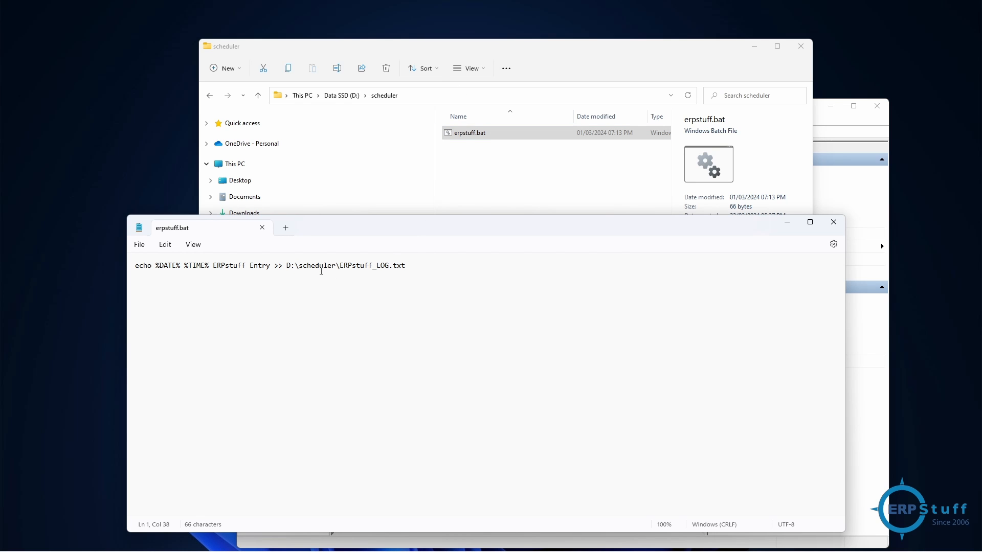
mouse_move(376, 272)
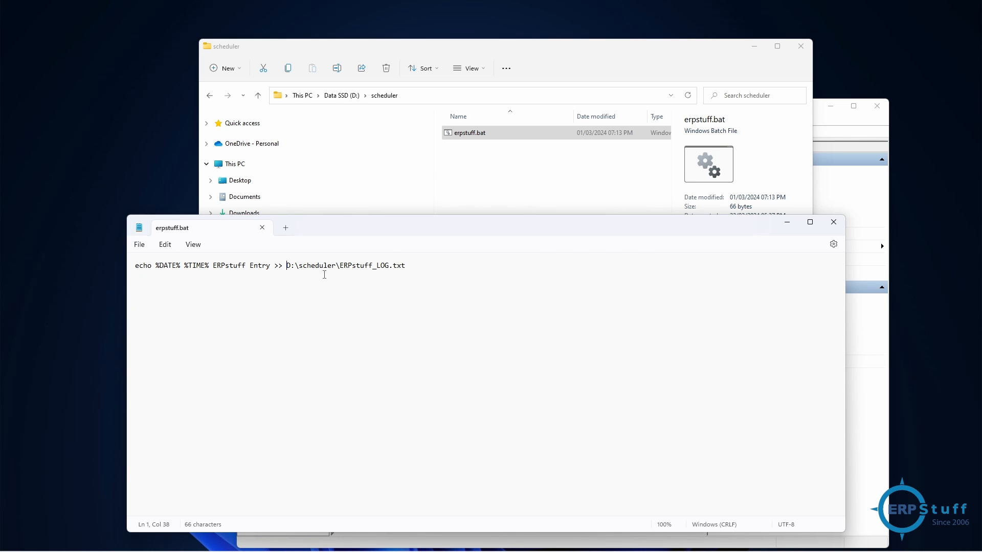
mouse_move(266, 265)
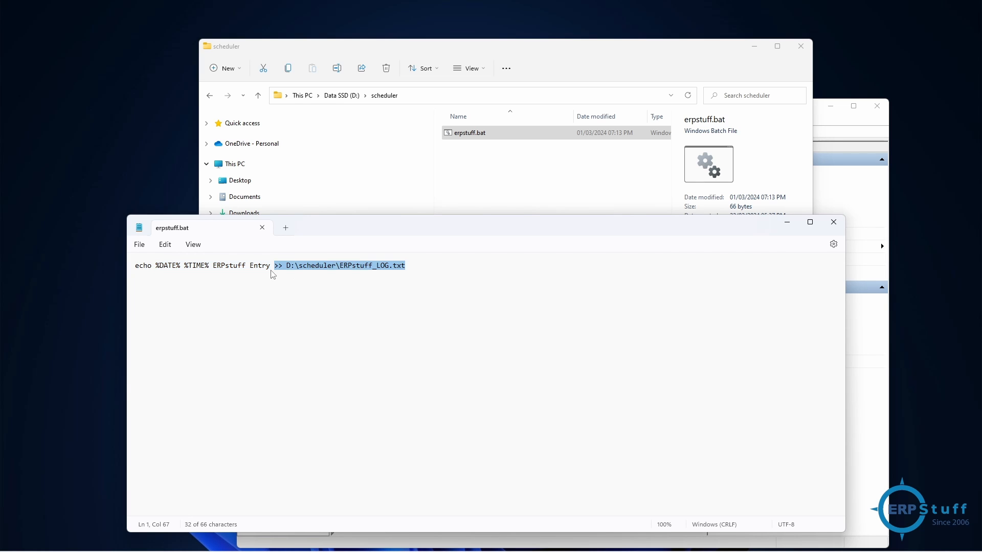
left_click(276, 266)
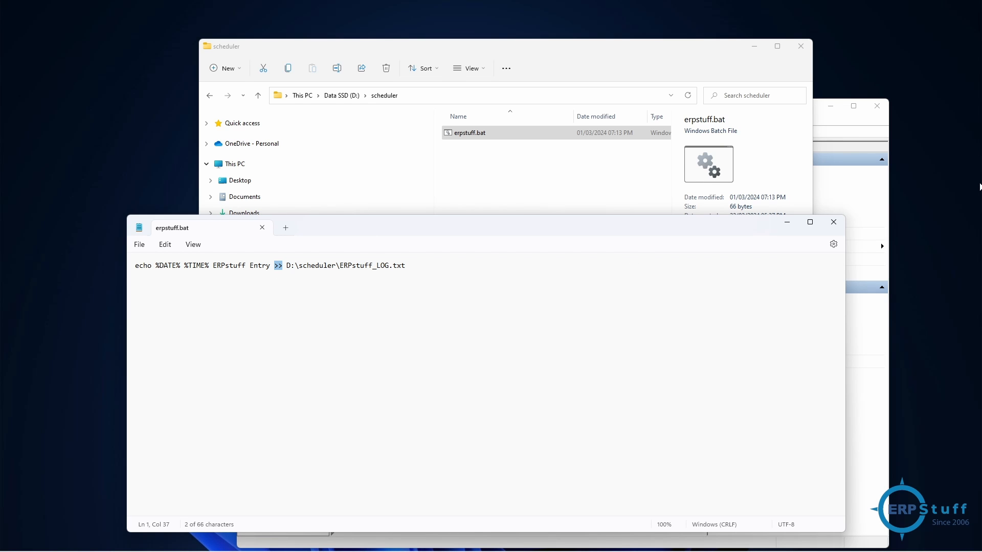
mouse_move(871, 230)
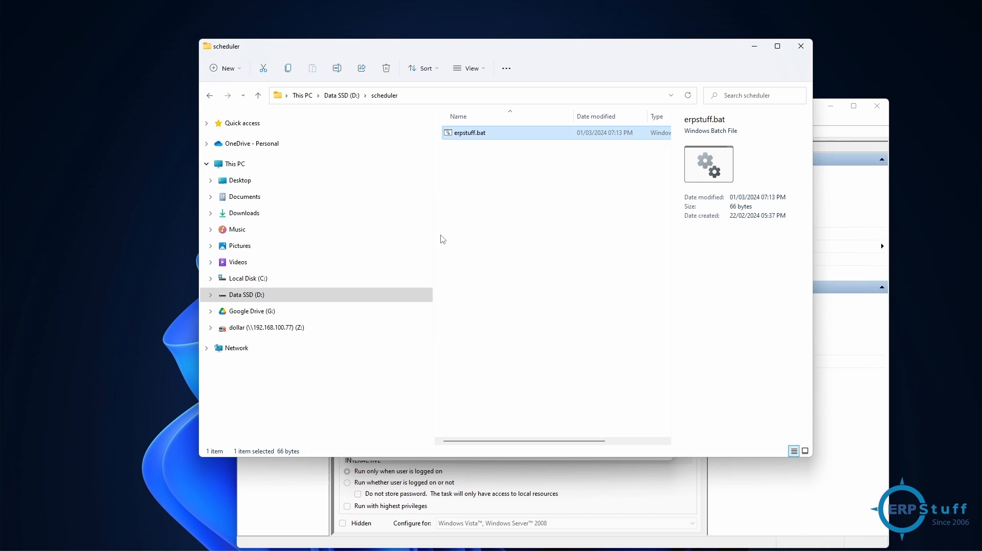
mouse_move(480, 136)
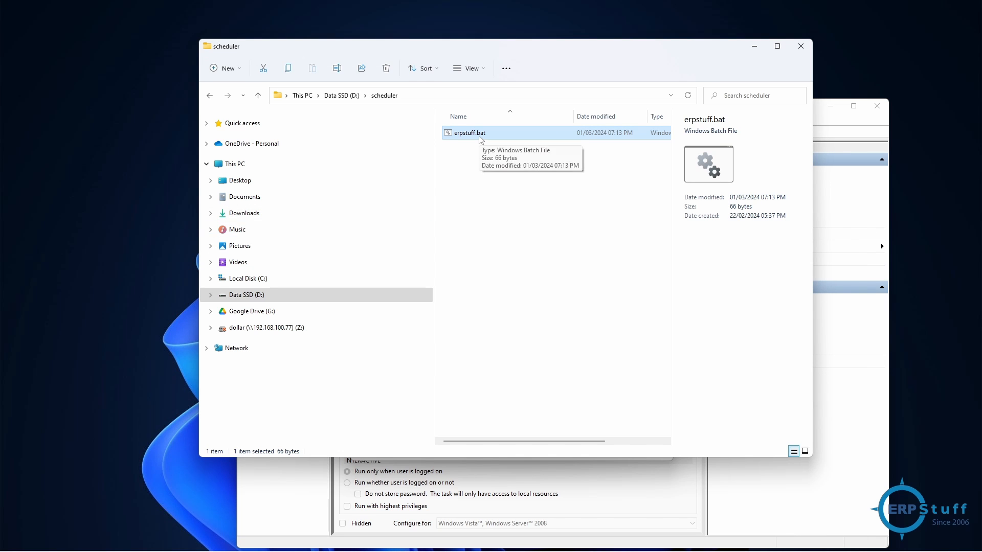
mouse_move(475, 158)
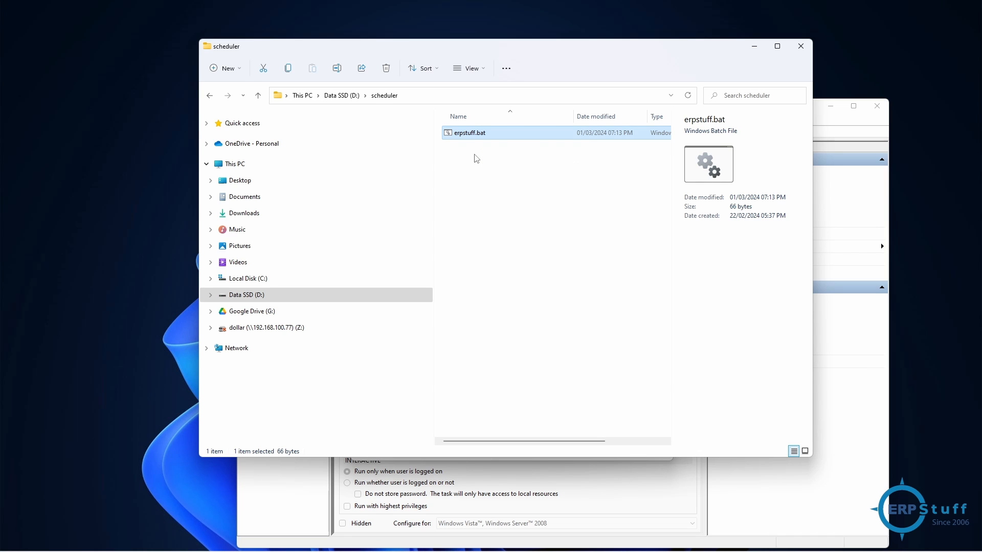
mouse_move(457, 144)
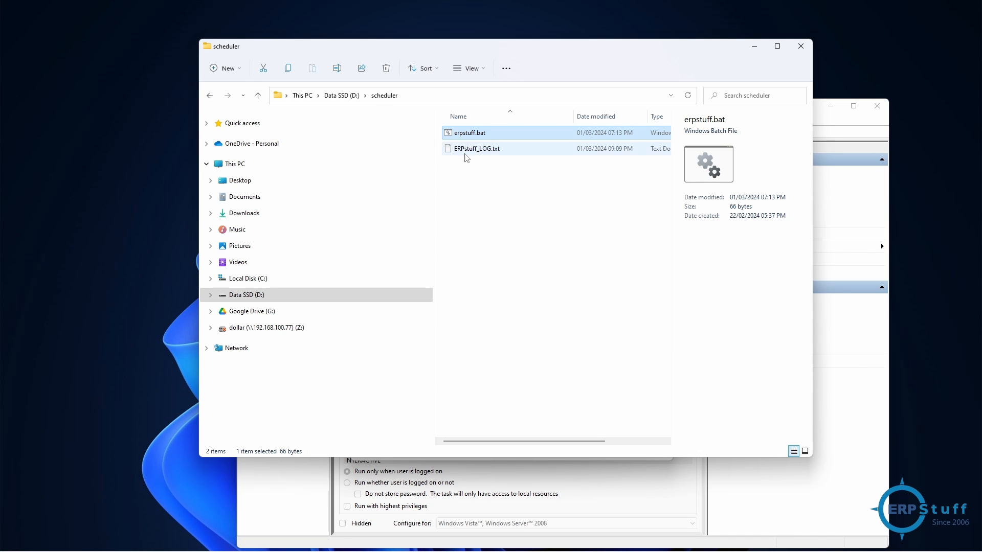
Step: Open ERPstuff_LOG.txt from the scheduler folder to confirm it now exists beside erpstuff.bat
double_click(477, 148)
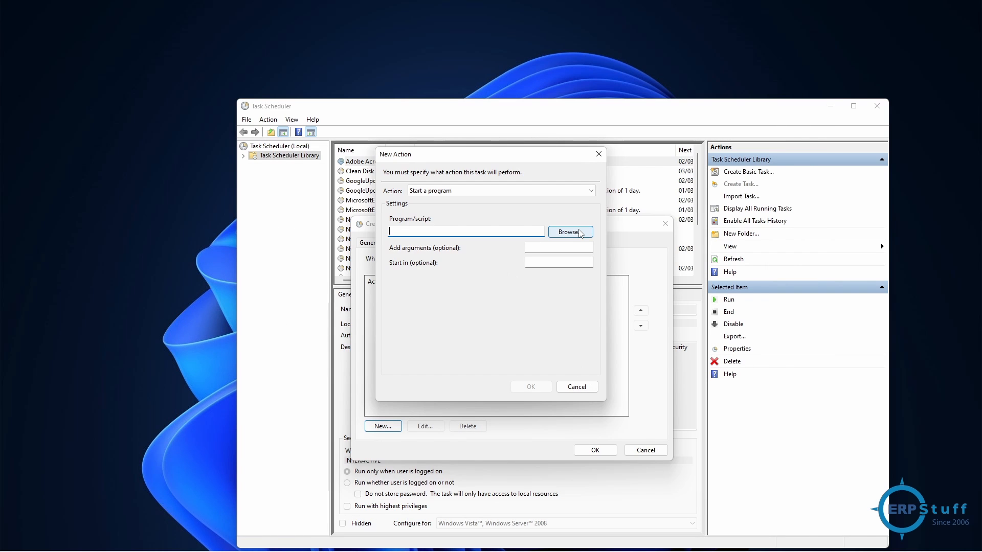
Step: Set Program/script to D:\scheduler\erpstuff.bat and confirm the new Start a program action
left_click(568, 231)
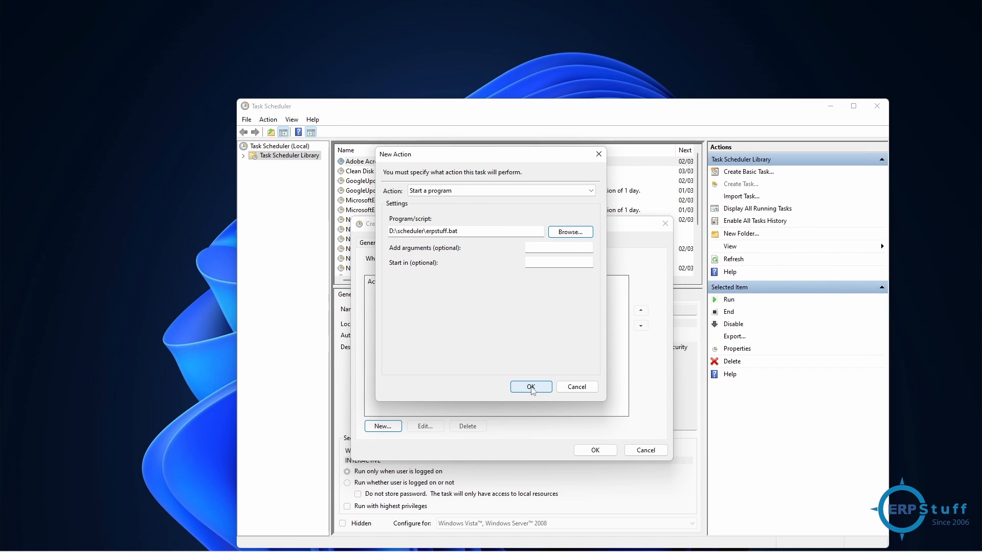
left_click(530, 386)
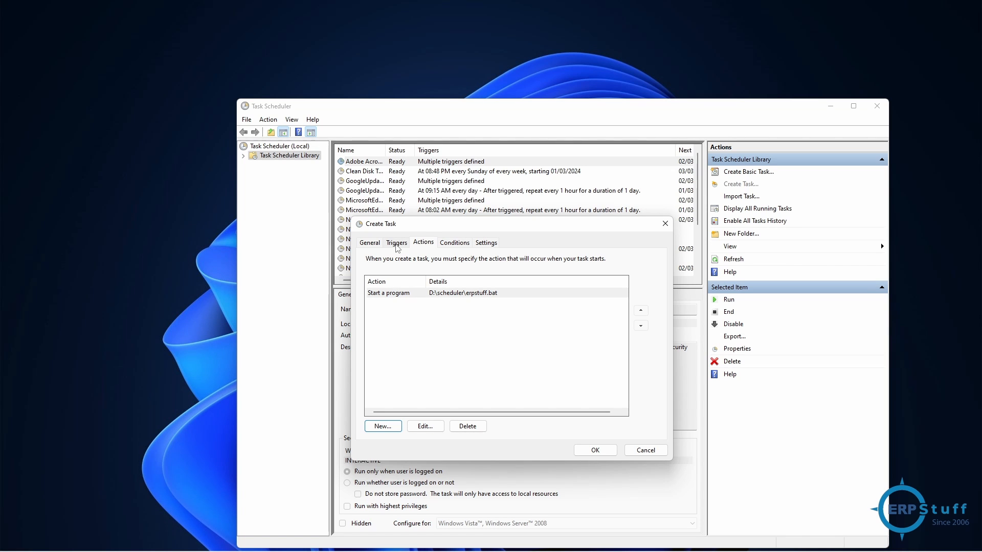
Step: Change the One time trigger's 'Repeat task every' value from 5 minutes to 1 minute
left_click(397, 242)
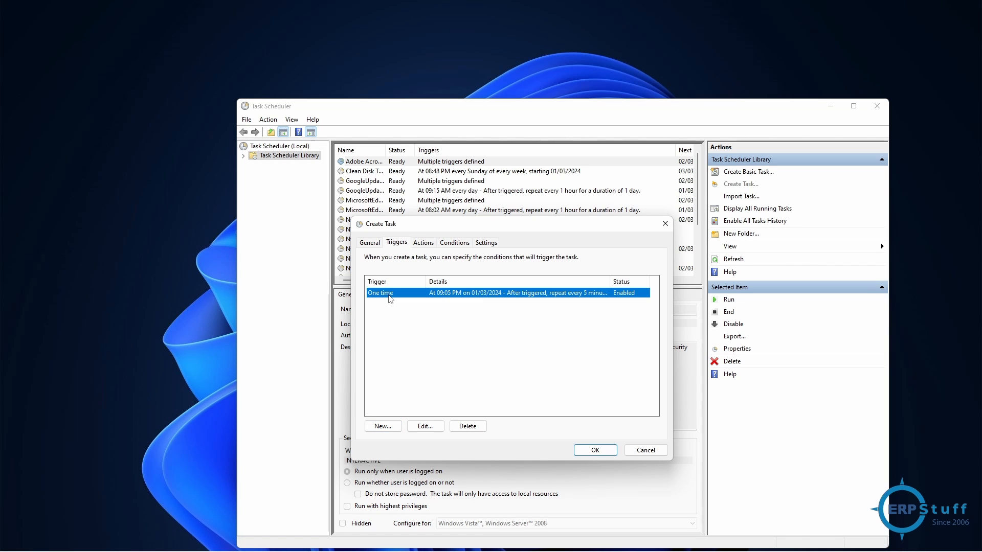
left_click(425, 426)
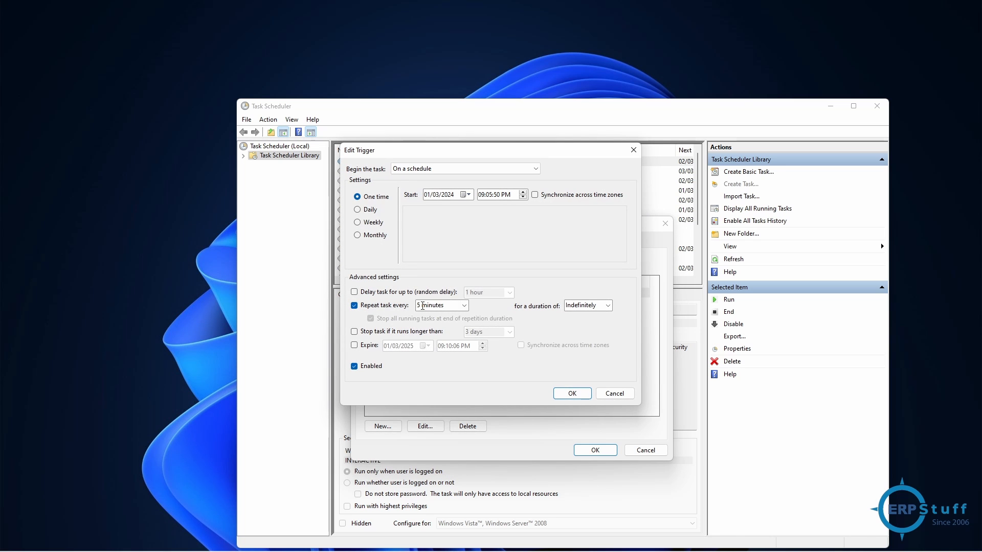
left_click(463, 305)
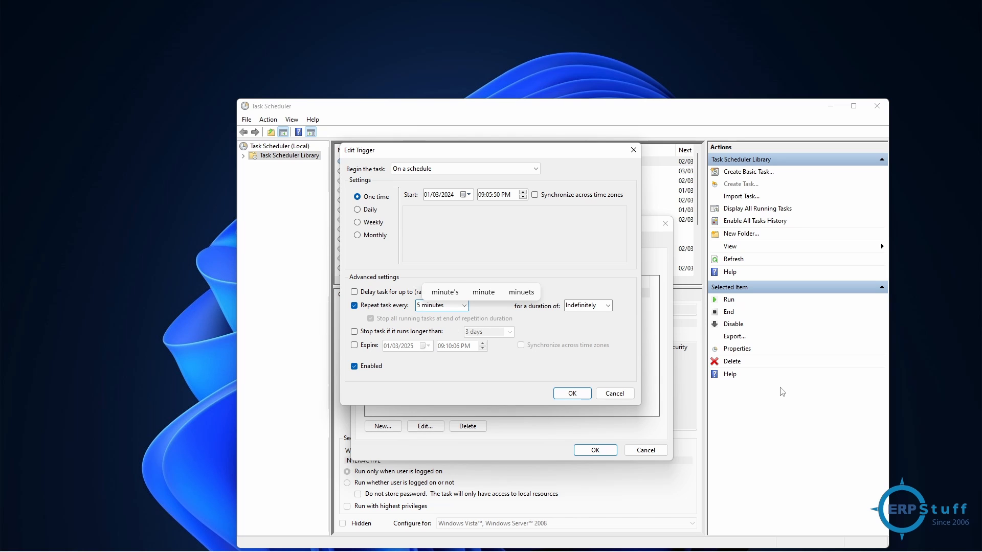
mouse_move(465, 312)
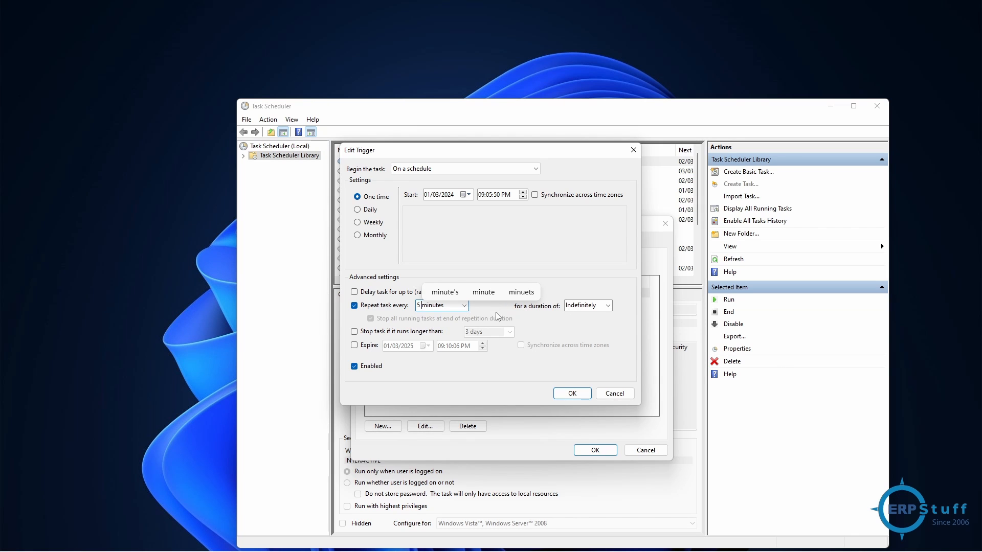
left_click(464, 306)
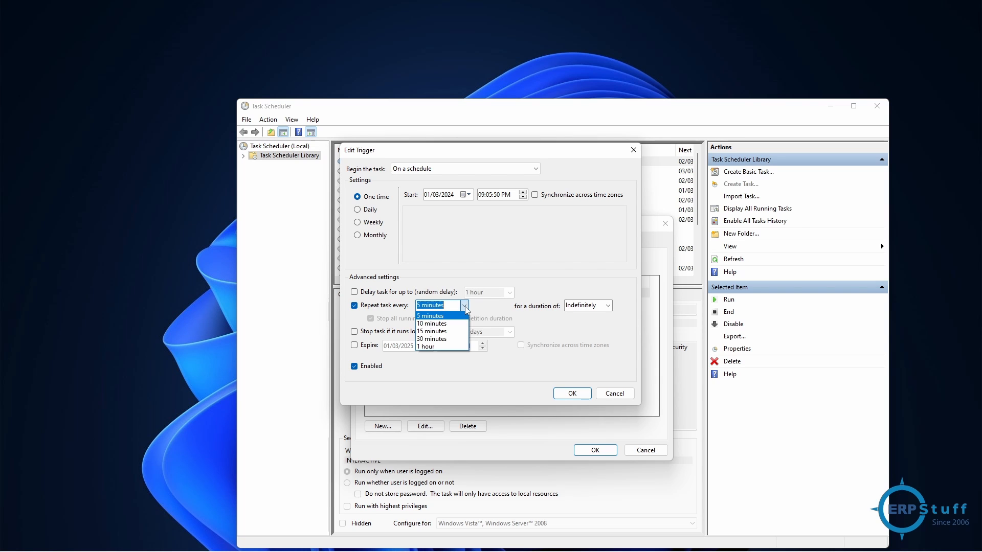
left_click(430, 315)
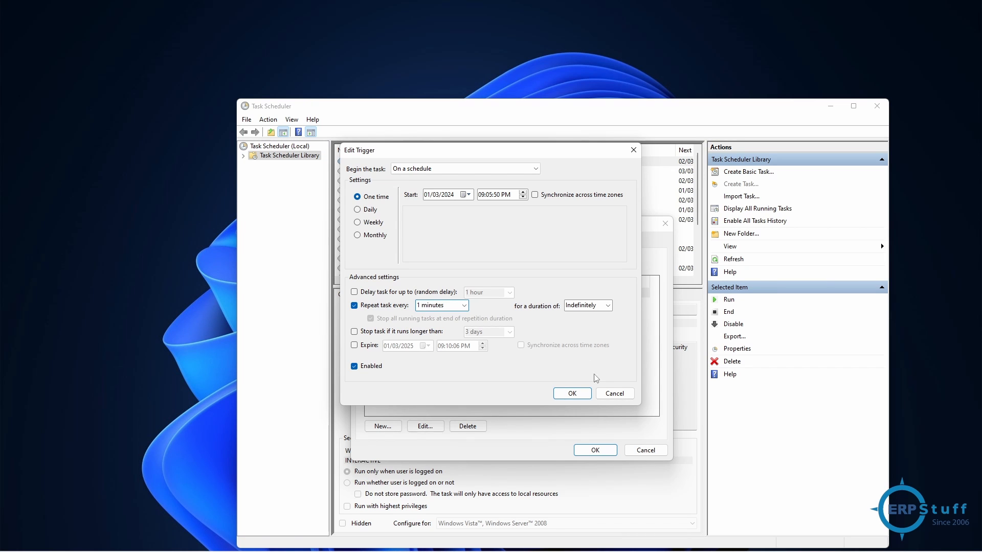
left_click(570, 393)
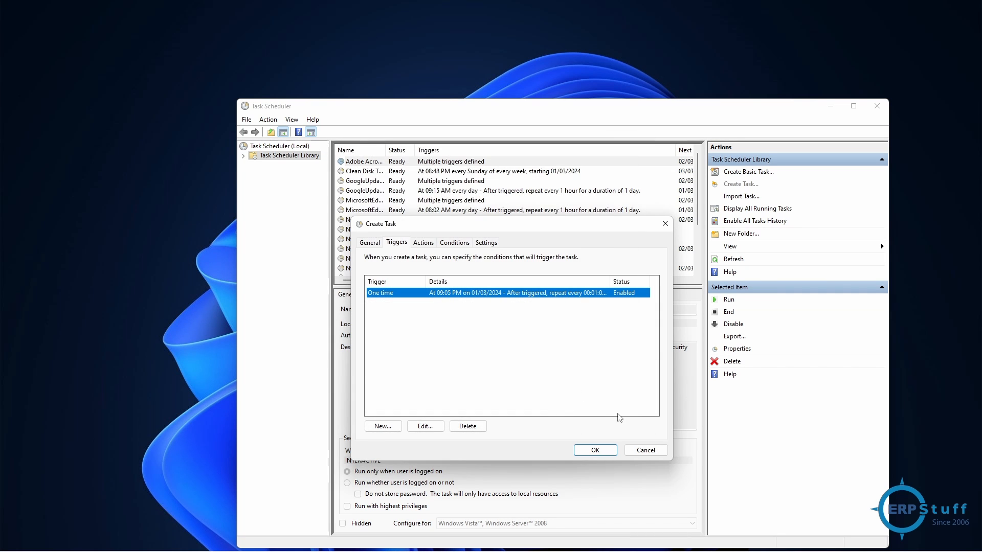
mouse_move(486, 247)
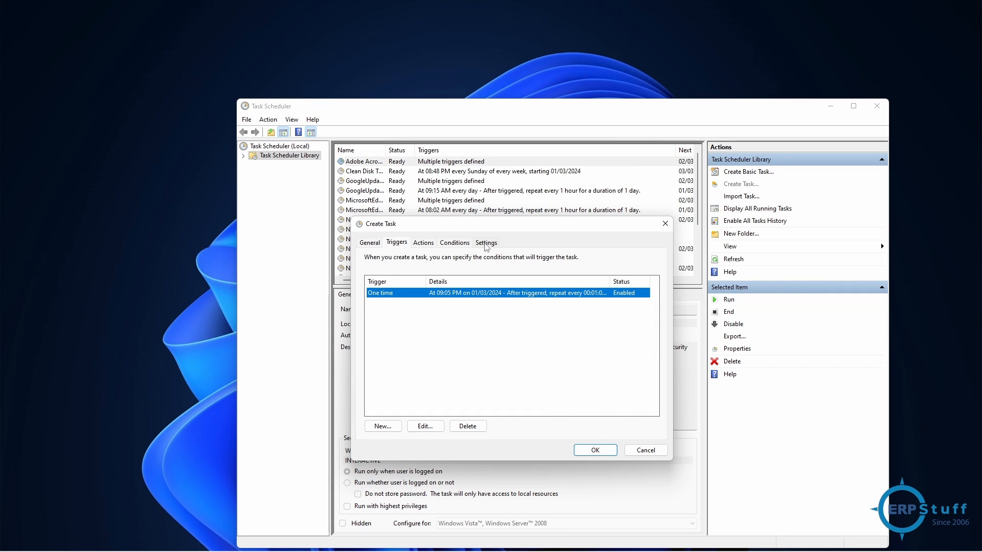
Step: Show the Conditions tab, where the task starts only on AC power
left_click(455, 243)
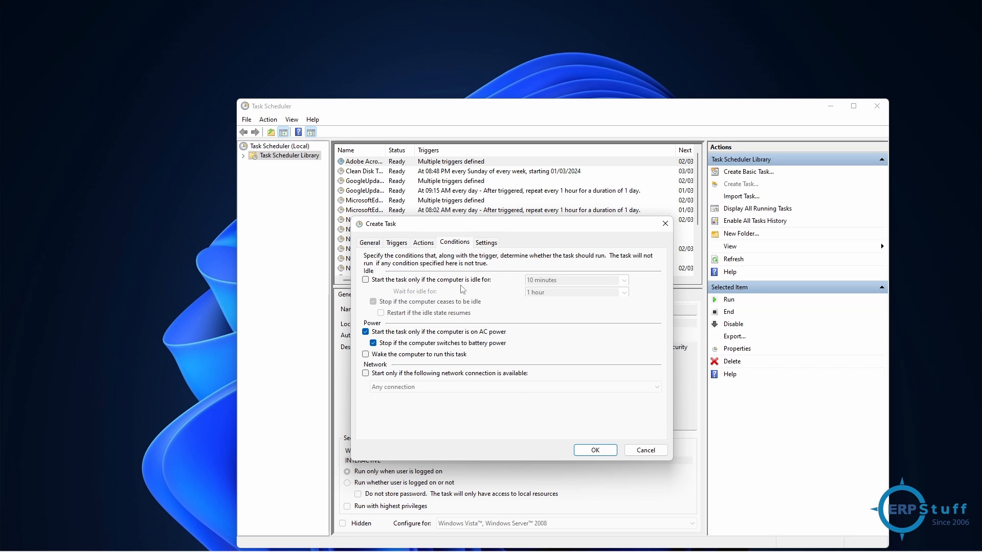
mouse_move(466, 371)
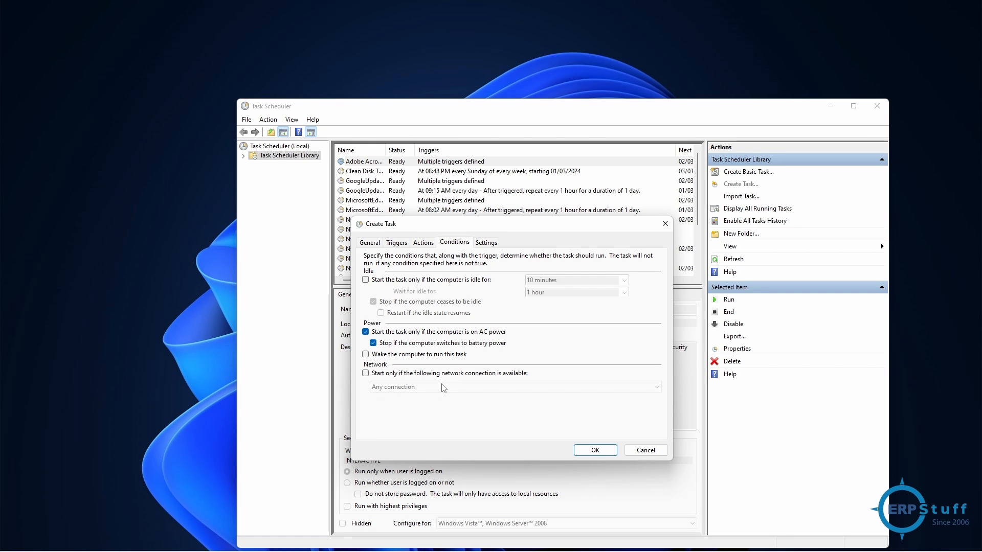
mouse_move(512, 261)
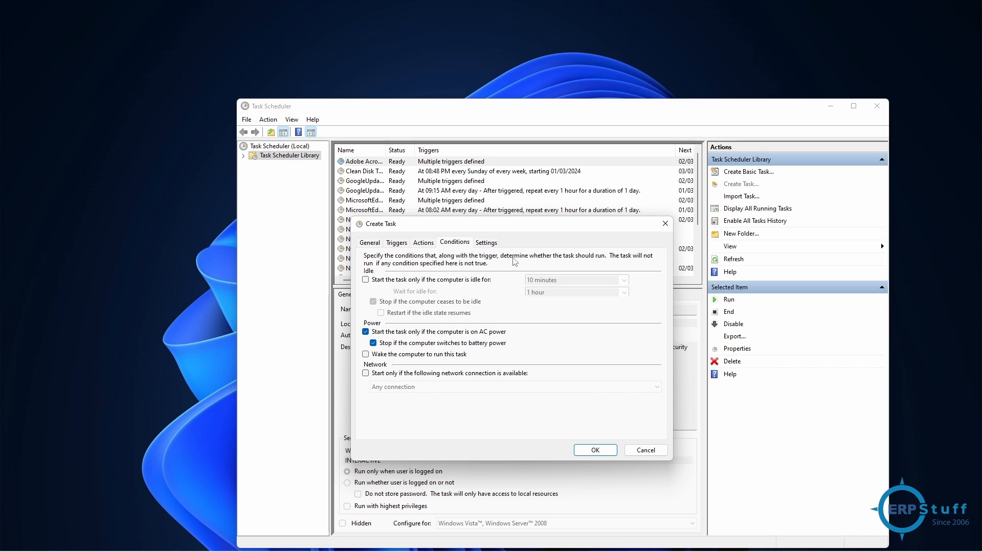
mouse_move(553, 432)
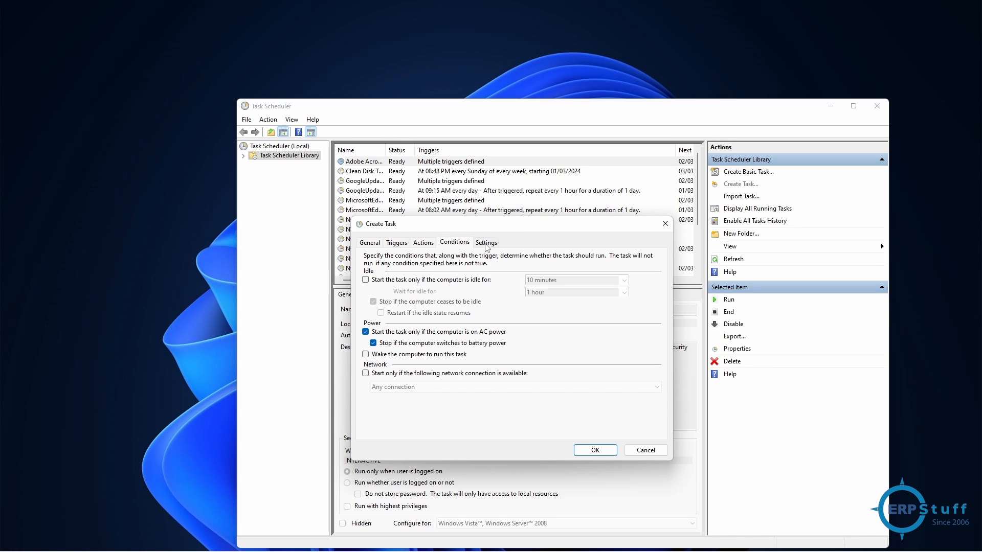
Step: Show the Settings tab, with on-demand runs allowed and a three-day run limit
left_click(486, 242)
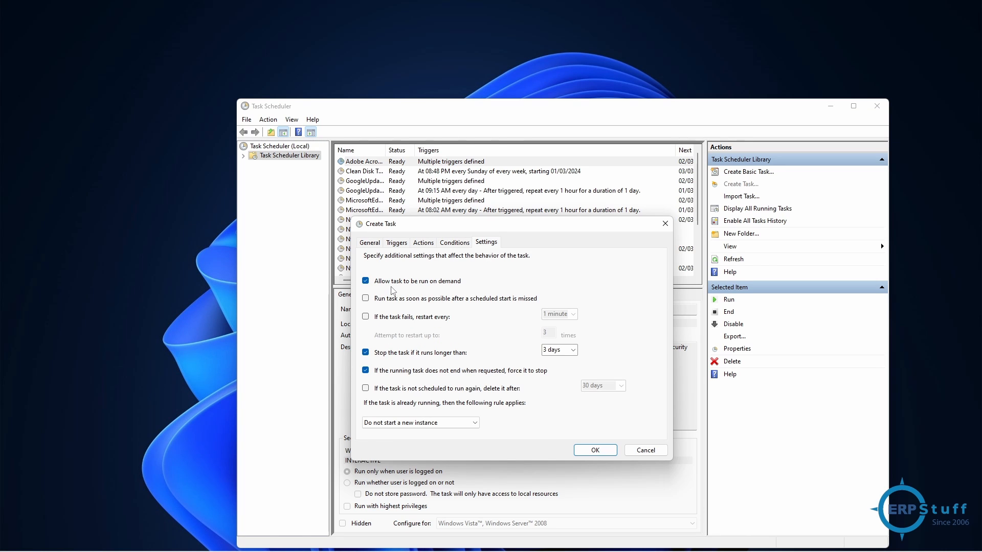
mouse_move(449, 287)
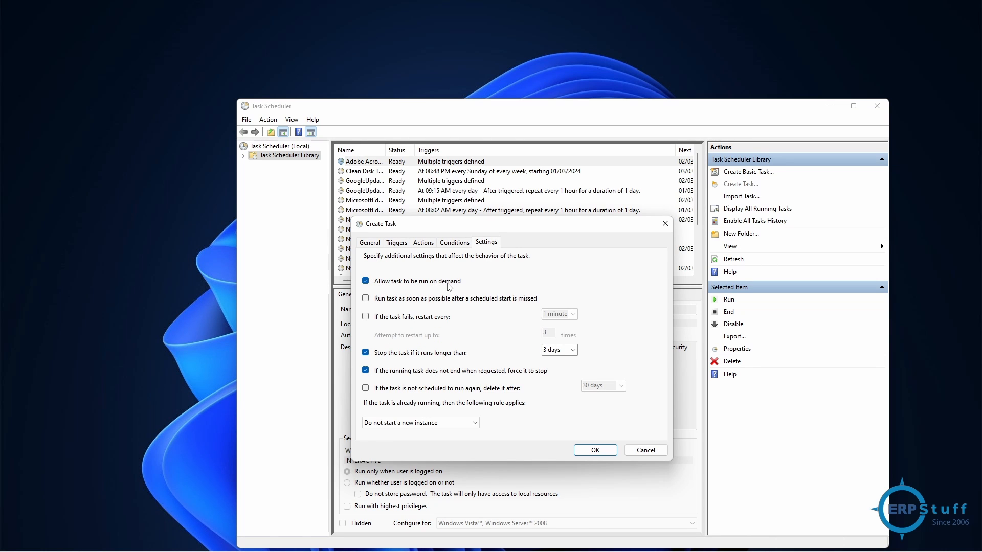
mouse_move(736, 304)
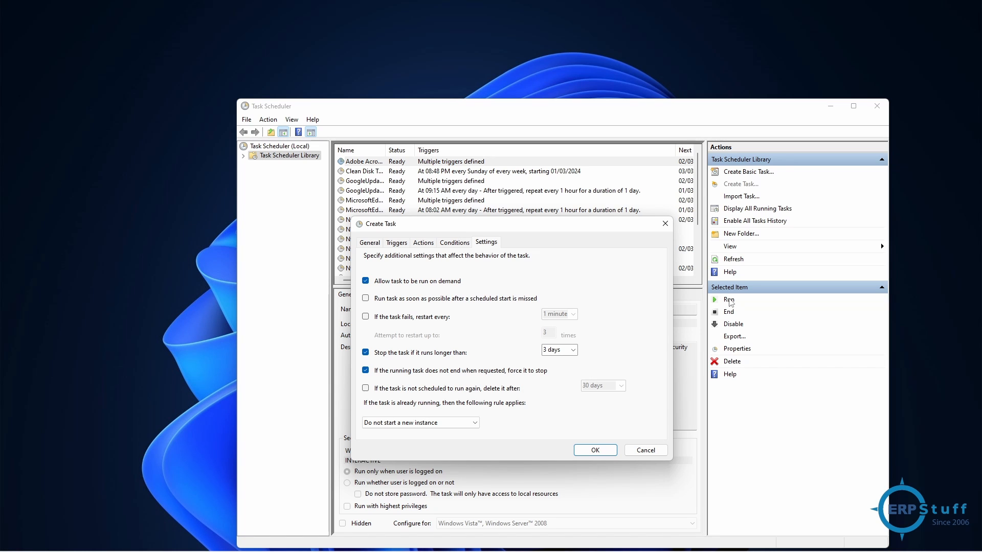
mouse_move(733, 311)
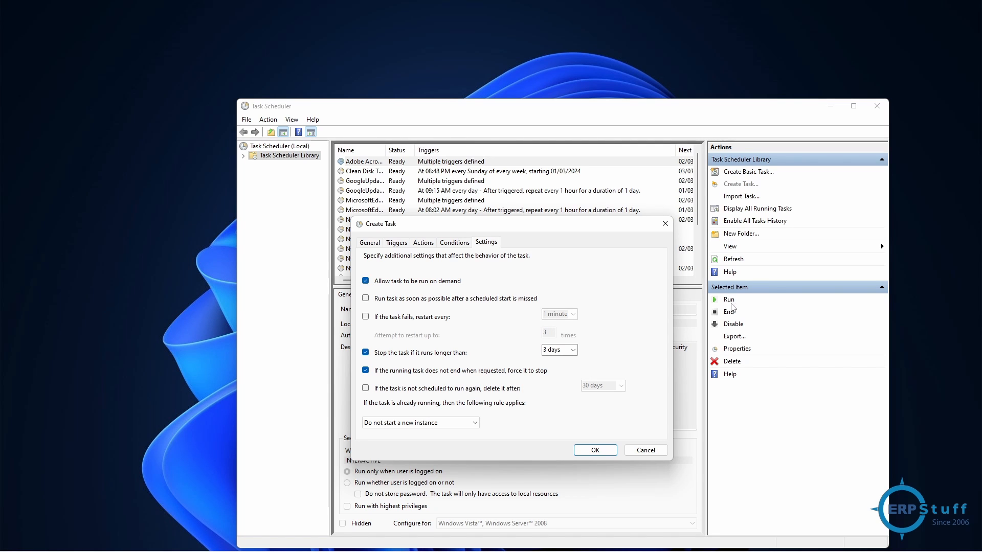
mouse_move(450, 299)
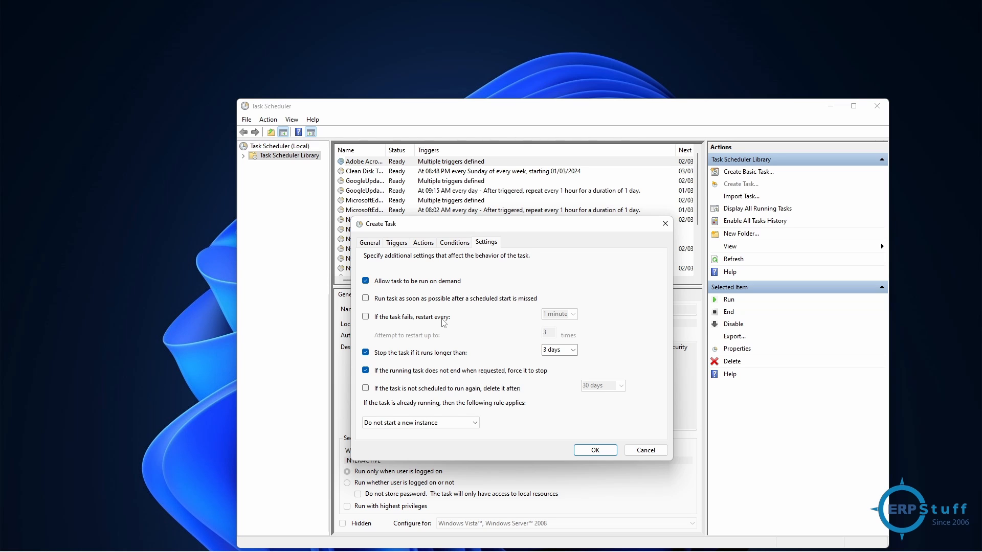
mouse_move(728, 305)
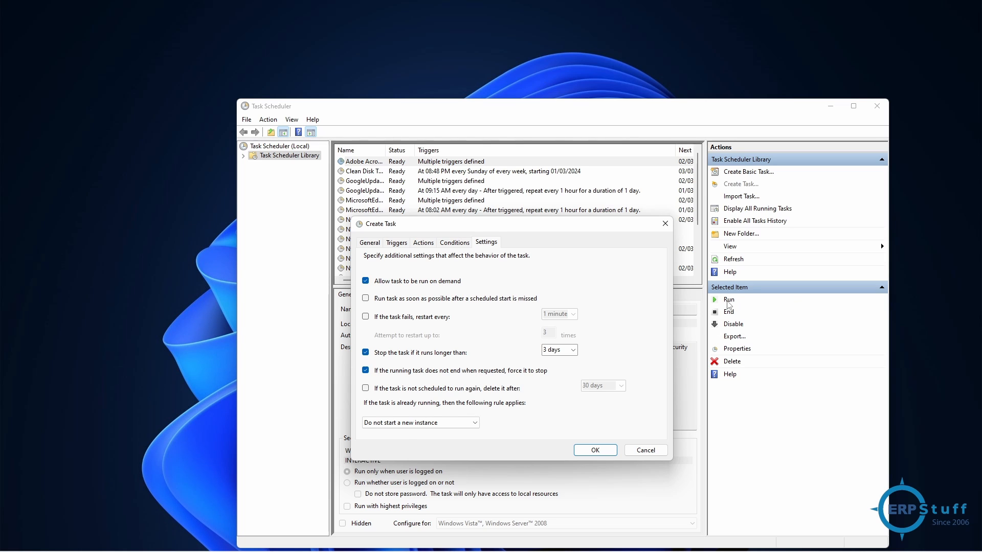
mouse_move(446, 312)
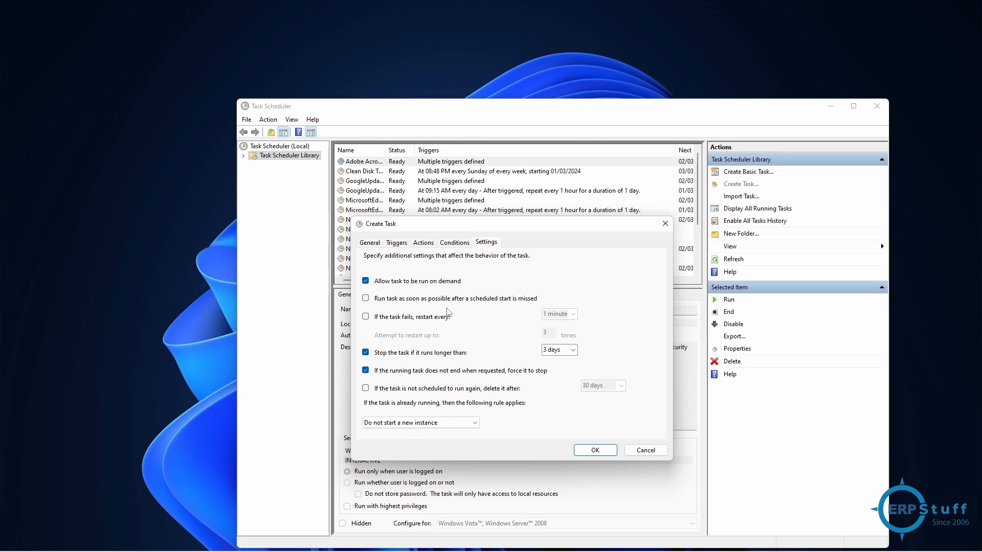
mouse_move(390, 343)
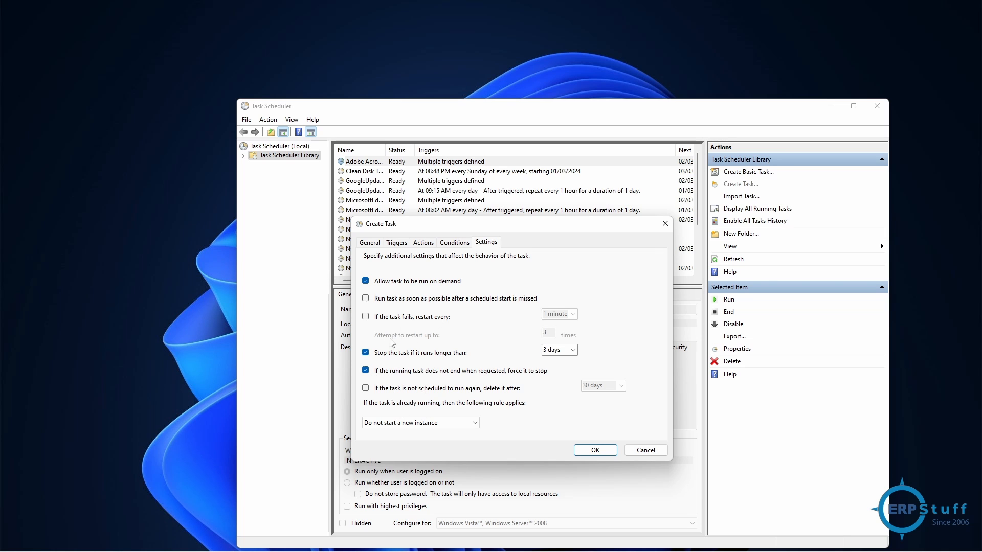
mouse_move(407, 313)
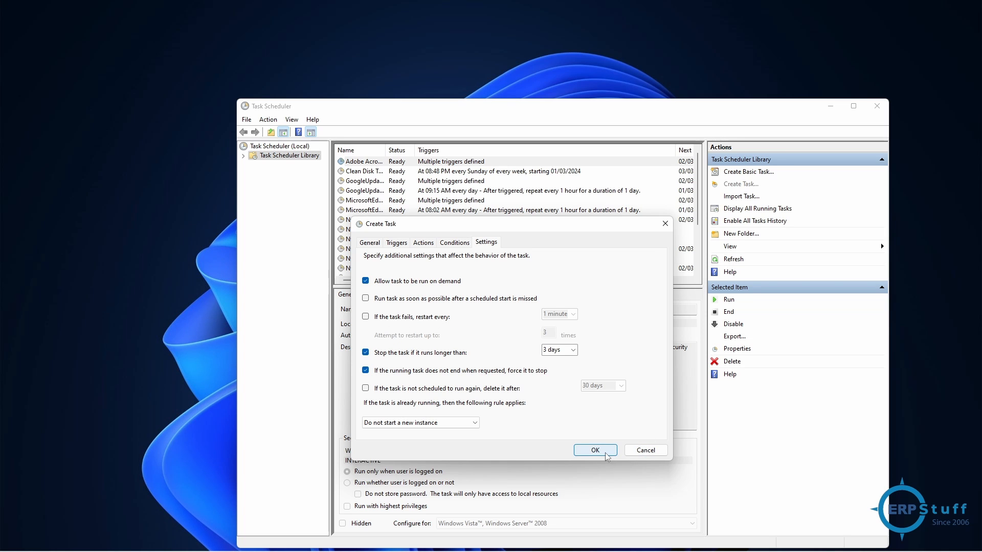
Step: Save My Task, hide the console tree and scroll right to its run-time columns
left_click(594, 450)
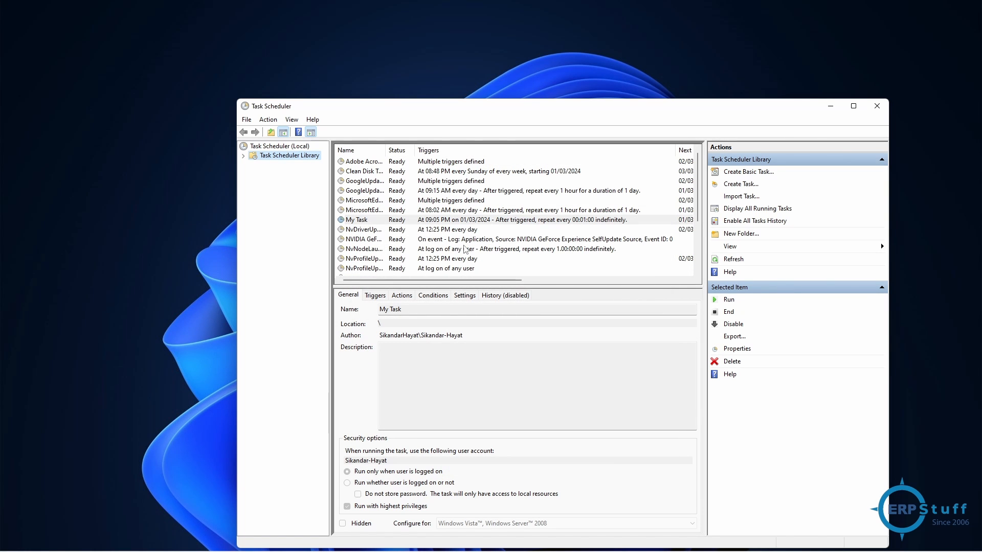
mouse_move(524, 225)
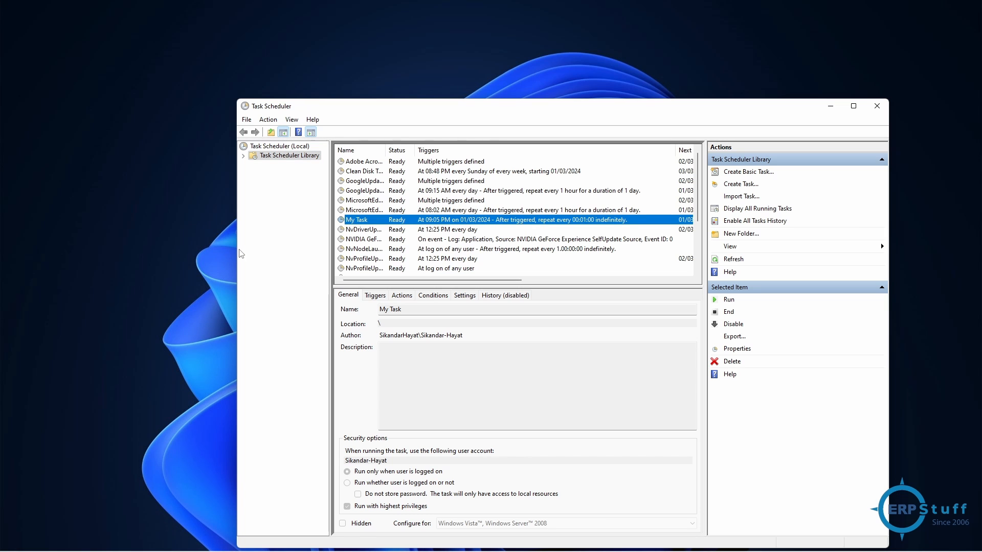
left_click(282, 131)
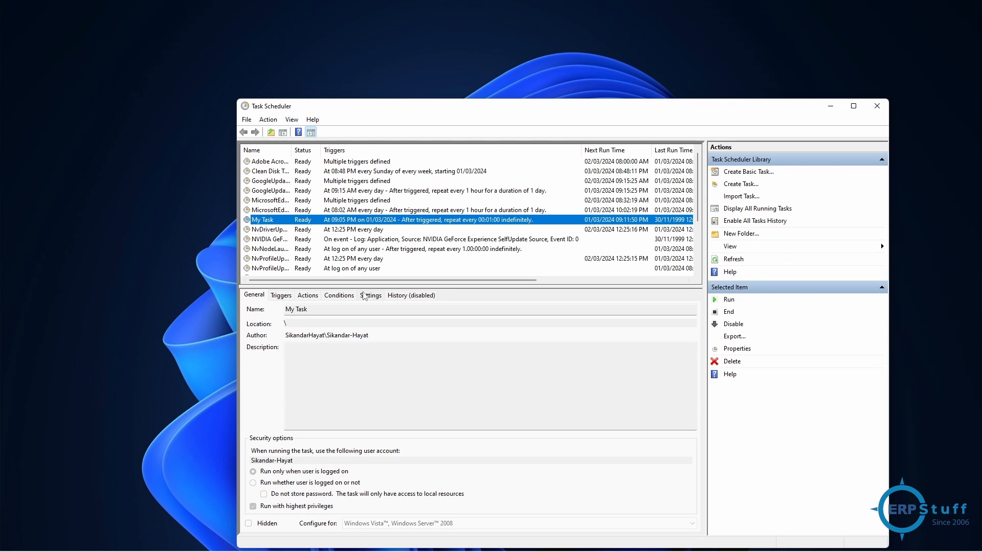
scroll("right", 3)
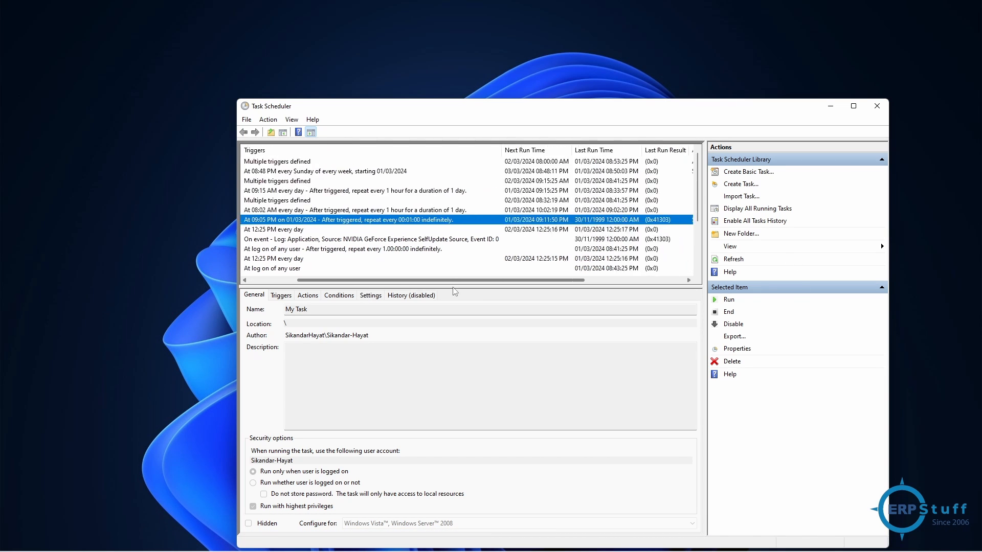
scroll("right", 3)
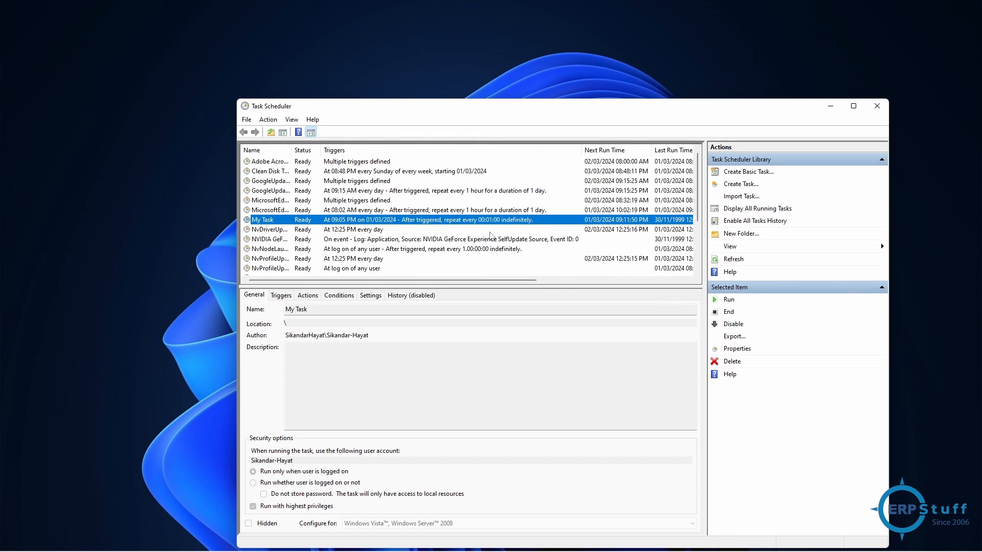
mouse_move(728, 300)
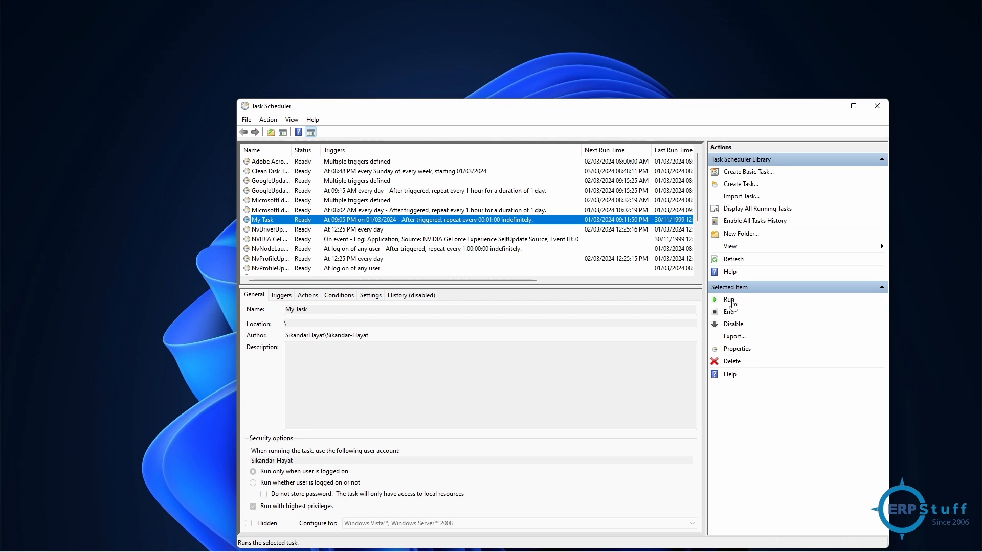
mouse_move(472, 252)
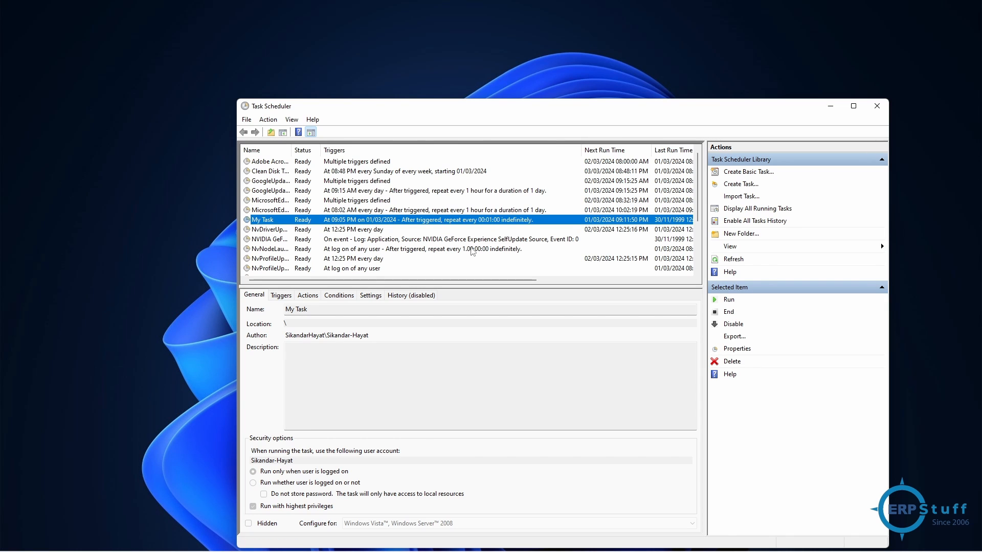
mouse_move(457, 221)
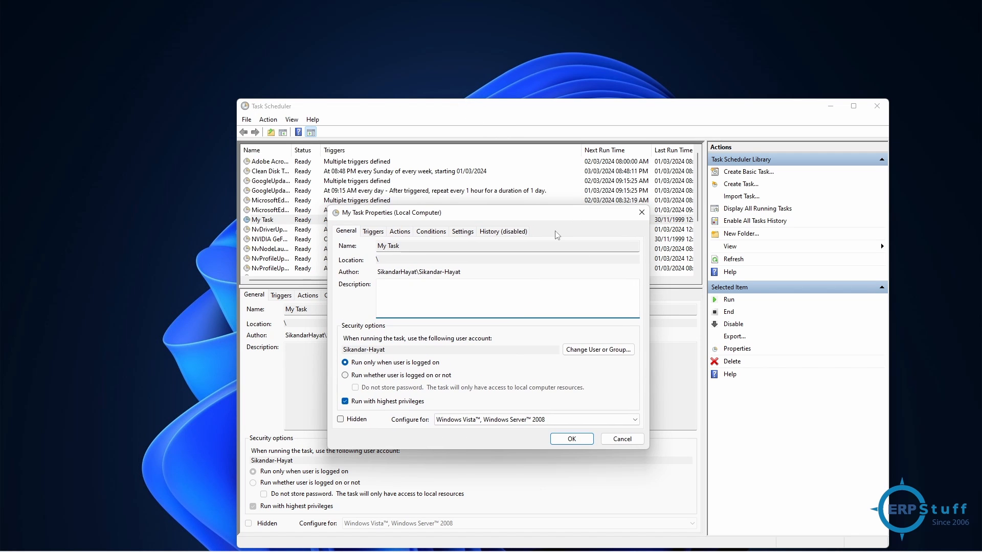
mouse_move(516, 283)
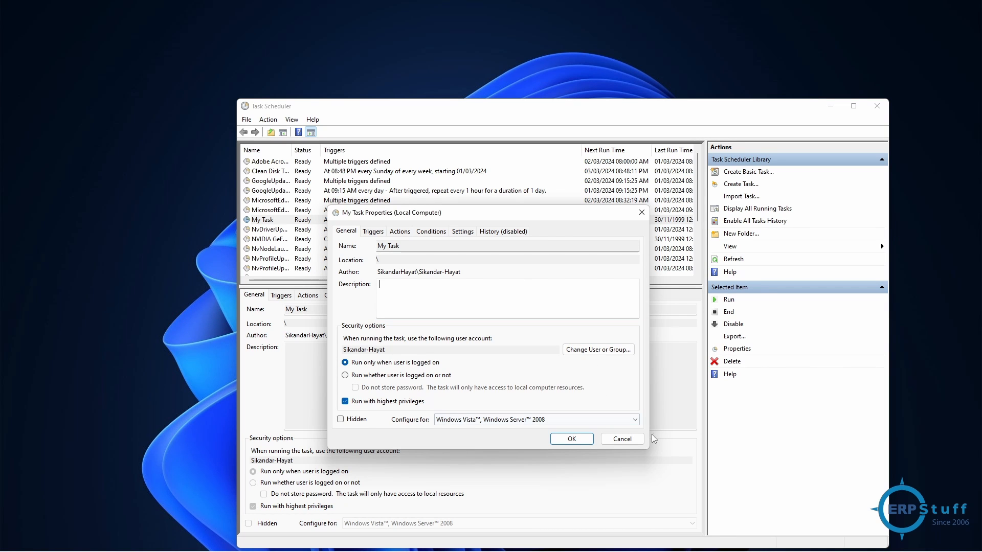
mouse_move(621, 439)
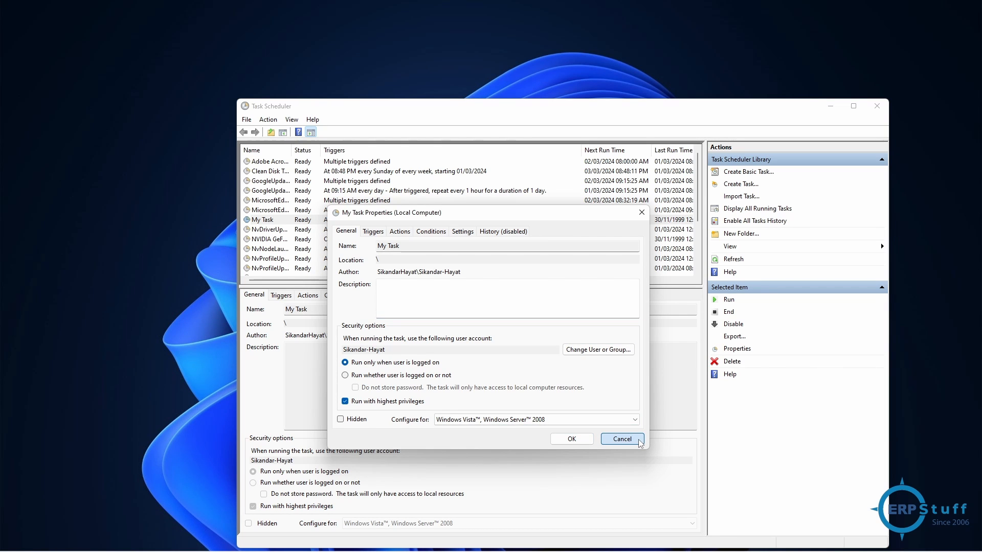
Step: Cancel My Task's properties twice, then refresh so its next run shows 09:12:50 PM
left_click(620, 438)
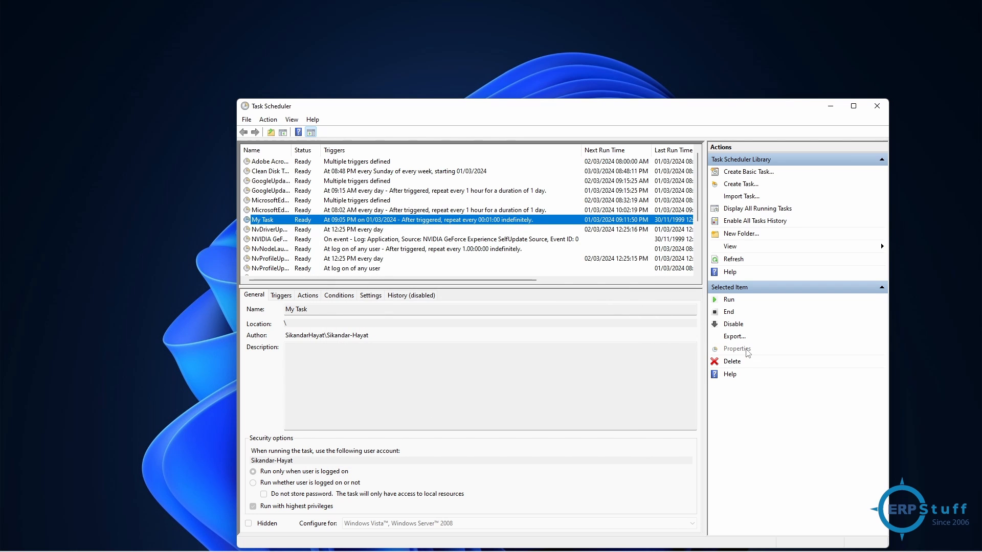
left_click(737, 348)
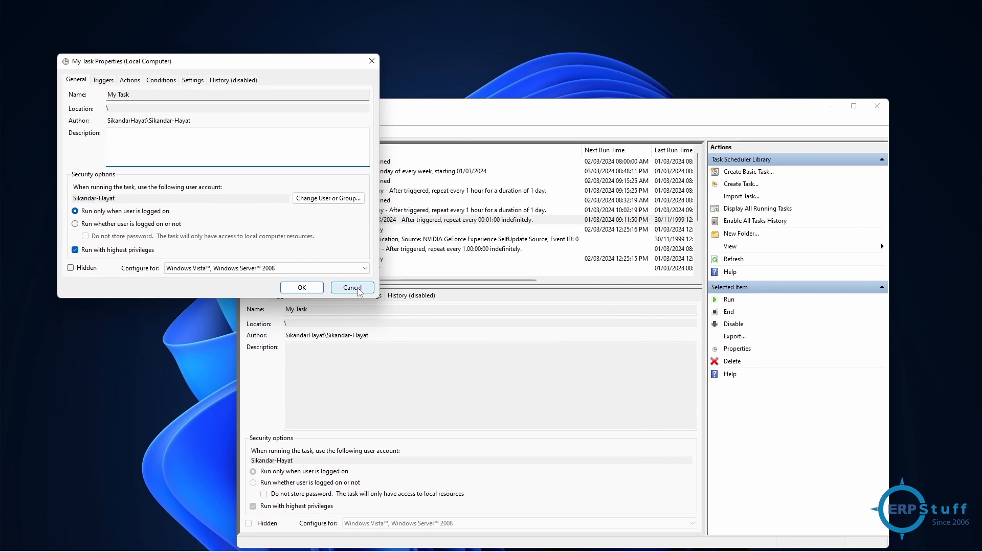
left_click(352, 288)
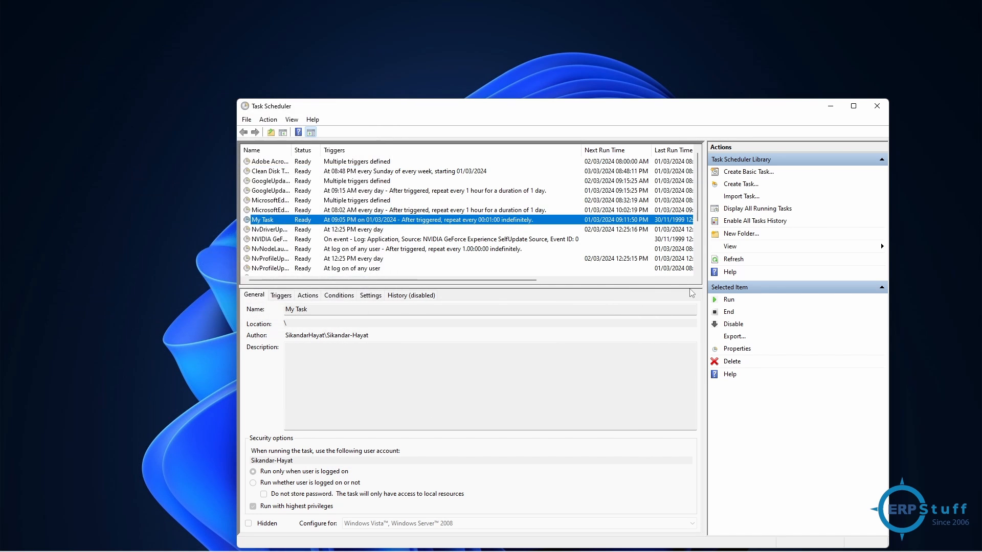
mouse_move(733, 259)
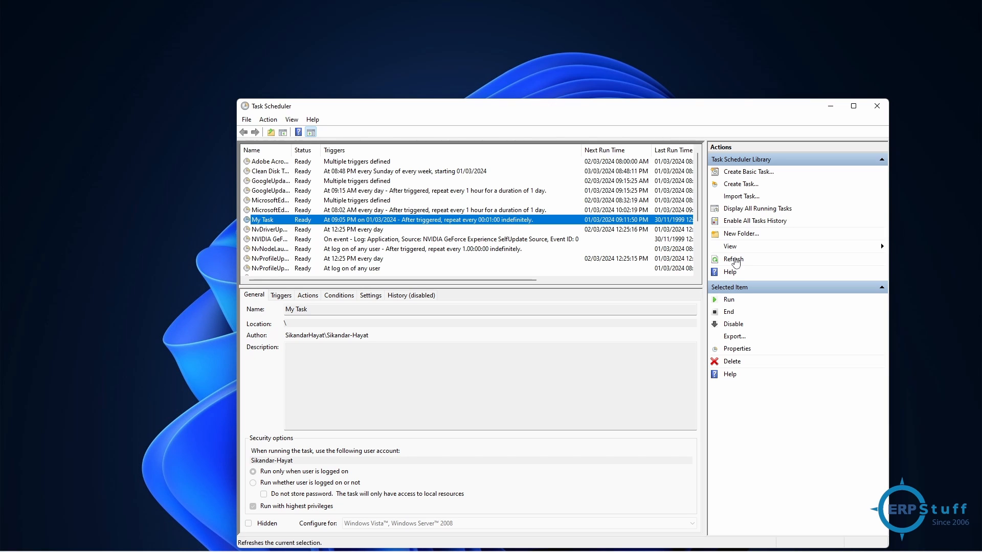
left_click(732, 259)
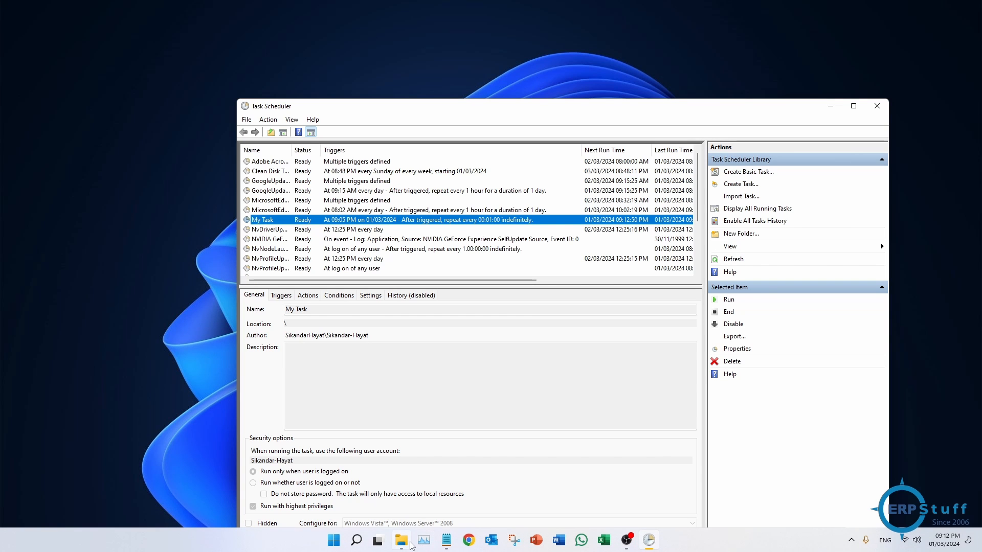
Step: Open ERPstuff_LOG.txt from File Explorer, check its two ERPstuff Entry lines, and close it
left_click(401, 540)
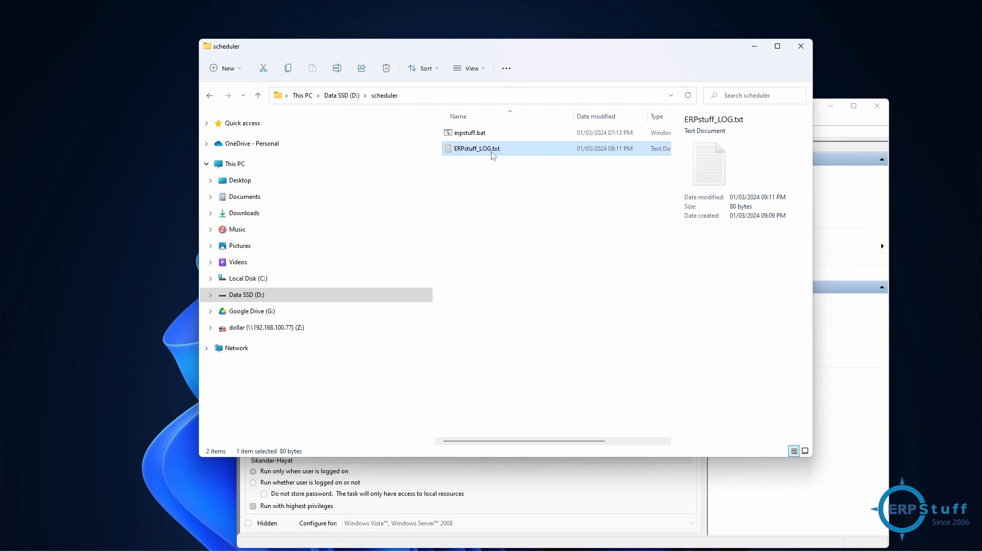
double_click(477, 148)
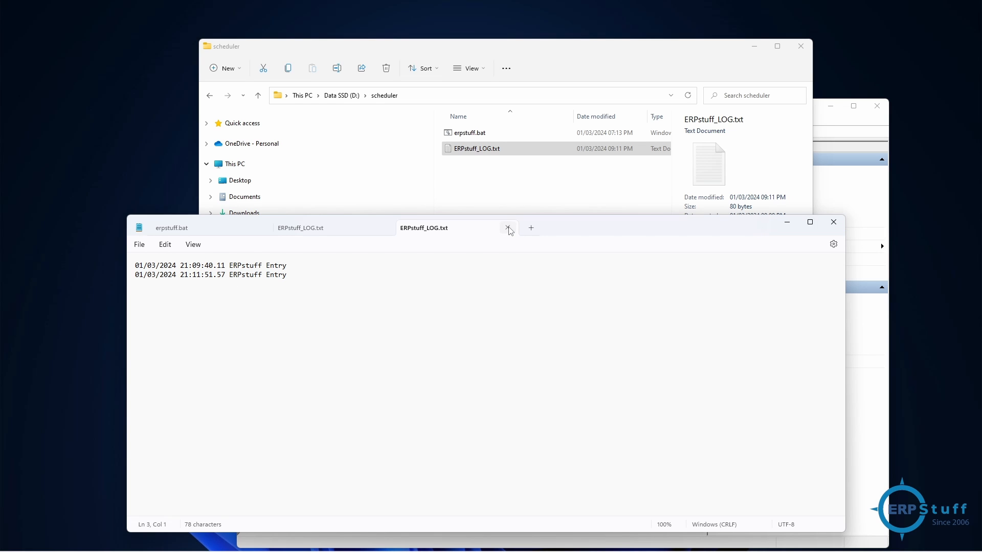
left_click(509, 227)
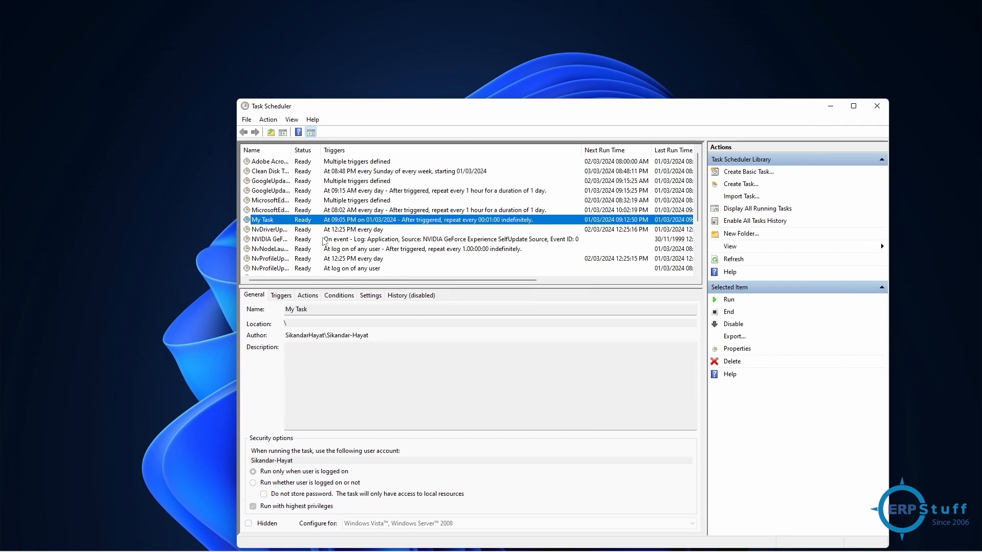
mouse_move(394, 269)
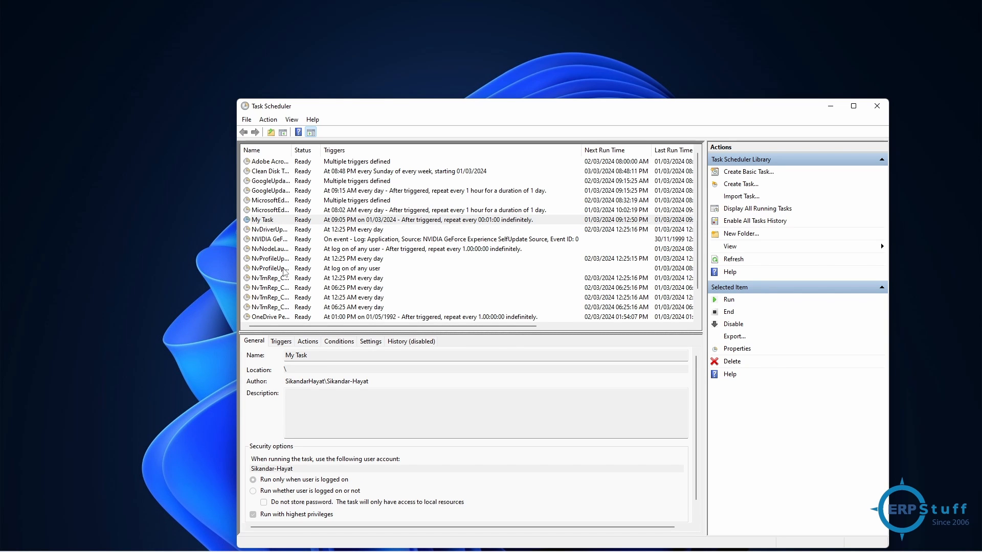
Step: Review Run_Batch_File, then select 'Clean Disk Taks by ERPstuff' to show its weekly Sunday details
left_click(270, 317)
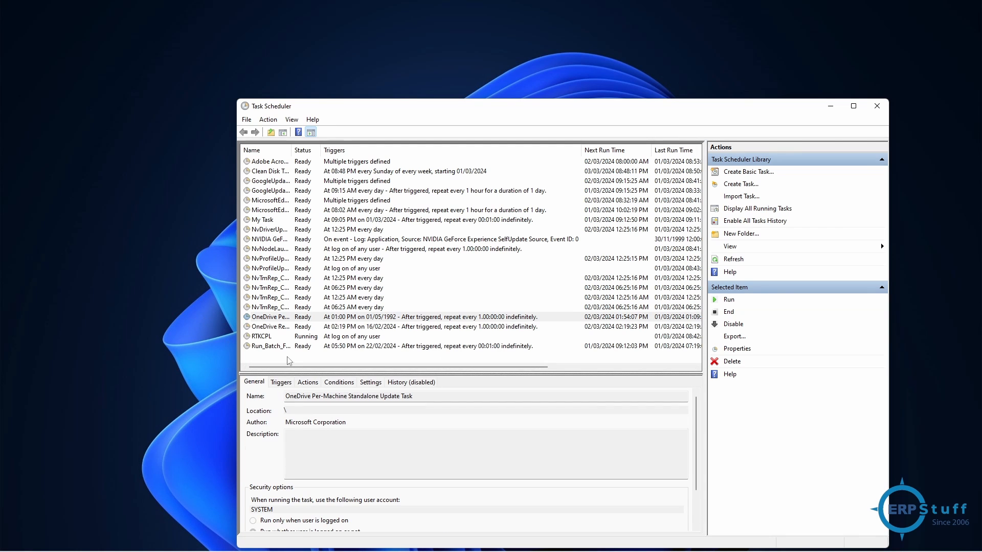
left_click(271, 346)
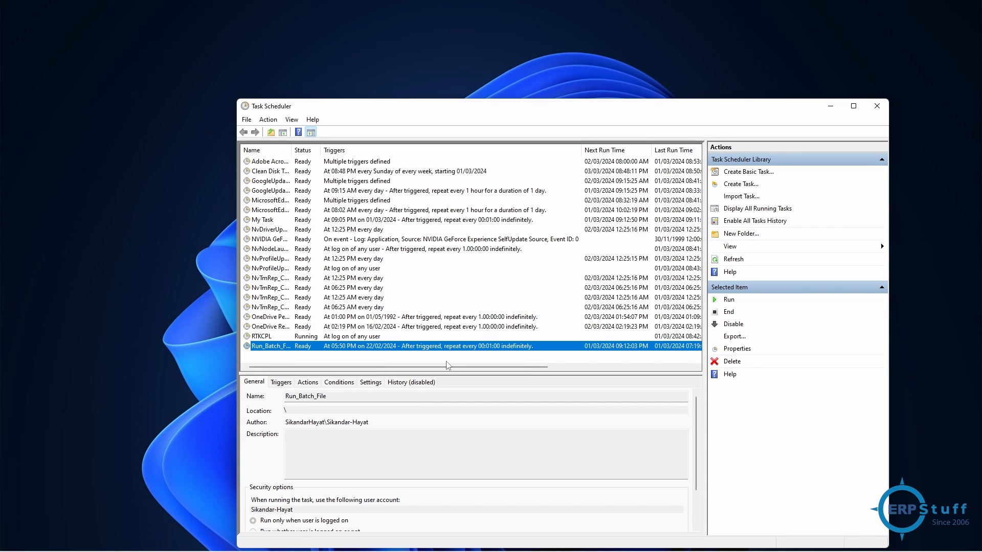
mouse_move(280, 326)
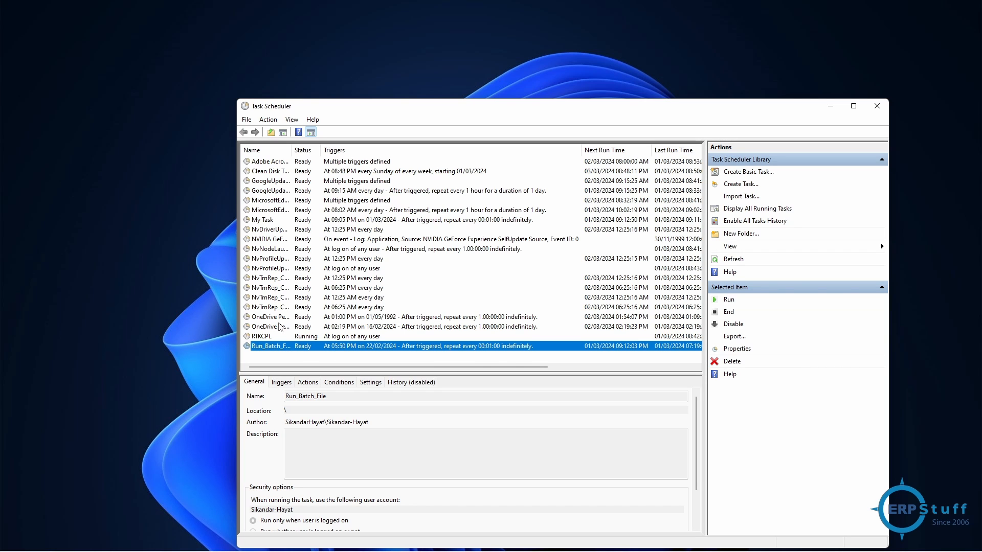
mouse_move(269, 242)
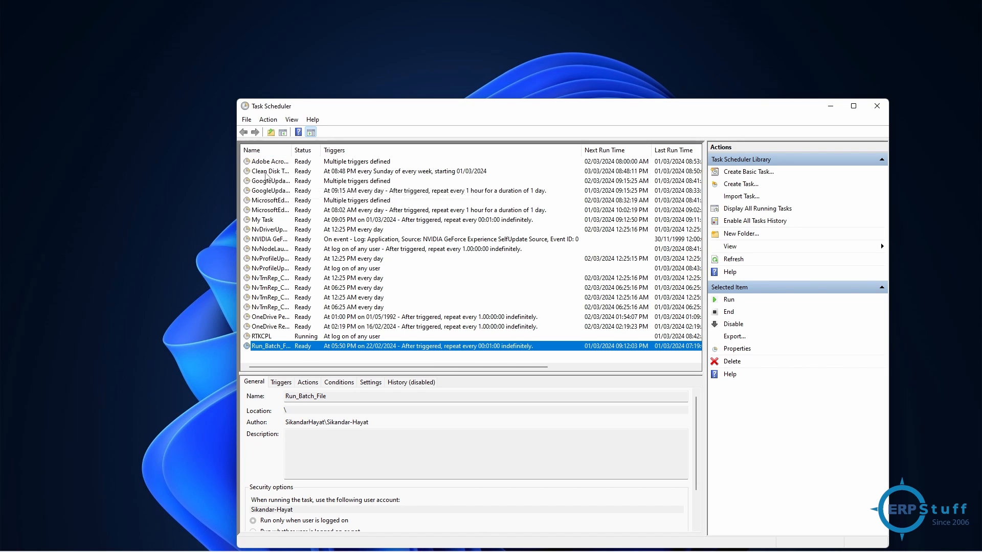
left_click(271, 171)
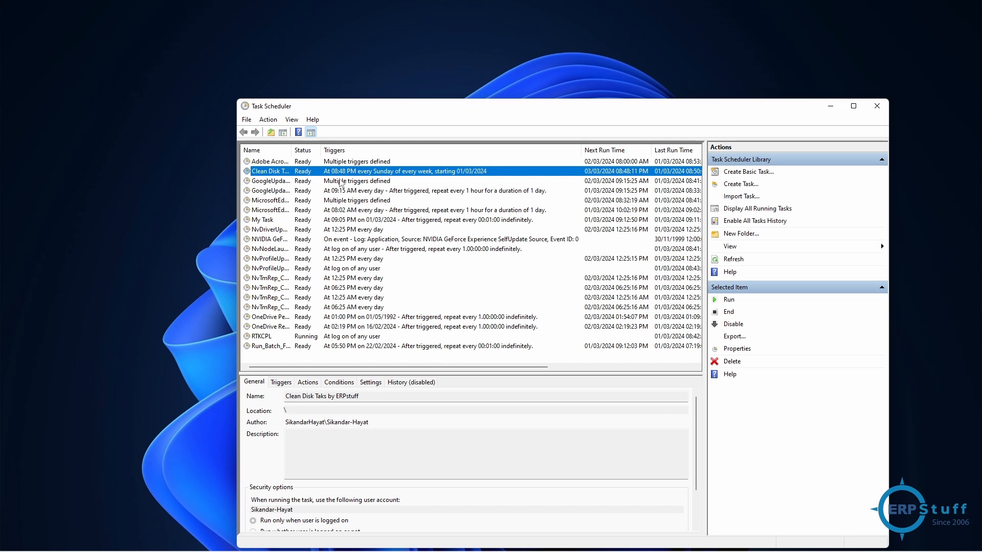
Step: Inspect the Clean Disk task's weekly Sunday 08:48 PM trigger, cancelling without changes
left_click(736, 348)
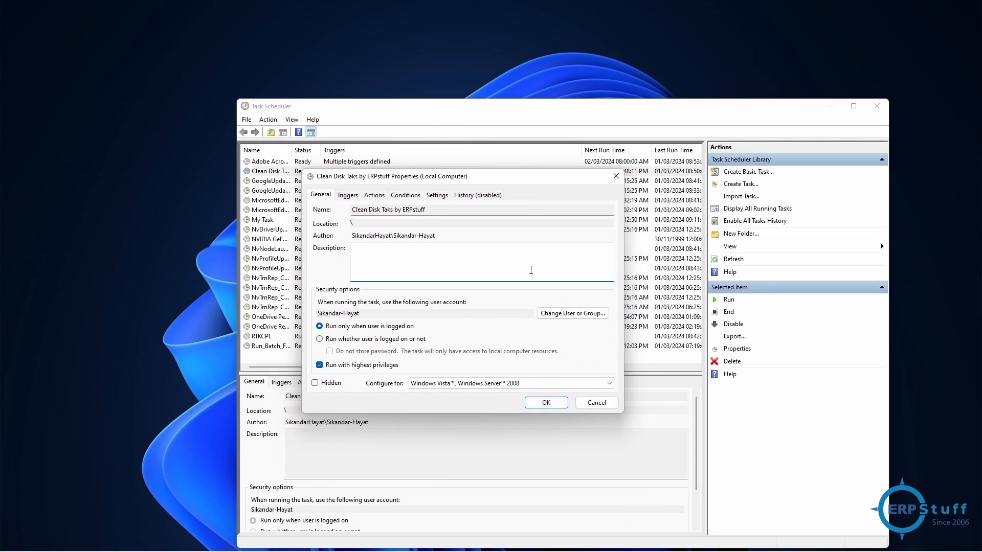
mouse_move(544, 352)
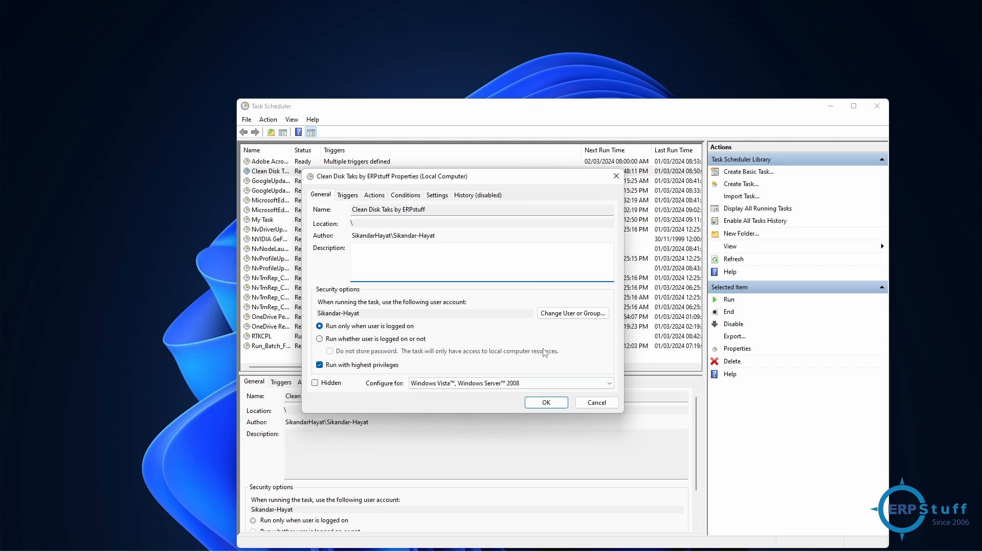
left_click(348, 195)
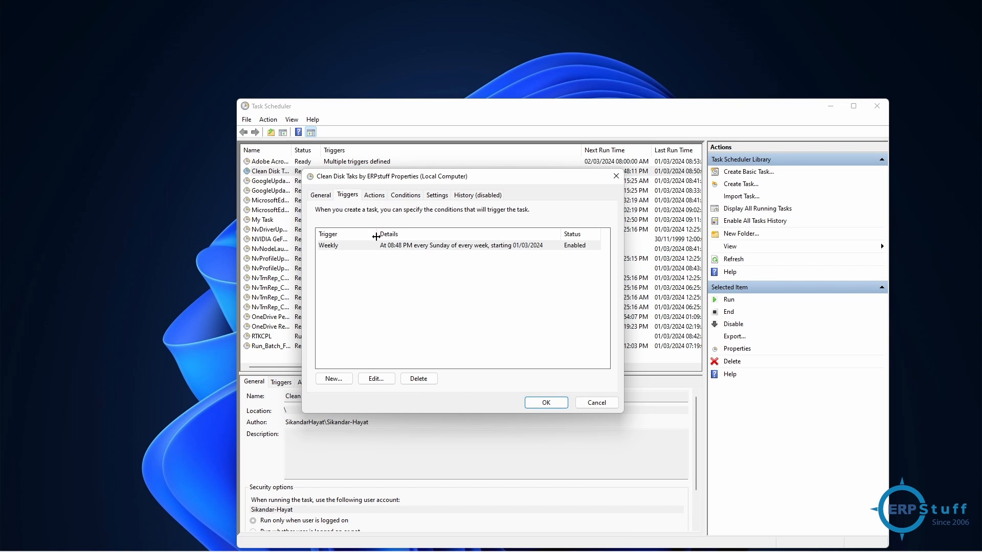
left_click(376, 379)
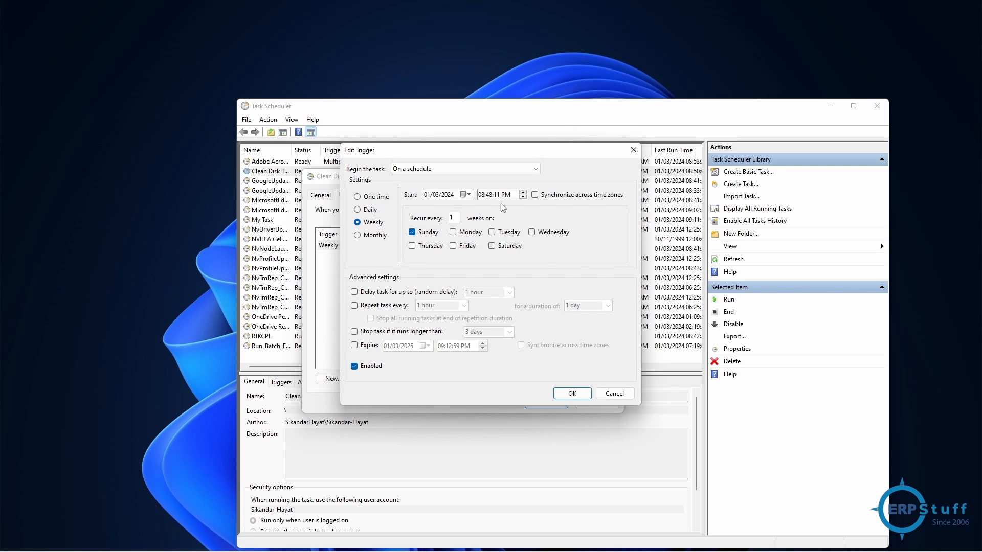
mouse_move(612, 408)
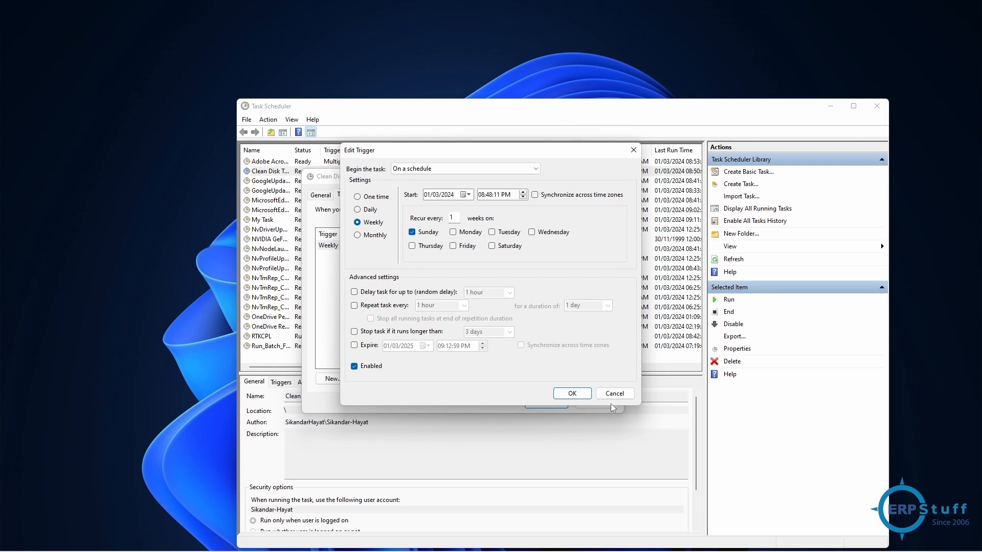
left_click(571, 393)
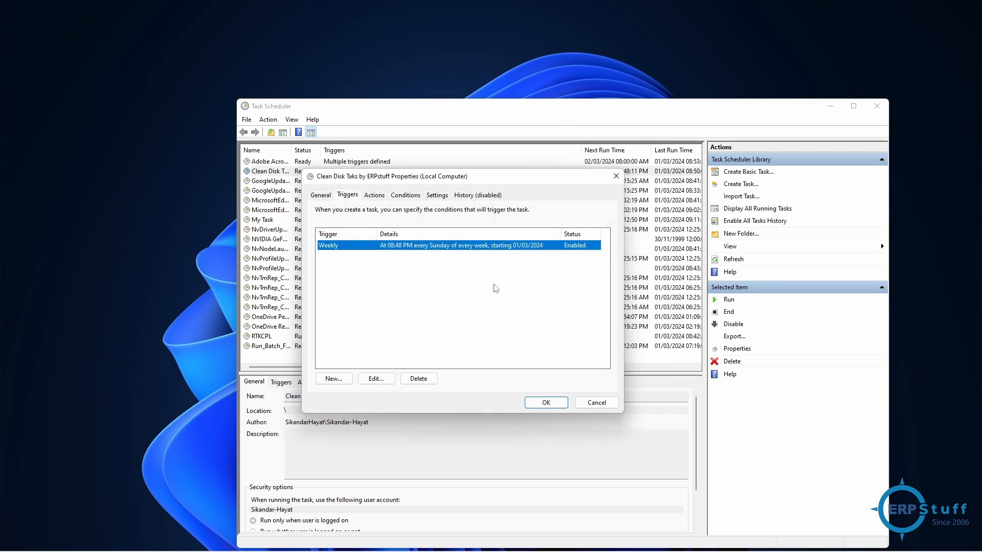
Step: Open the Clean Disk task's action that starts C:\Windows\System32\cleanmgr.exe for editing
left_click(374, 195)
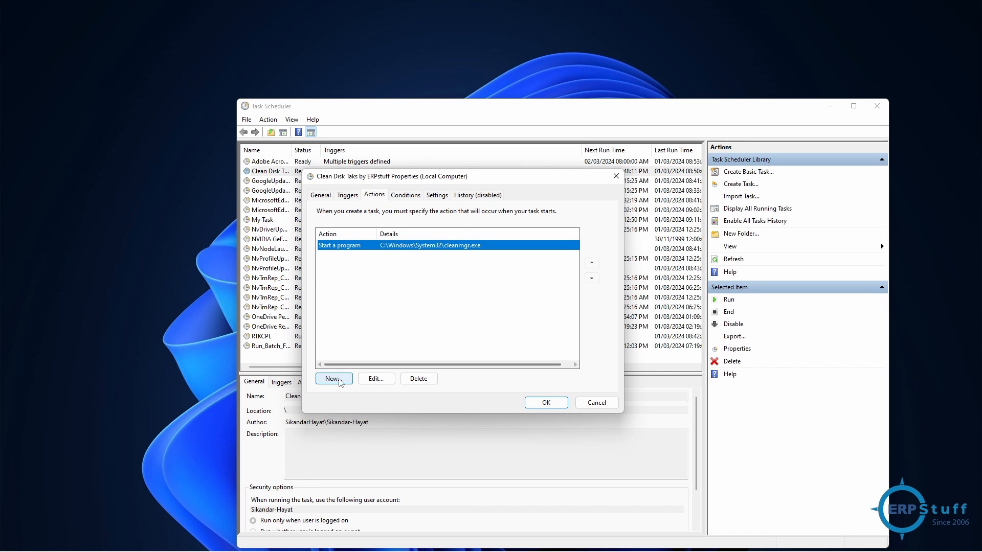
mouse_move(375, 378)
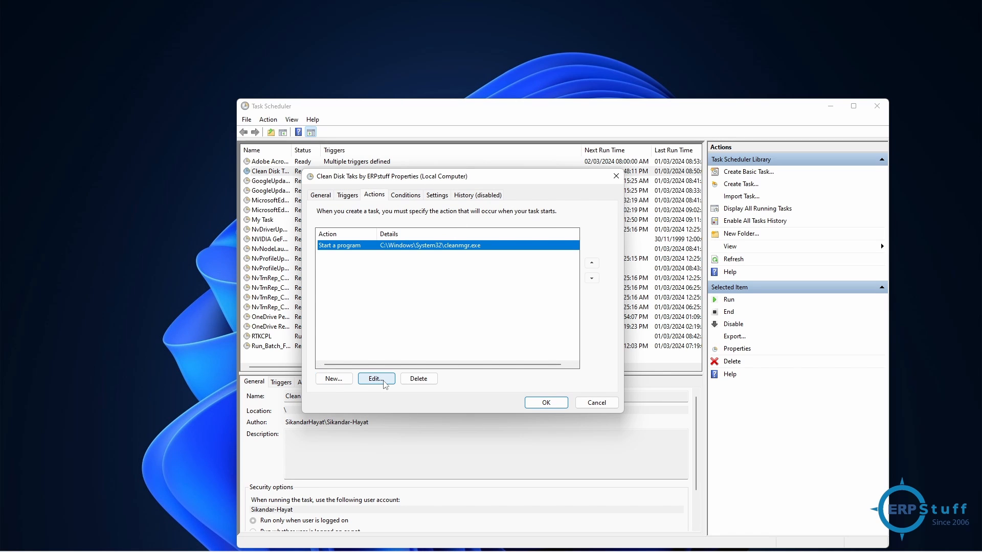
left_click(375, 379)
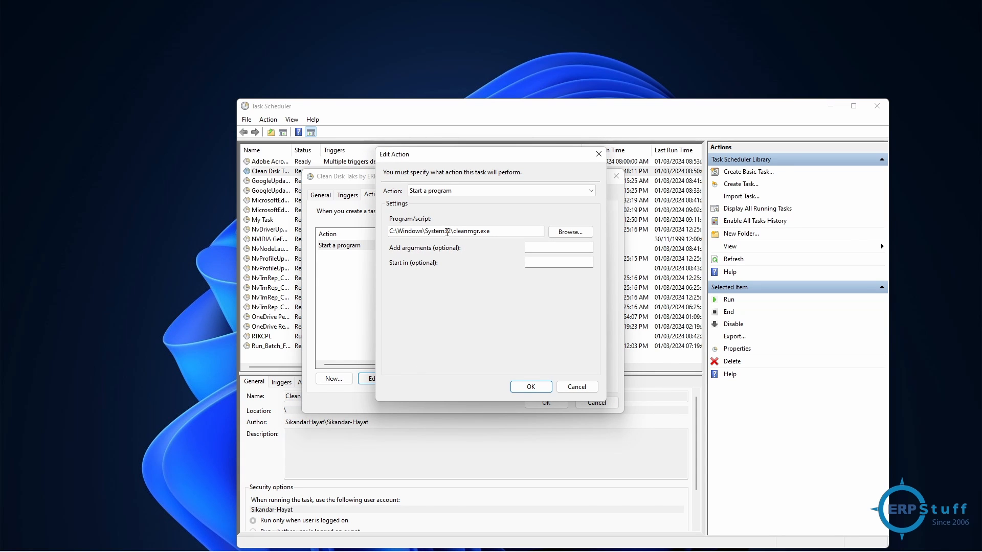
mouse_move(478, 242)
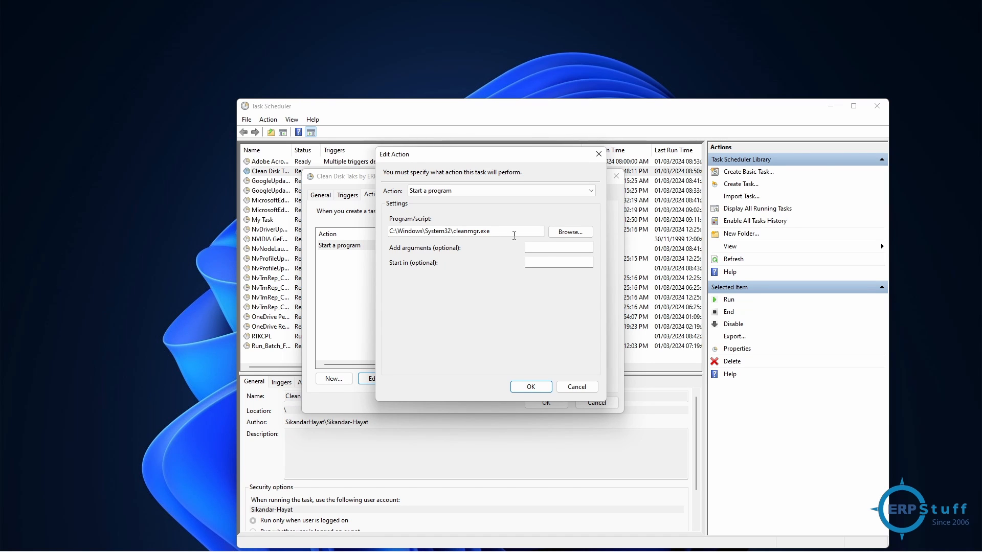
mouse_move(519, 279)
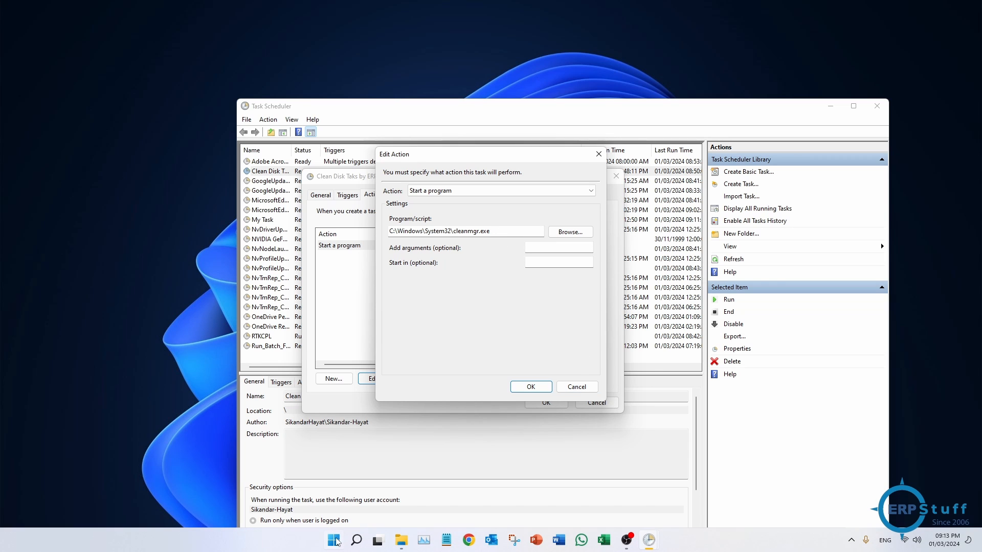
Step: Search the Start menu for 'cl' to find Disk Cleanup
left_click(334, 541)
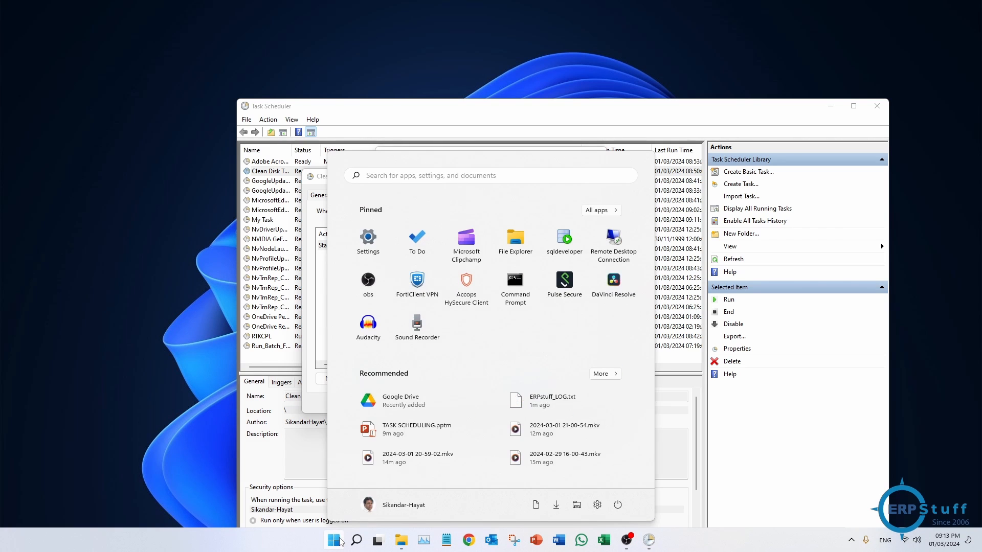
type("cl")
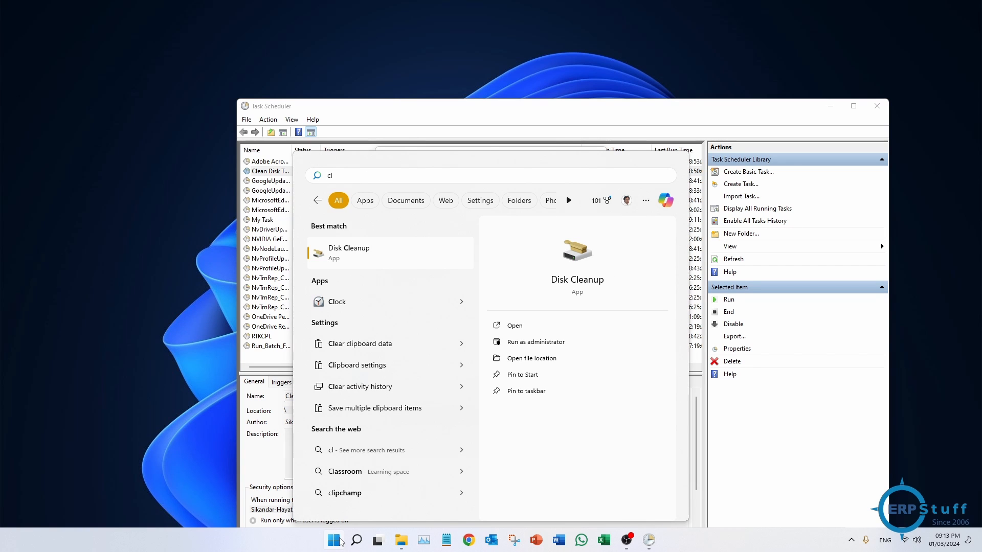
mouse_move(362, 257)
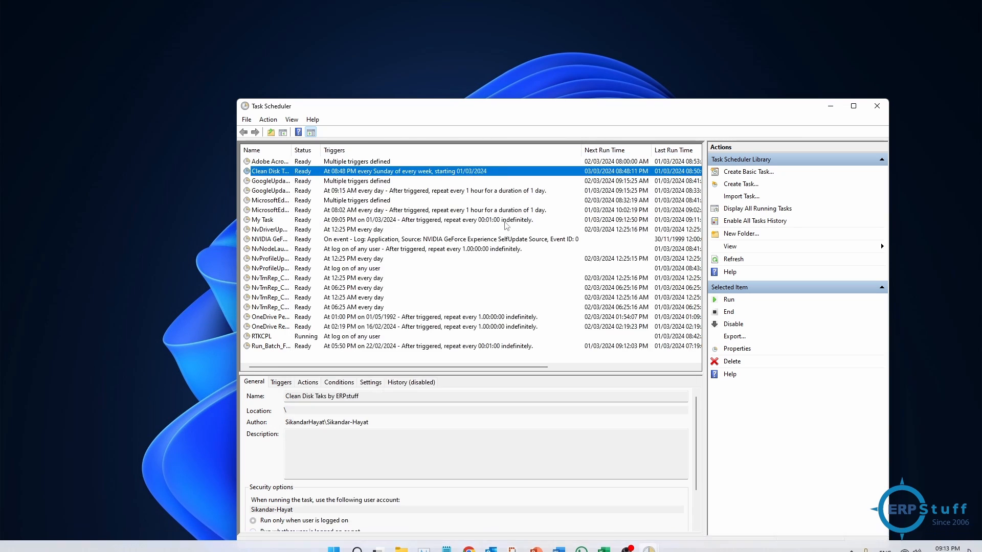
mouse_move(332, 177)
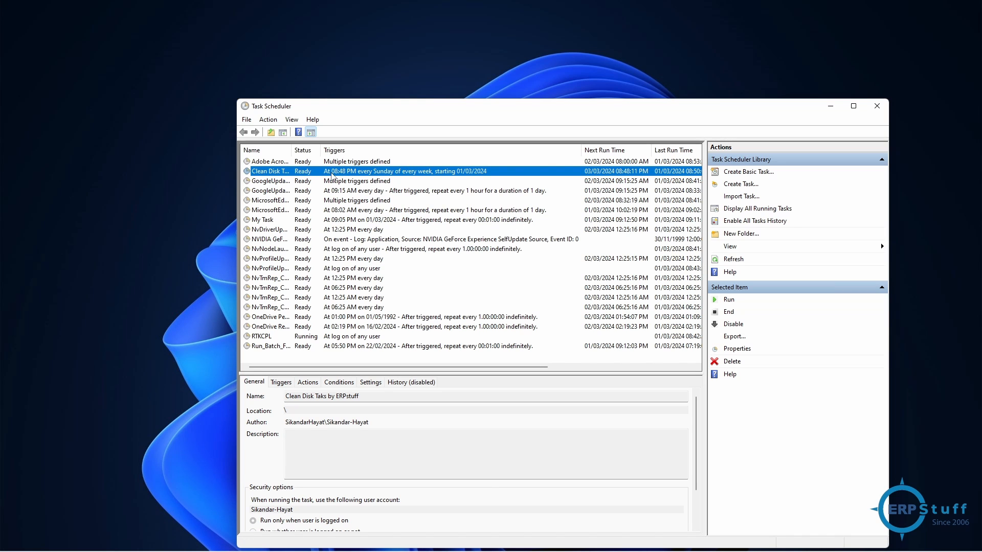
mouse_move(729, 300)
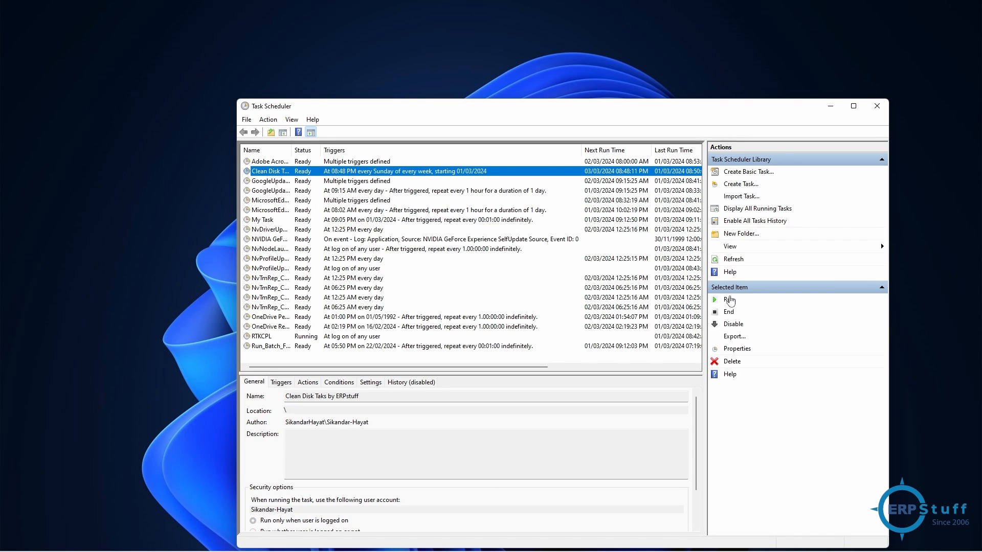
Step: Run the Clean Disk task now, clean drive C:, then close Disk Cleanup
left_click(729, 301)
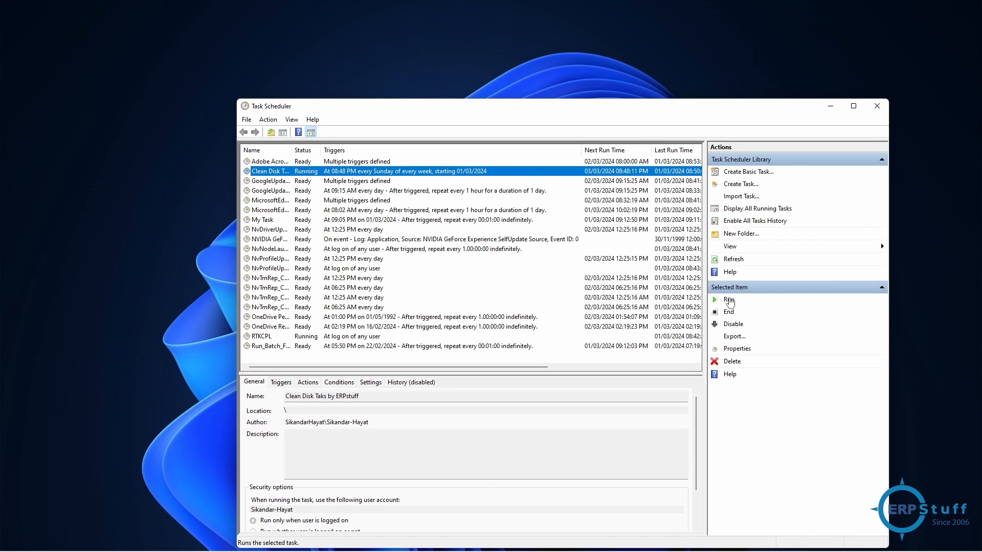
left_click(728, 301)
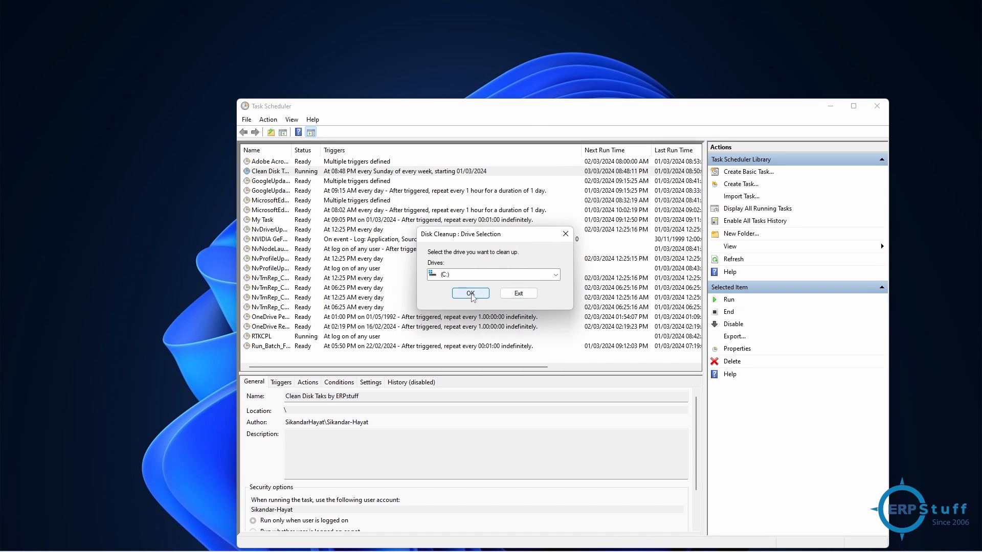
left_click(469, 293)
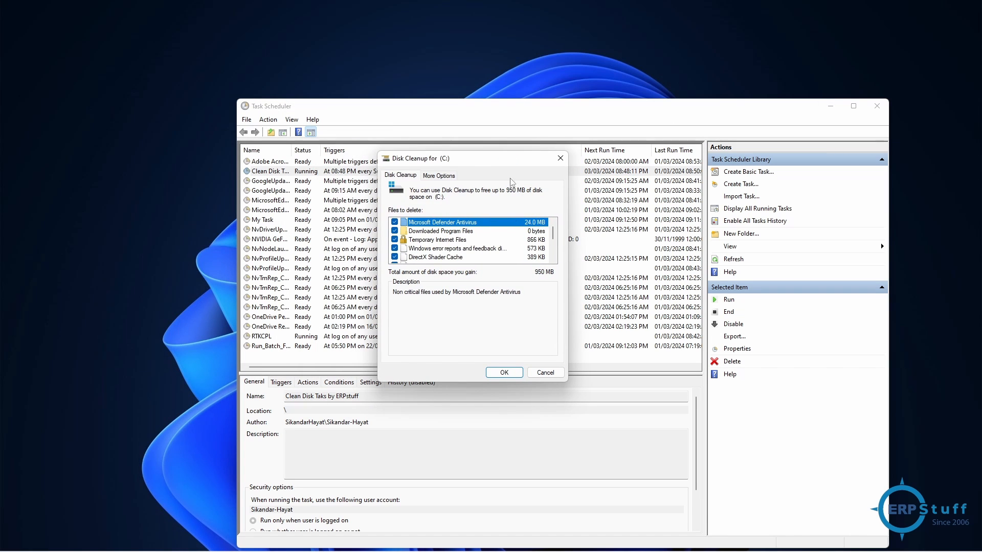
mouse_move(511, 298)
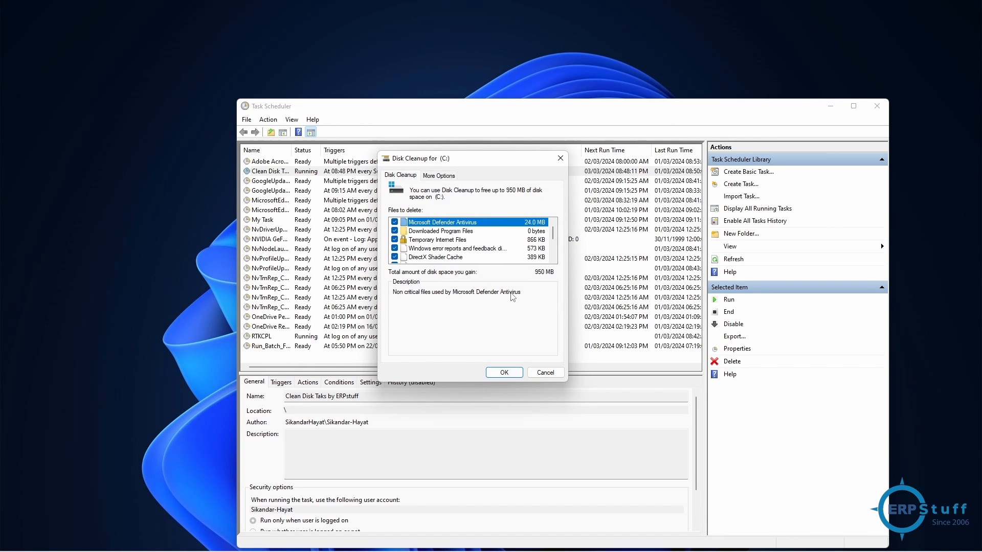
mouse_move(465, 287)
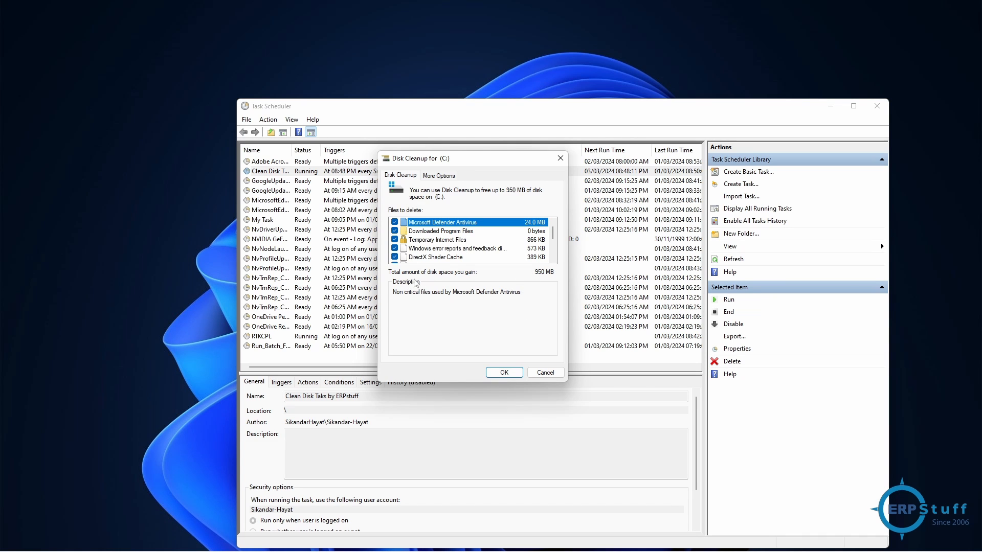
mouse_move(513, 284)
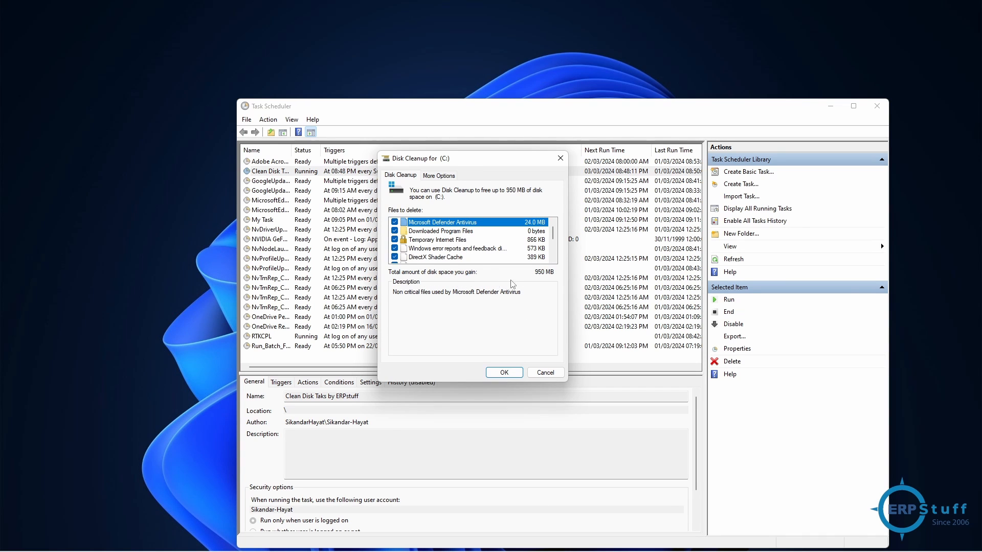
mouse_move(546, 271)
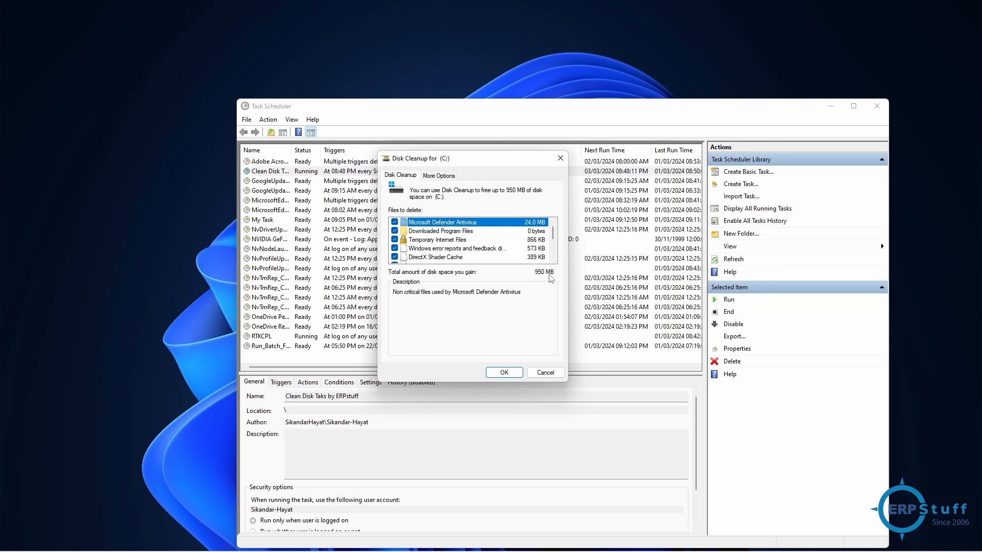
left_click(439, 175)
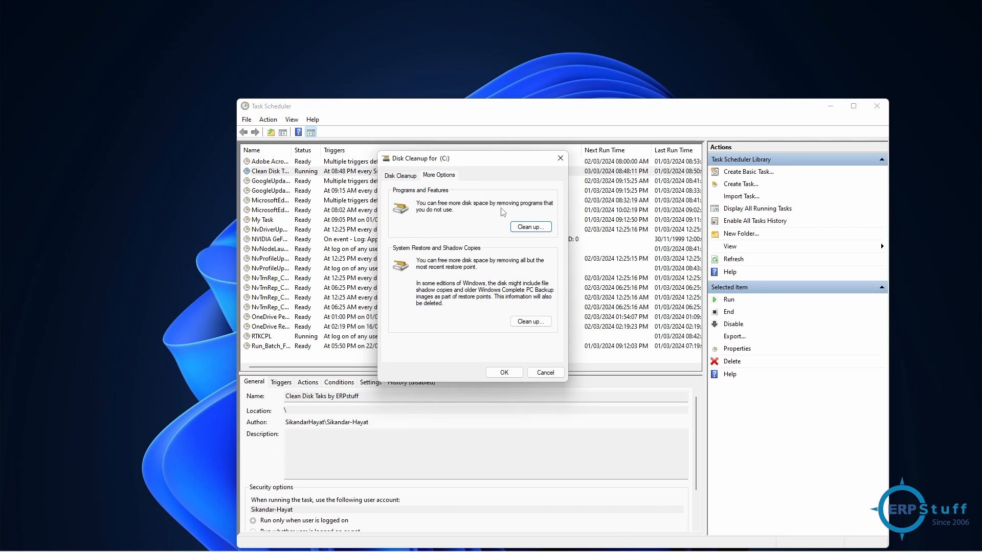
mouse_move(513, 349)
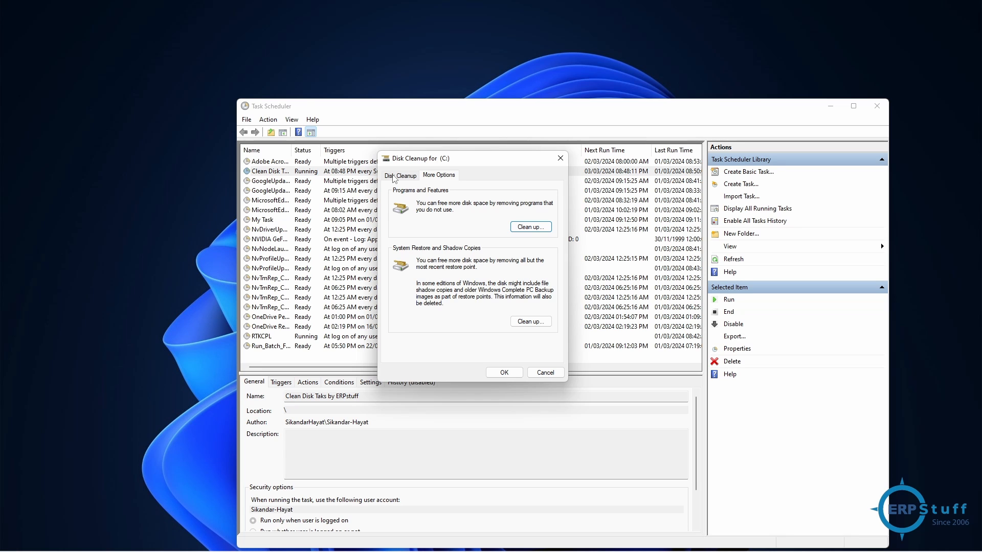
left_click(400, 176)
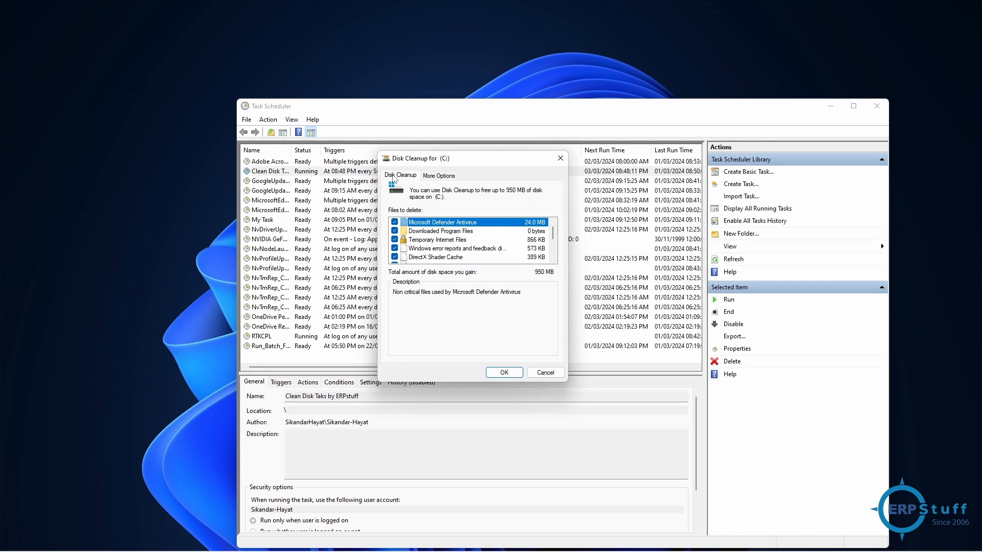
mouse_move(470, 325)
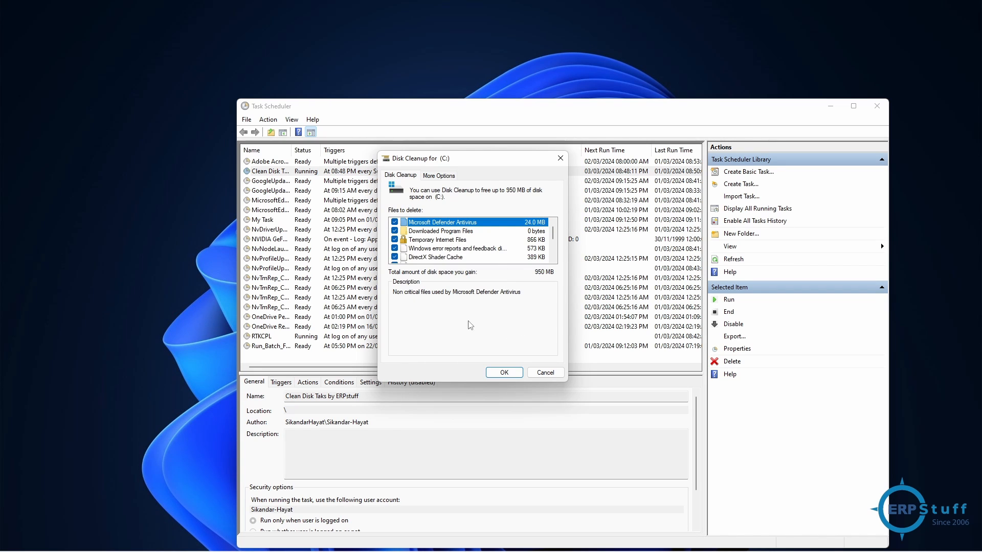
mouse_move(544, 373)
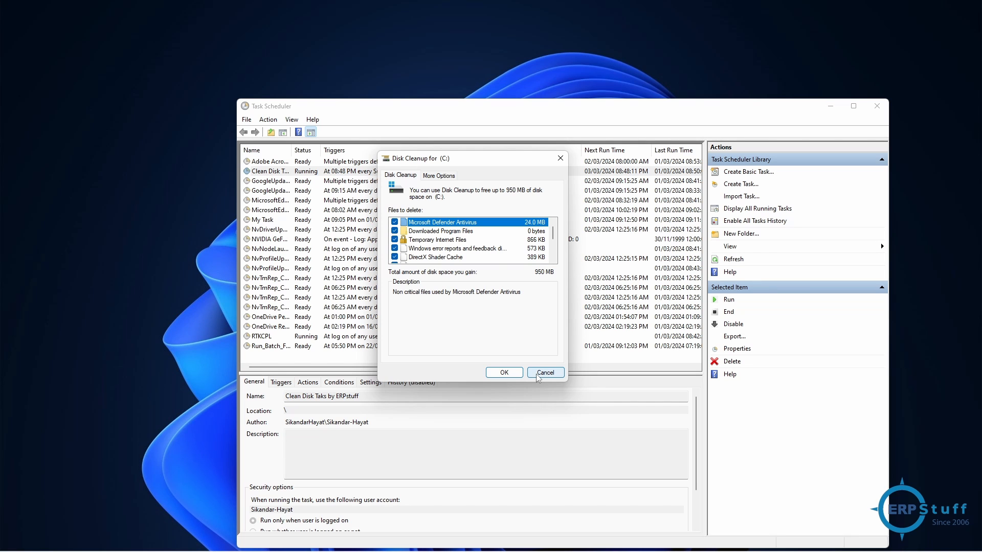
left_click(544, 372)
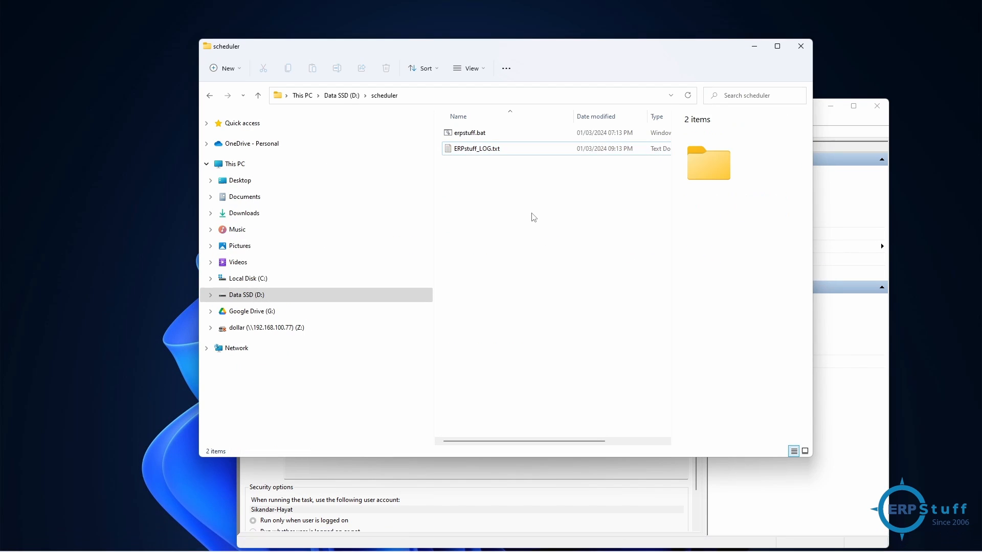
Step: Open the ERPstuff_LOG.txt log, then bring Task Scheduler back to the front
left_click(477, 148)
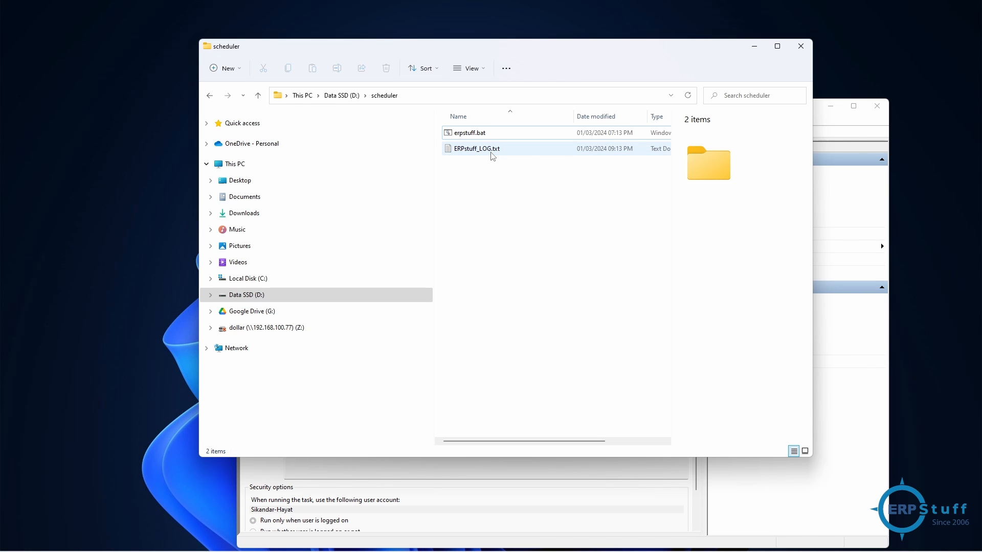
double_click(478, 148)
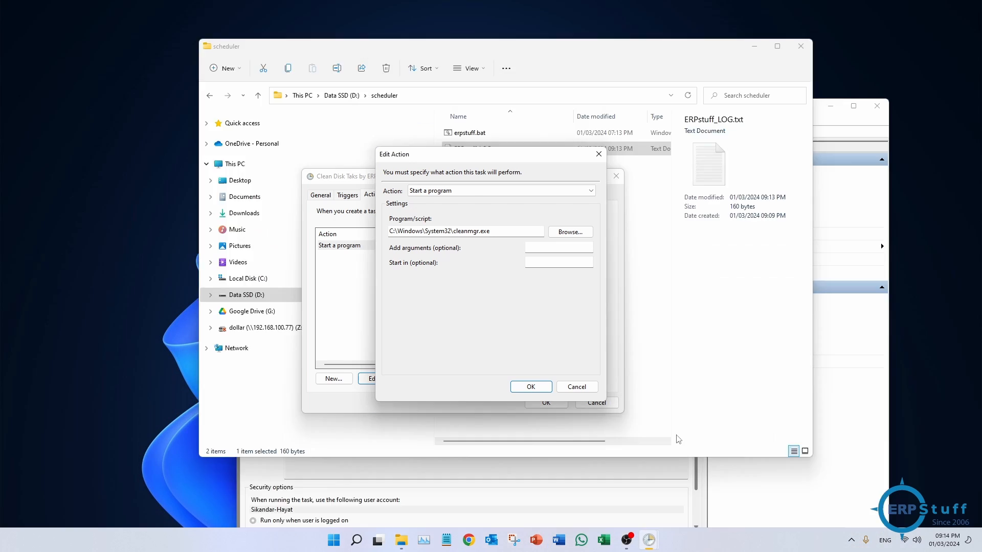
left_click(530, 387)
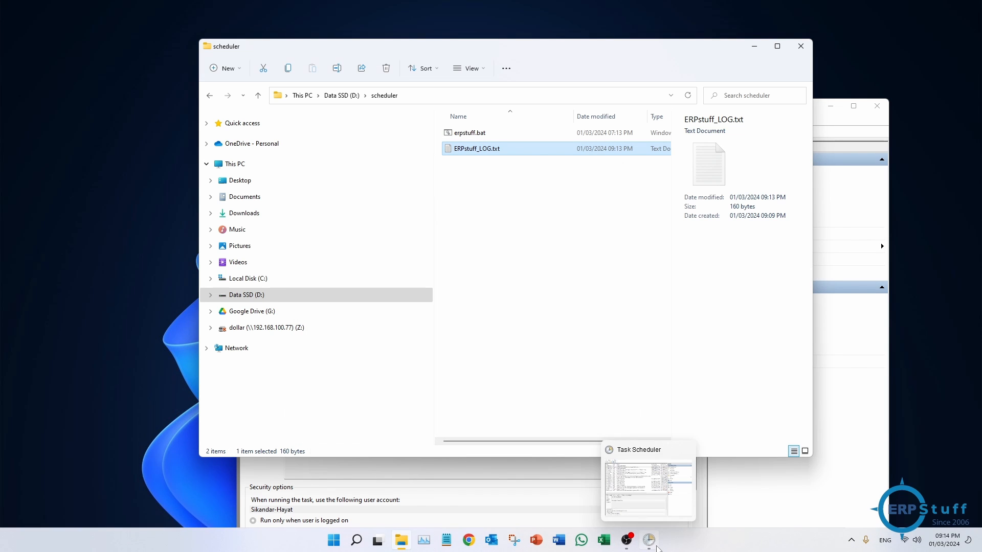
left_click(648, 482)
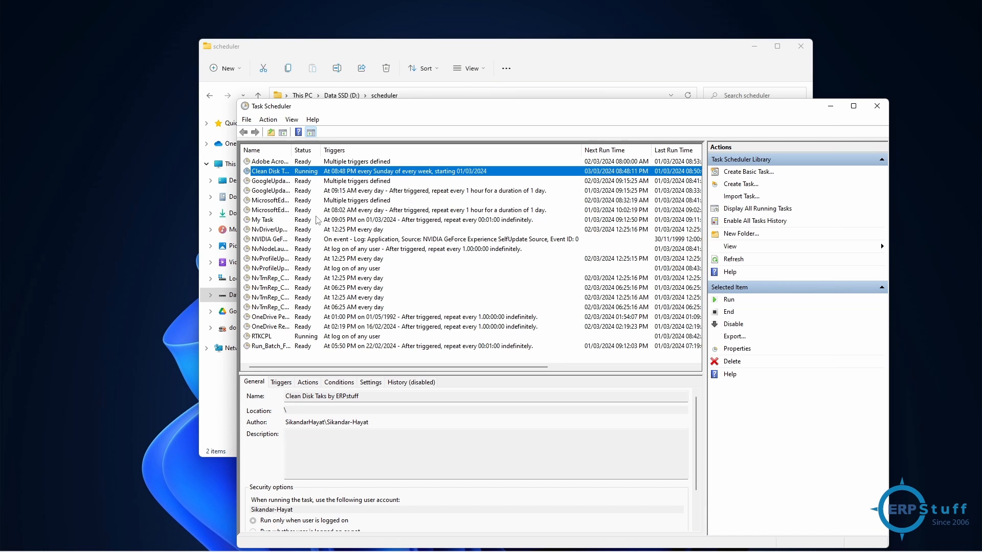
mouse_move(281, 392)
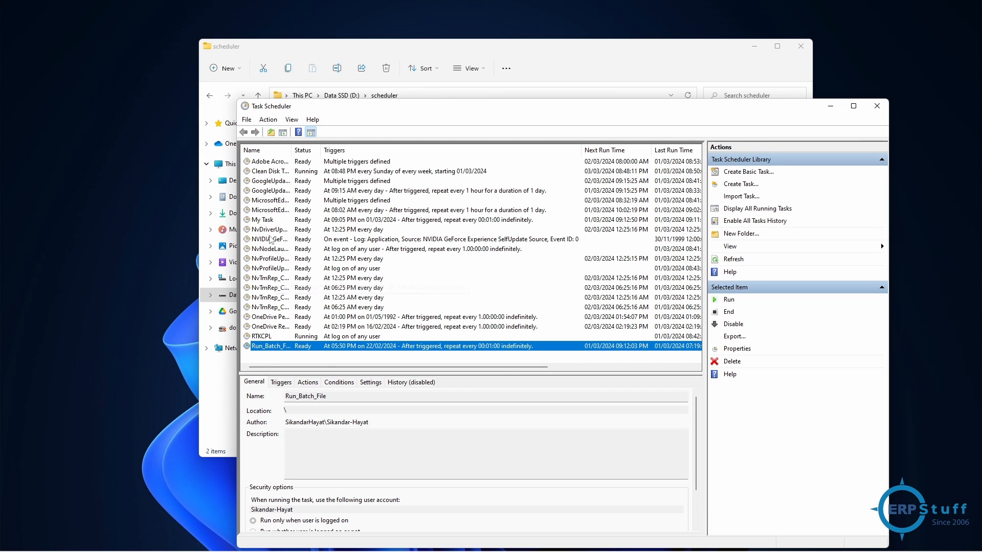
Step: Disable My Task's One time trigger and save its properties
left_click(262, 219)
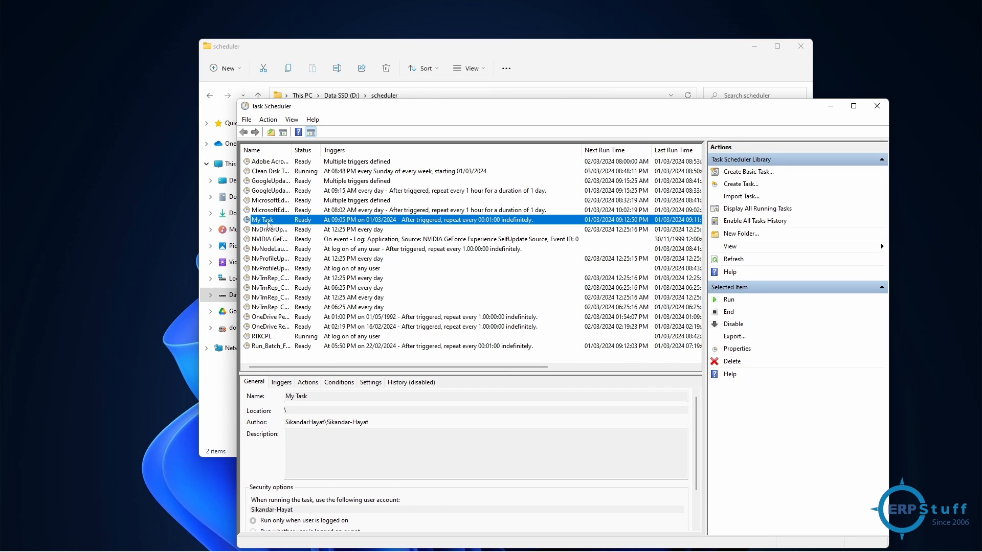
left_click(737, 348)
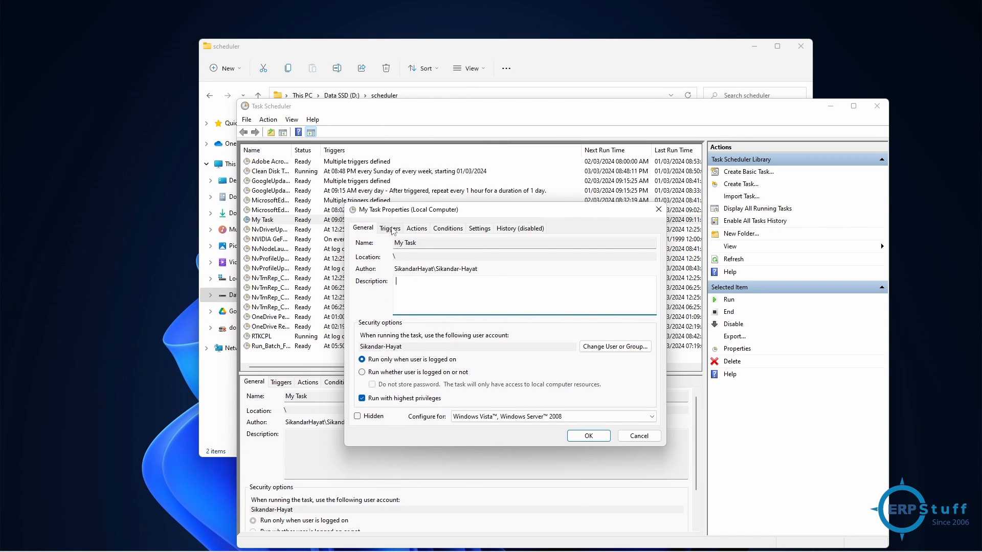
left_click(389, 228)
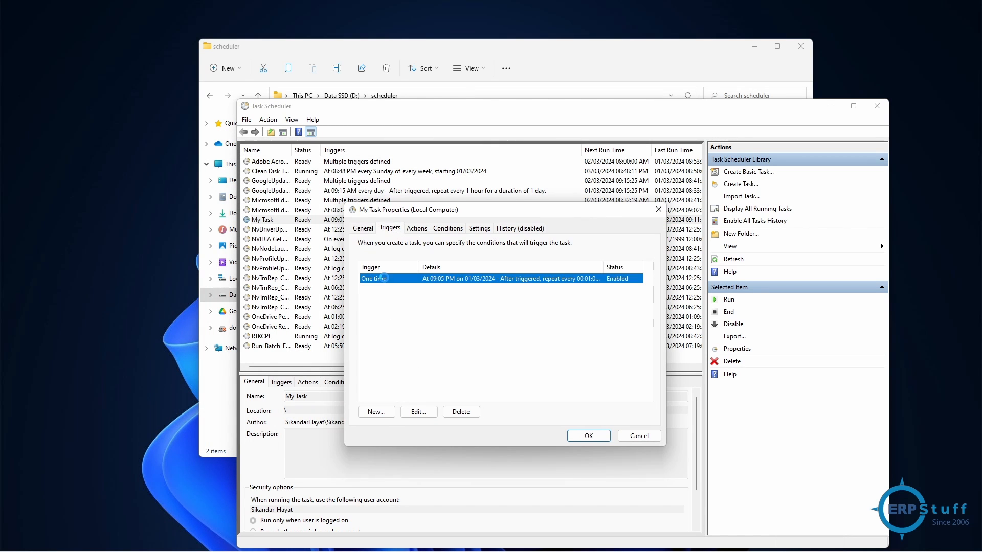
left_click(418, 411)
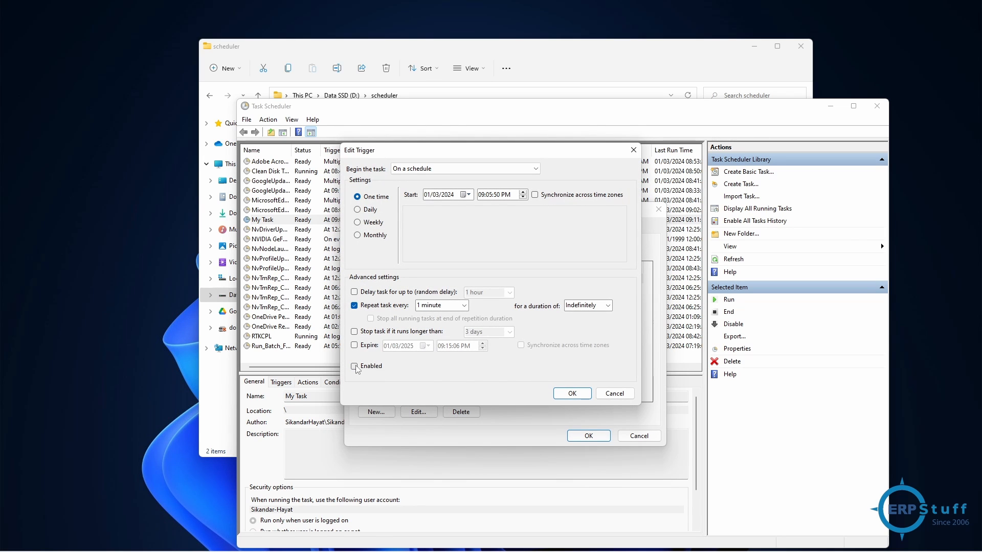
left_click(354, 366)
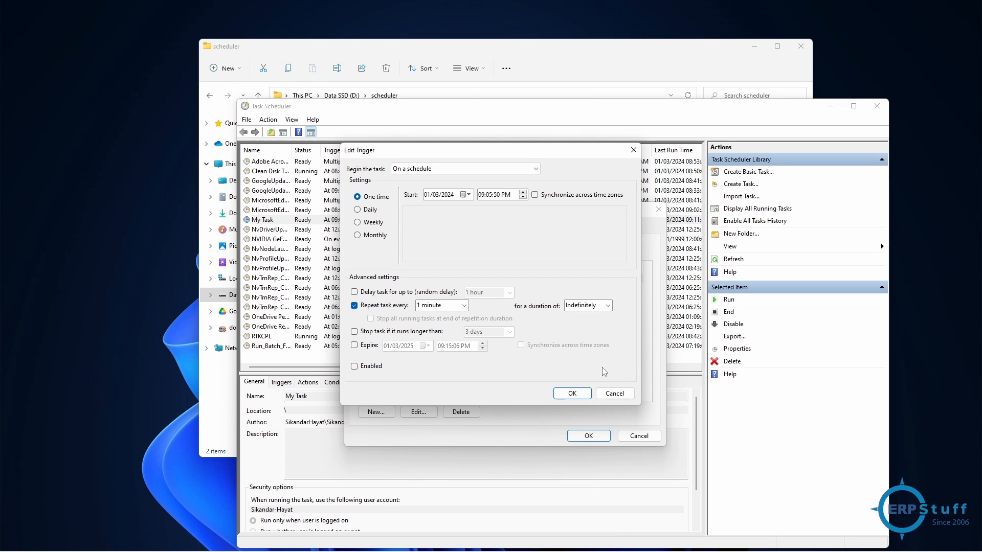
left_click(571, 393)
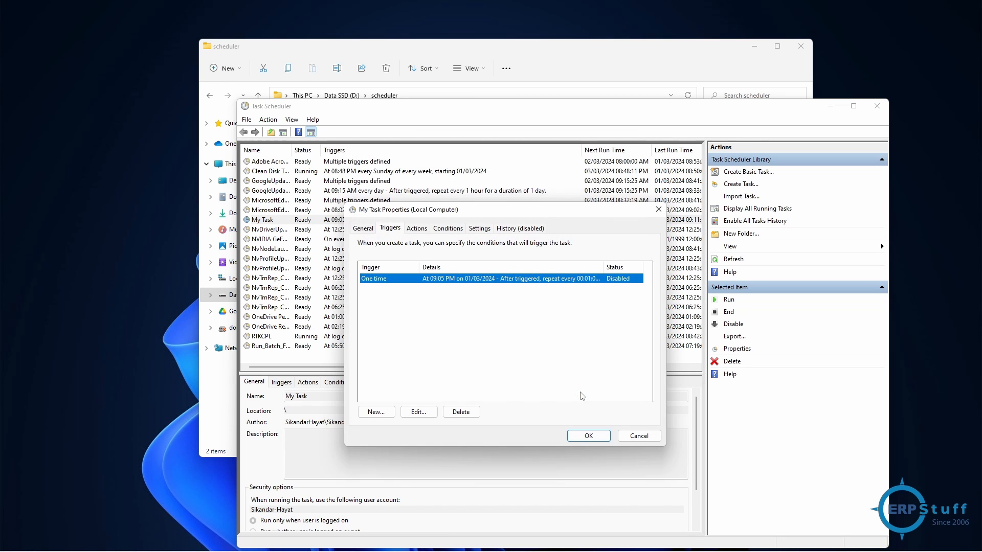
mouse_move(638, 282)
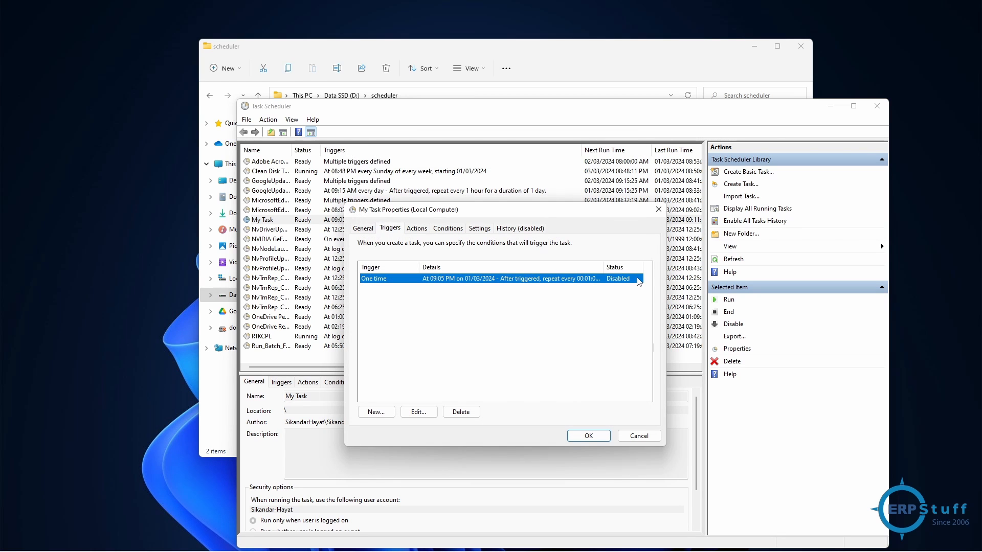
left_click(587, 436)
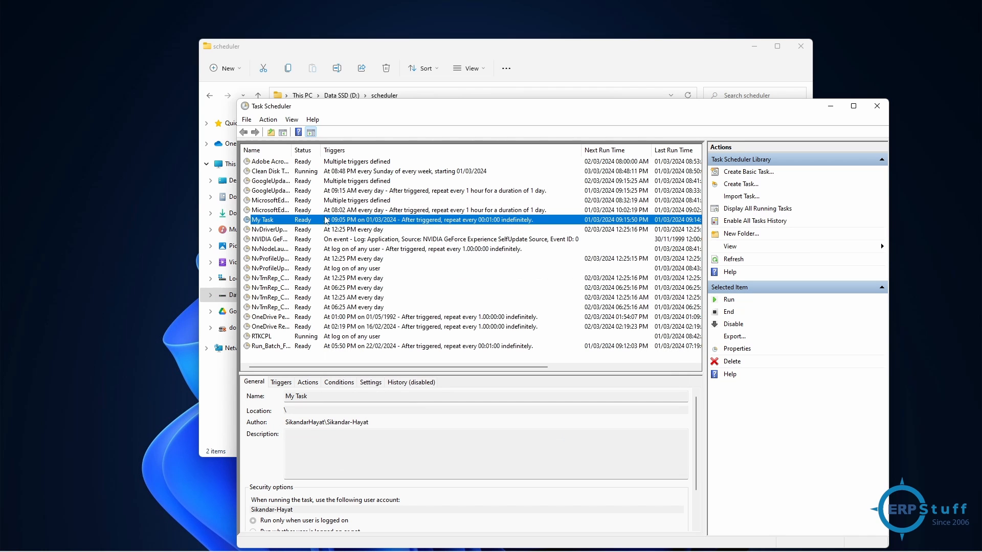
mouse_move(321, 223)
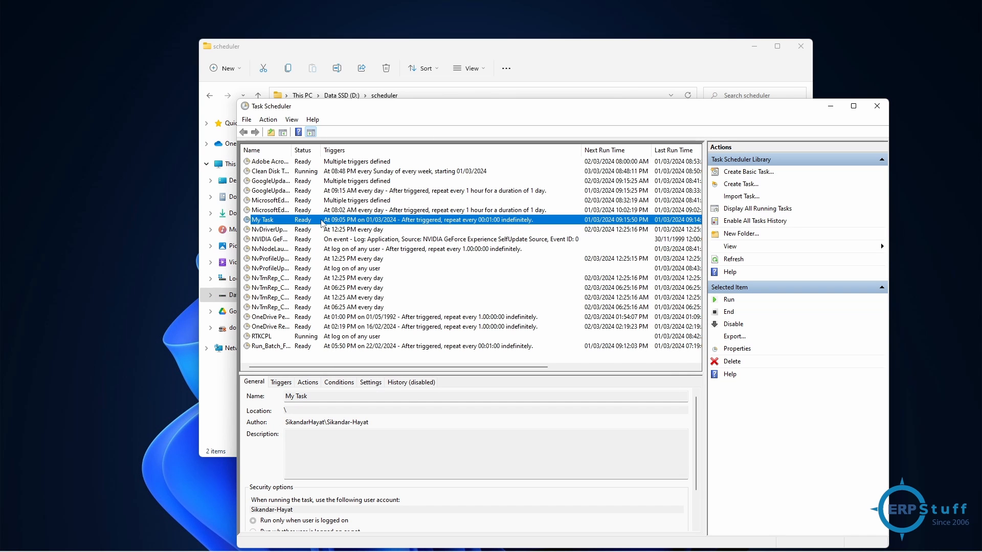
mouse_move(733, 324)
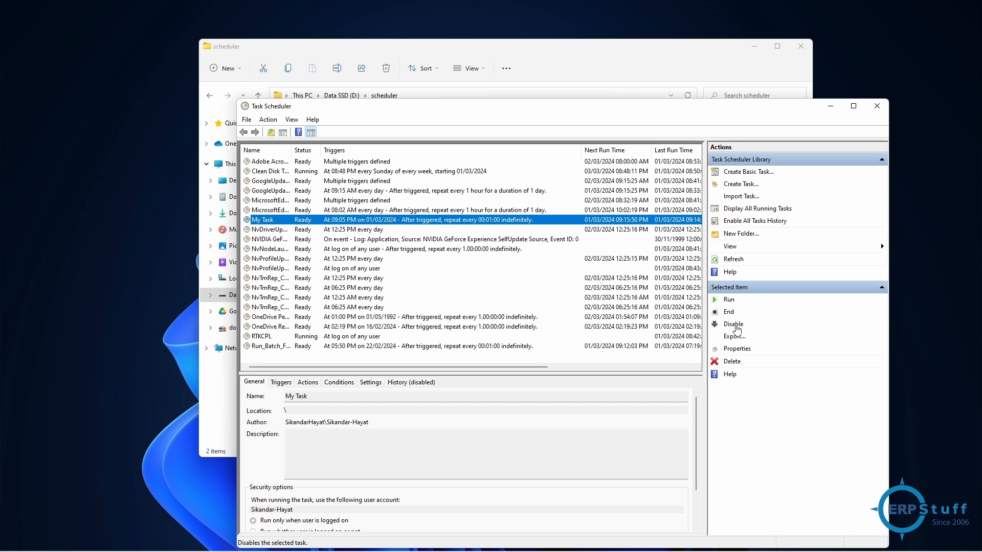
mouse_move(731, 366)
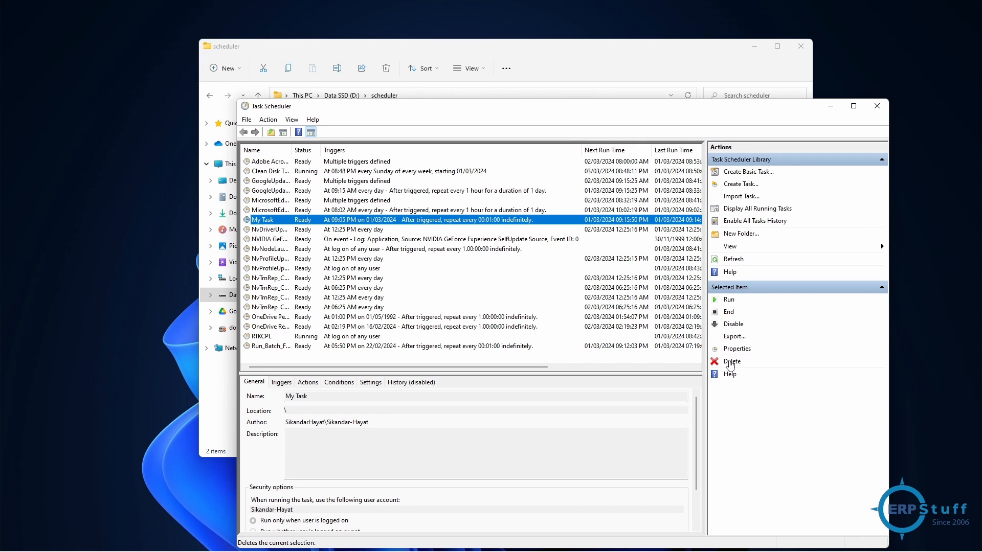
Step: Delete My Task and Run_Batch_File, then select Clean Disk Taks by ERPstuff
left_click(731, 362)
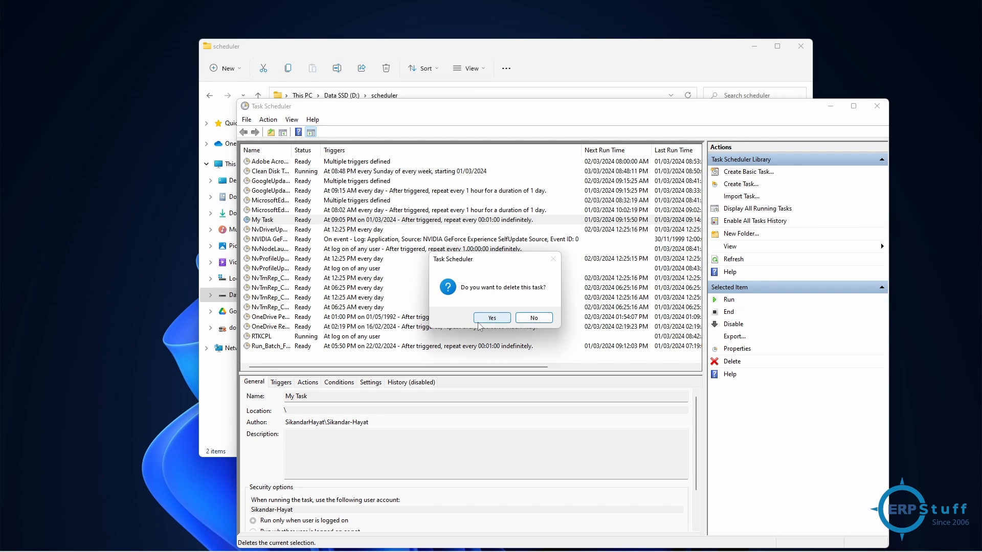
left_click(492, 318)
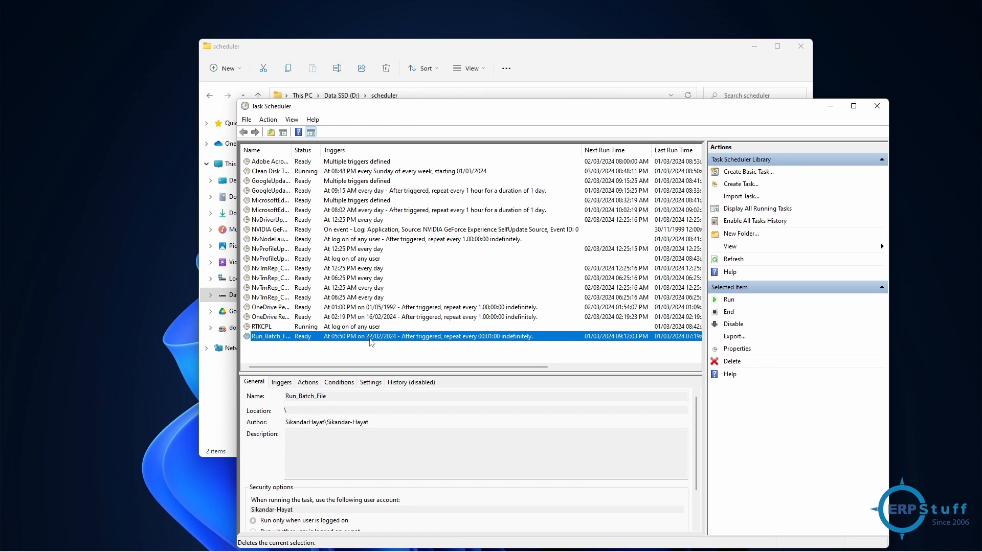
left_click(730, 362)
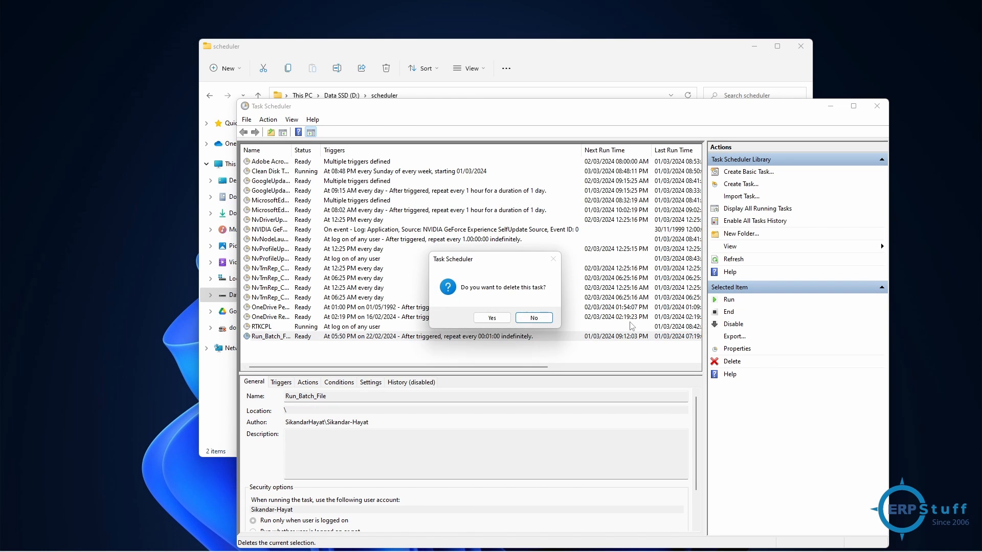
left_click(491, 317)
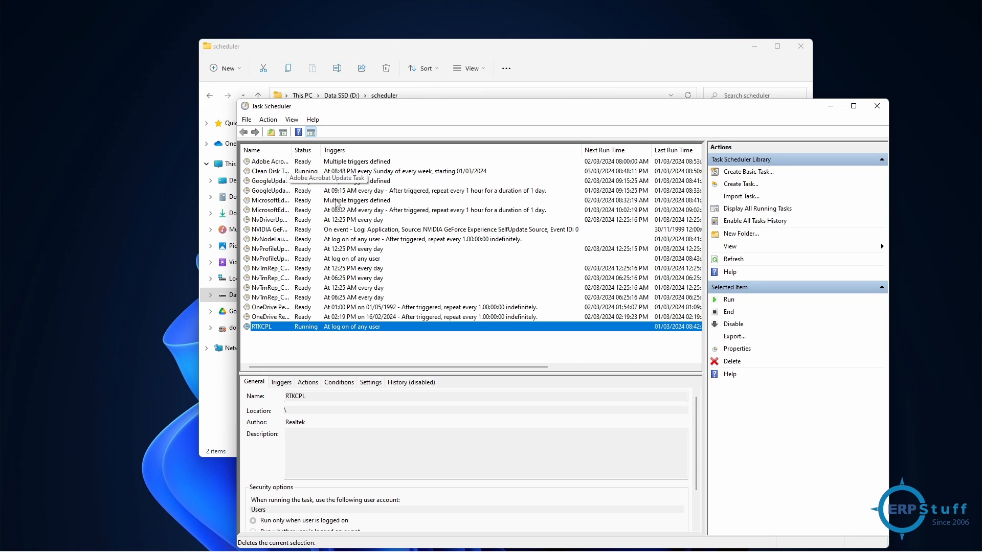
mouse_move(282, 162)
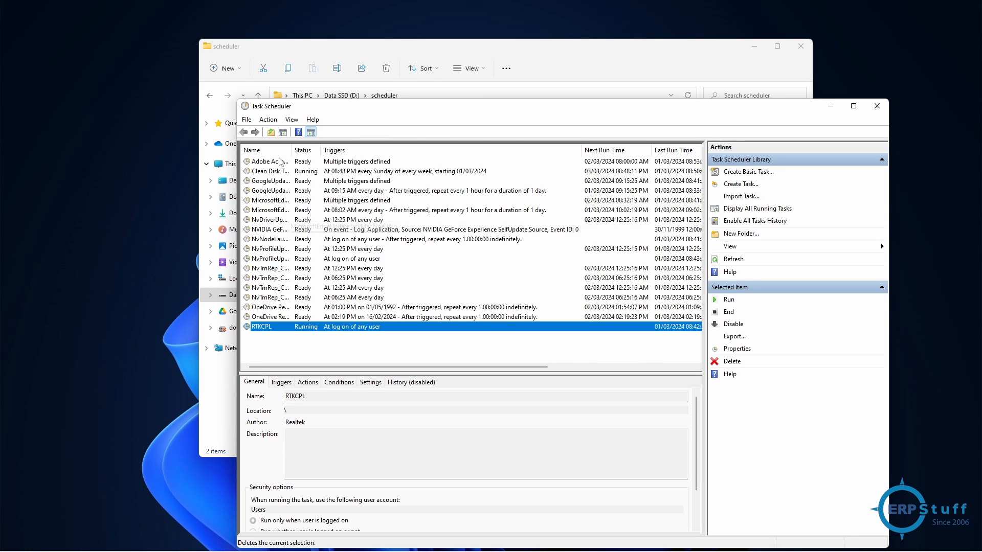
left_click(269, 171)
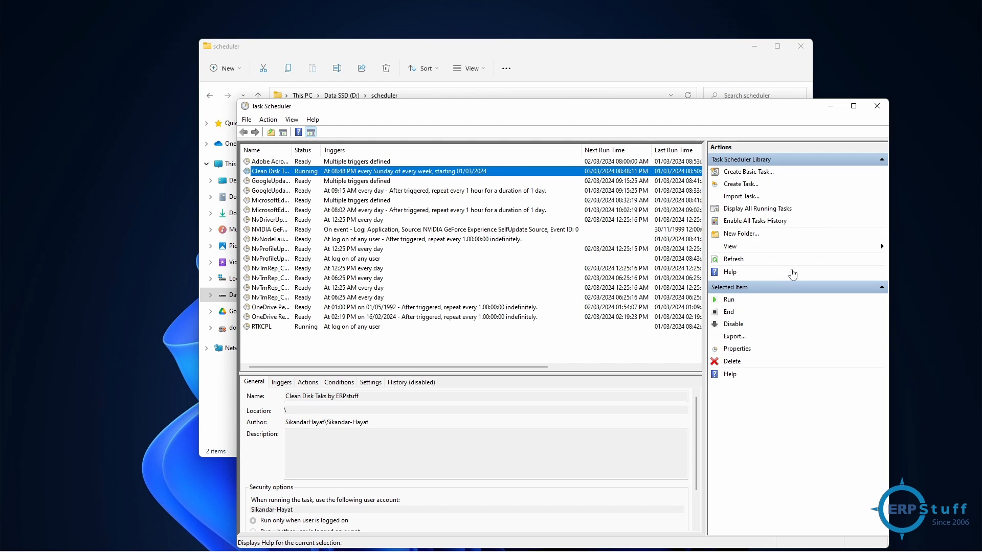
mouse_move(877, 106)
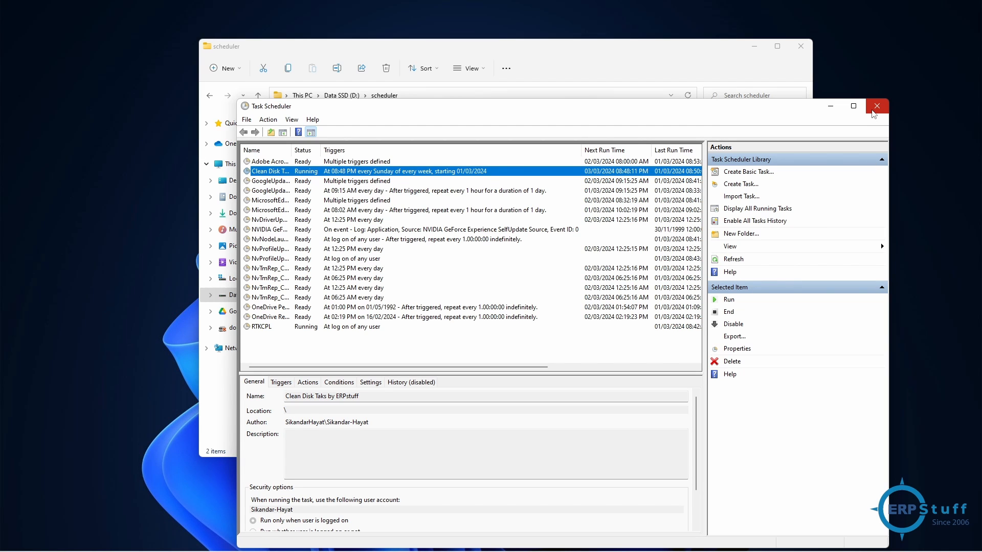
mouse_move(876, 106)
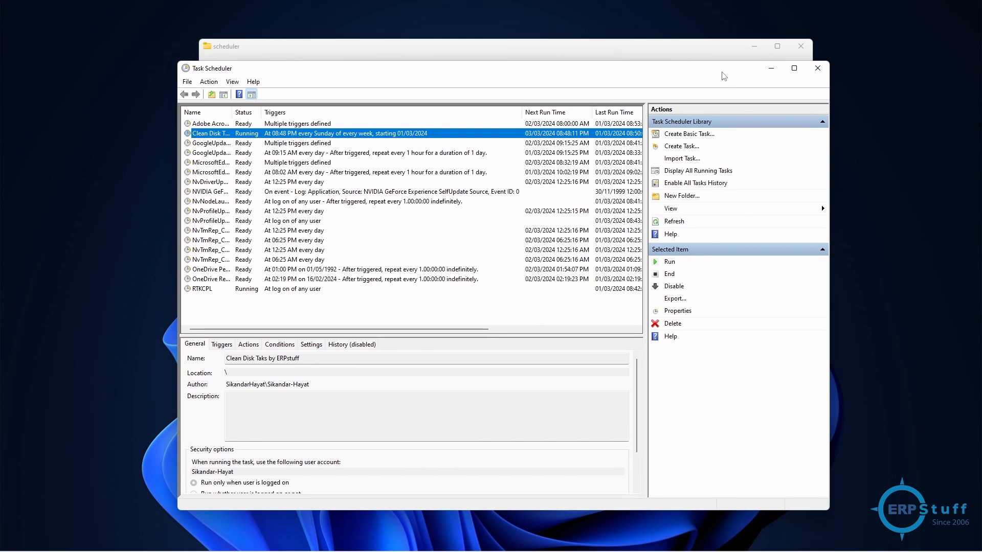
mouse_move(743, 158)
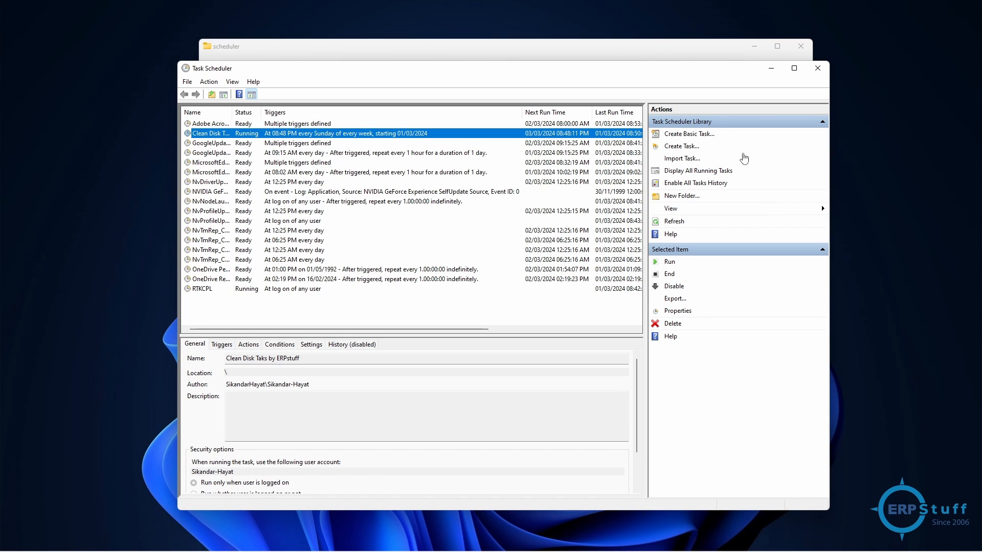
mouse_move(670, 336)
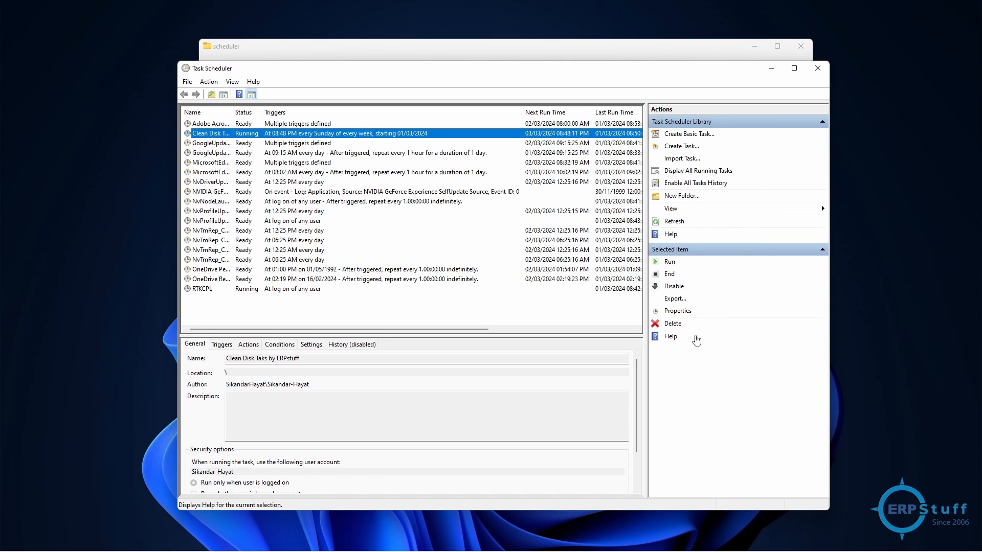
mouse_move(688, 340)
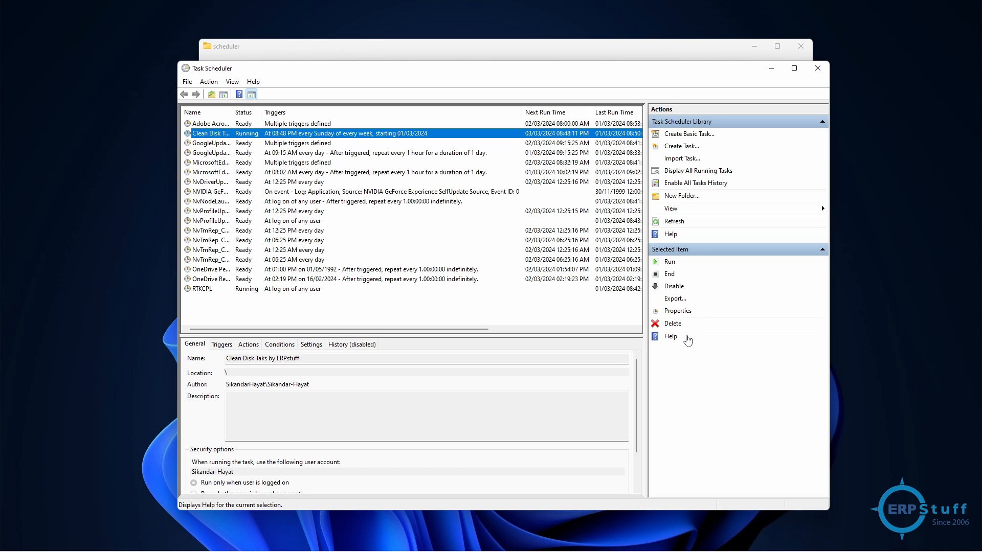
mouse_move(695, 336)
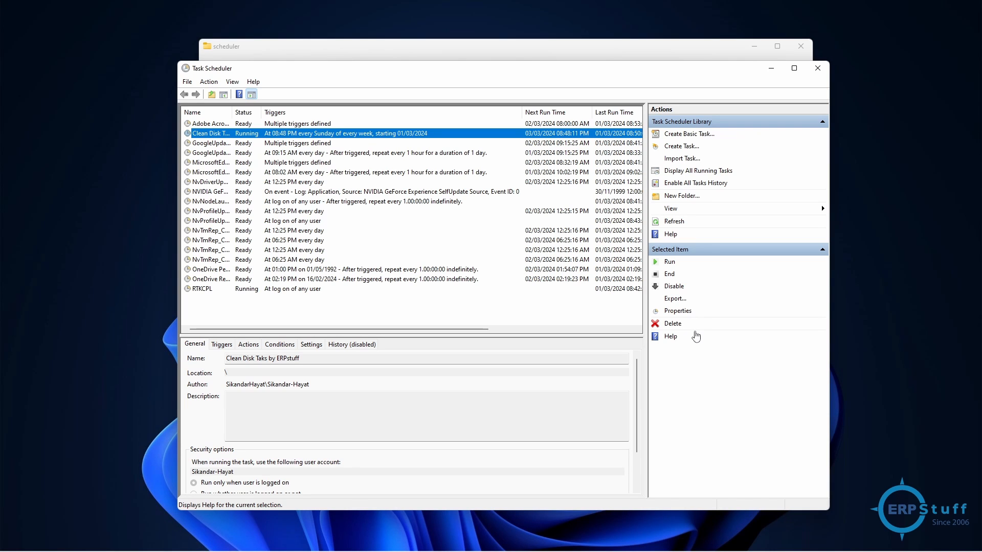